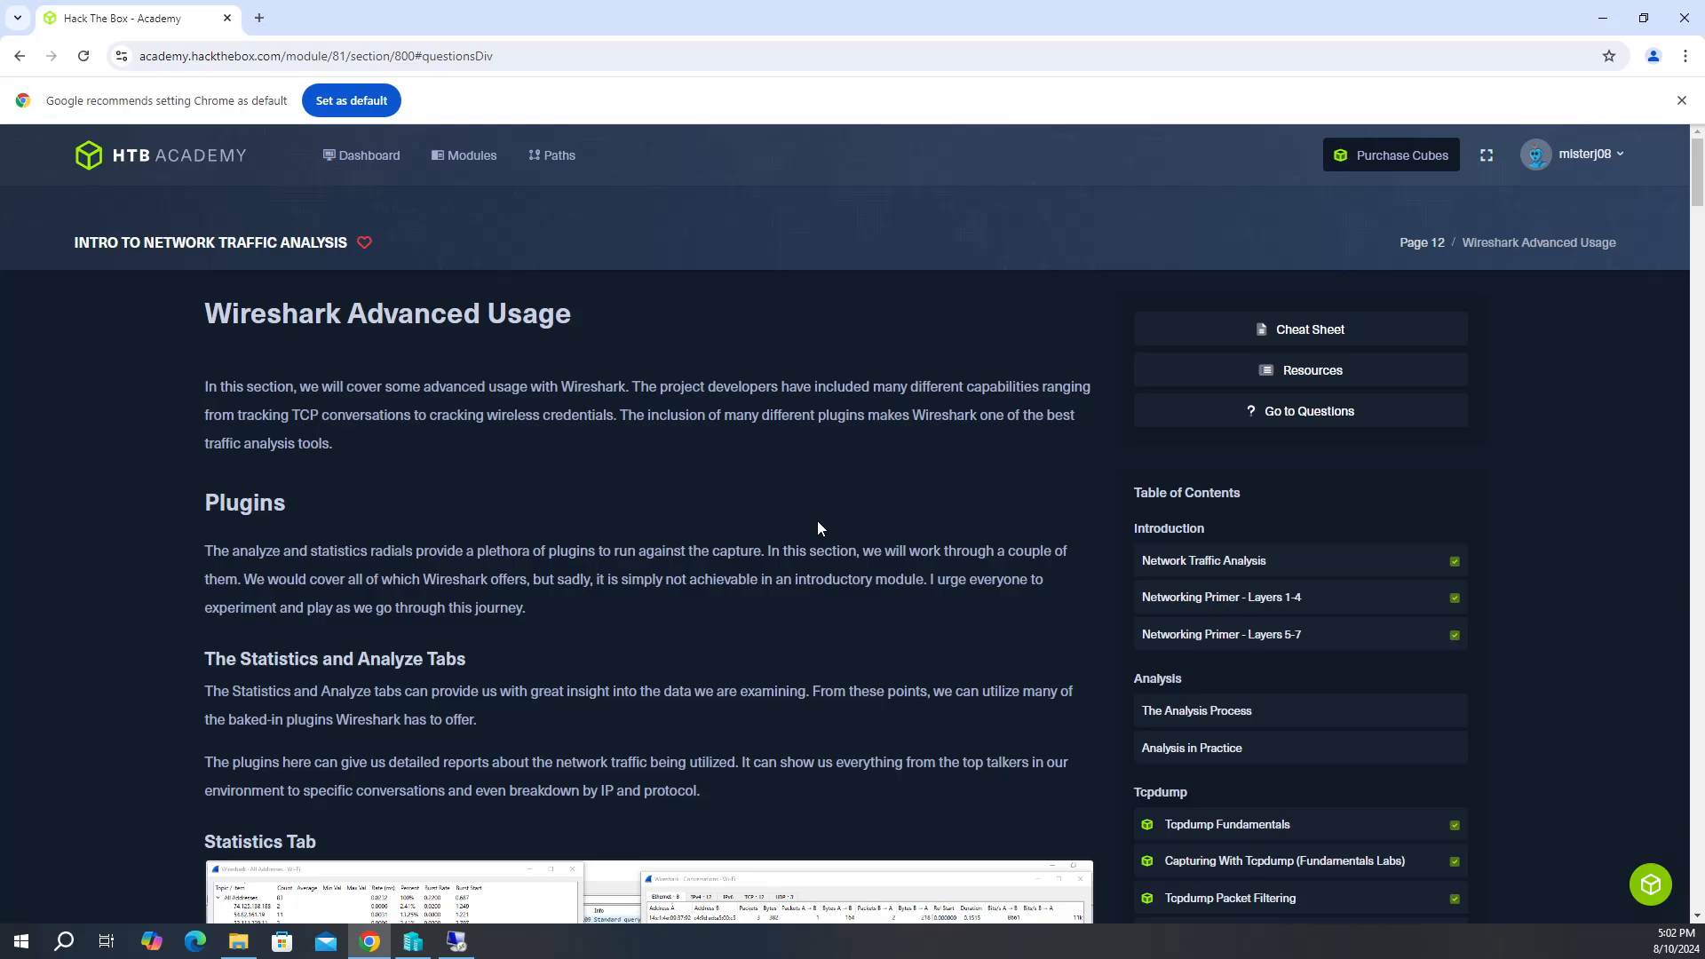
mouse_move(774, 573)
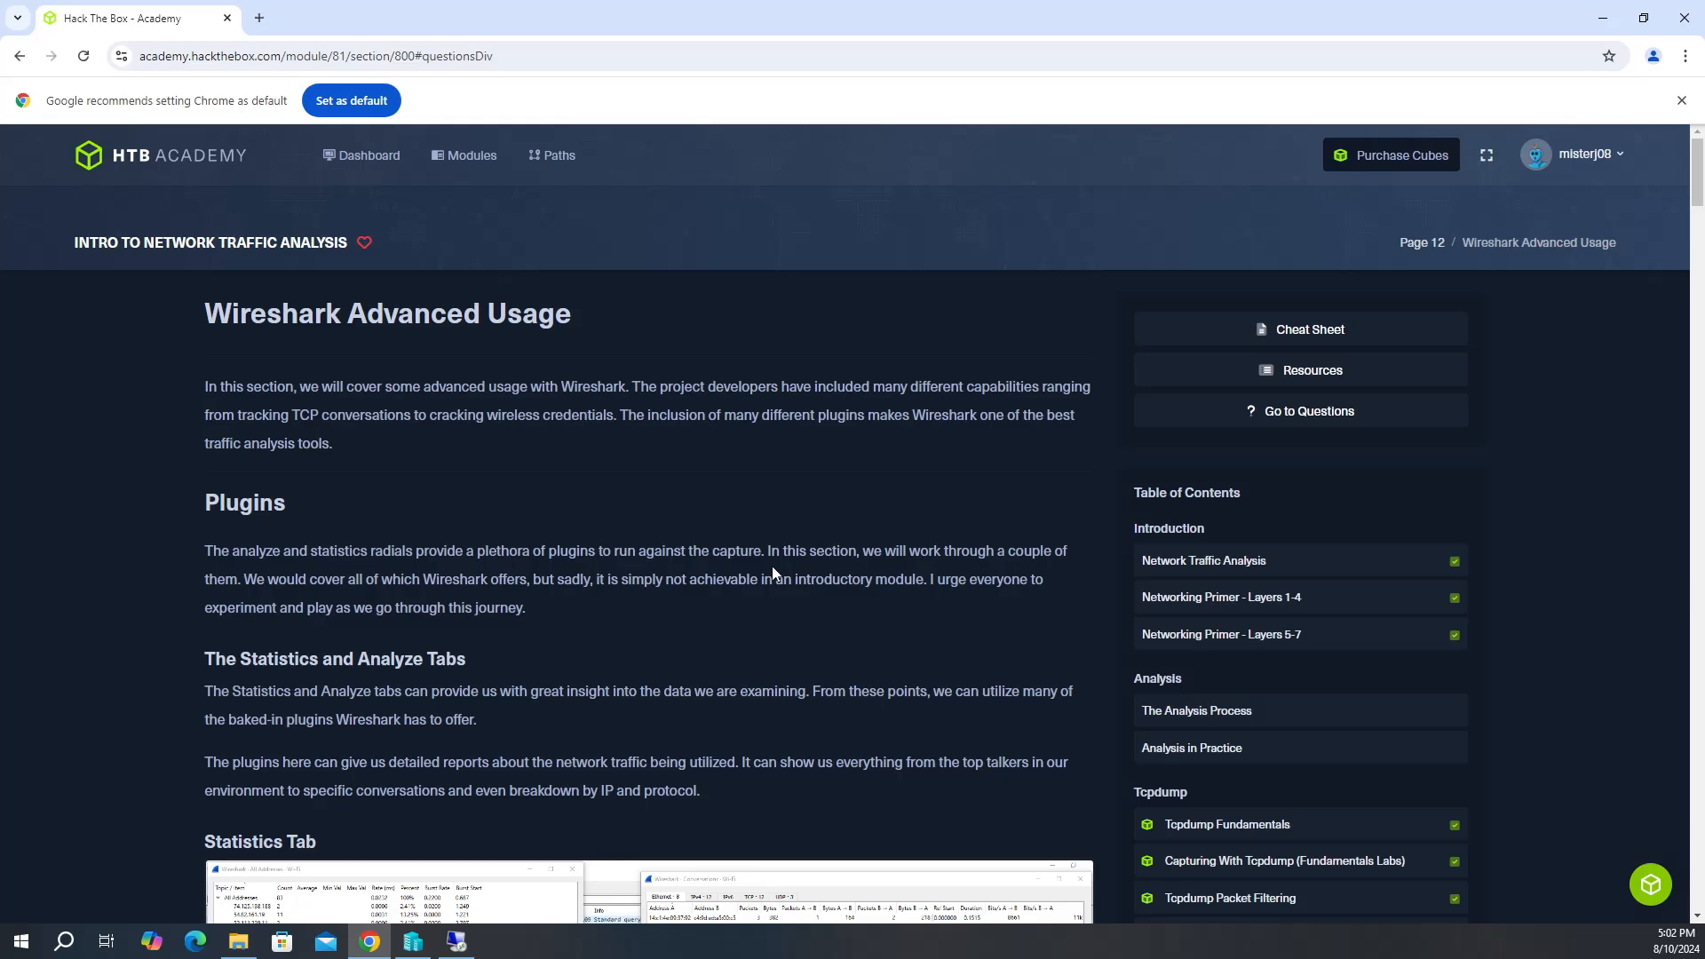
Scroll through the answered questions and back to the Statistics and Analyze Tabs paragraph.
scroll(down, 3)
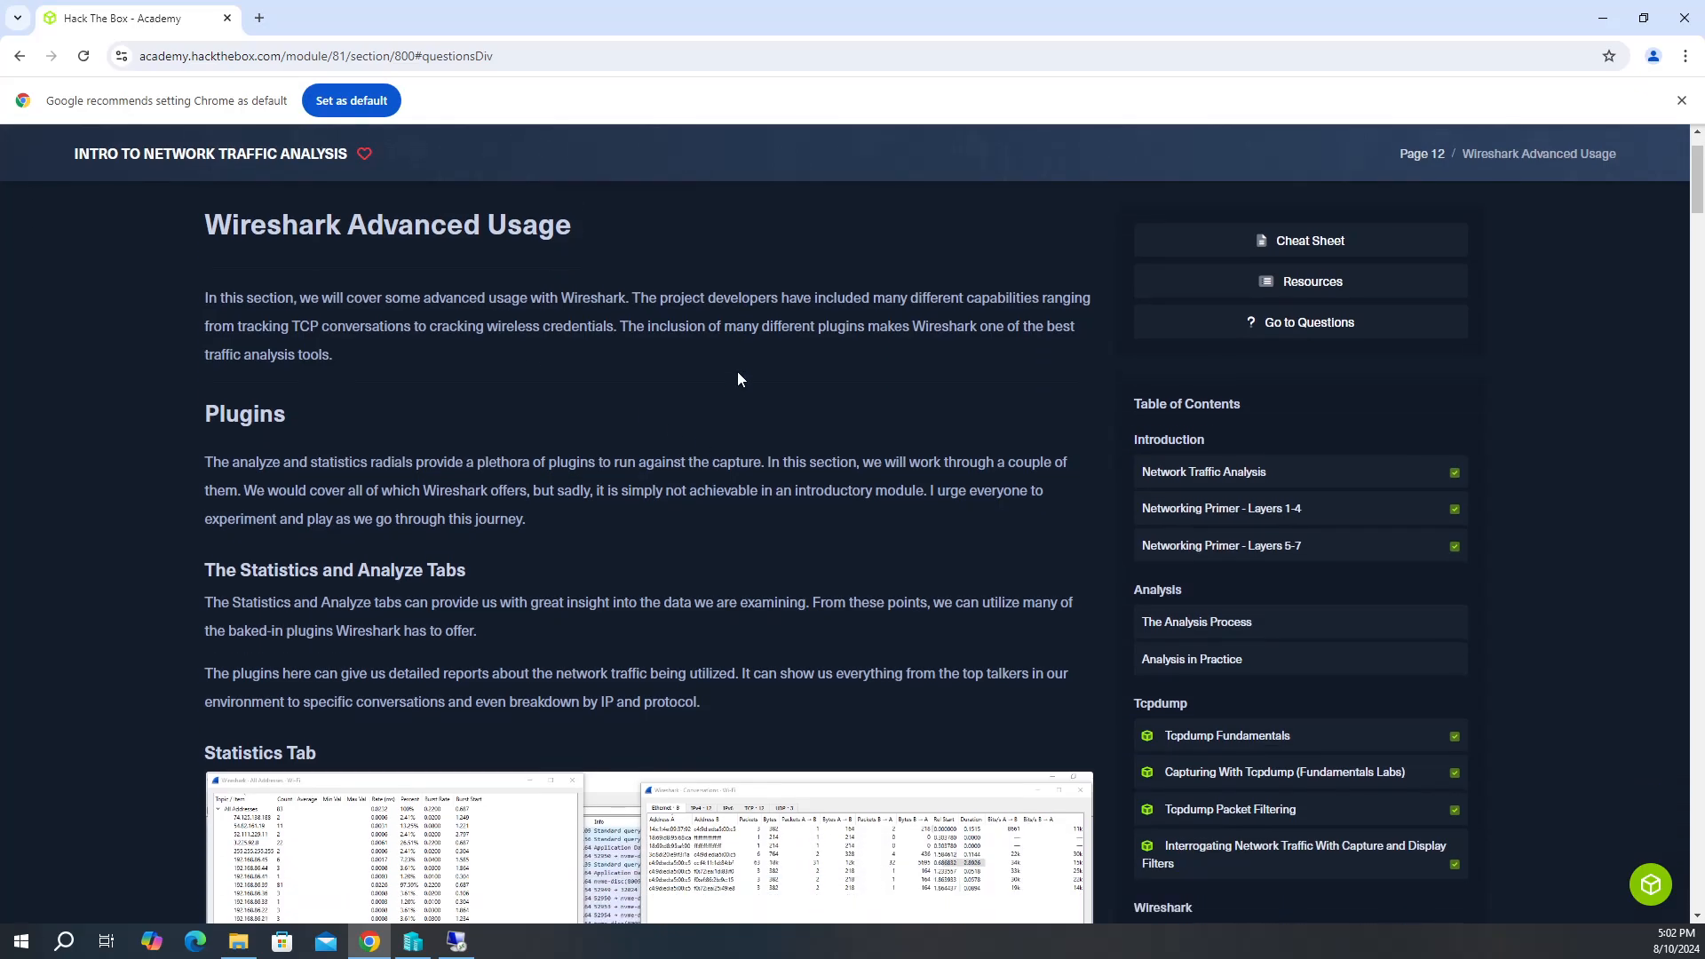
scroll(down, 3)
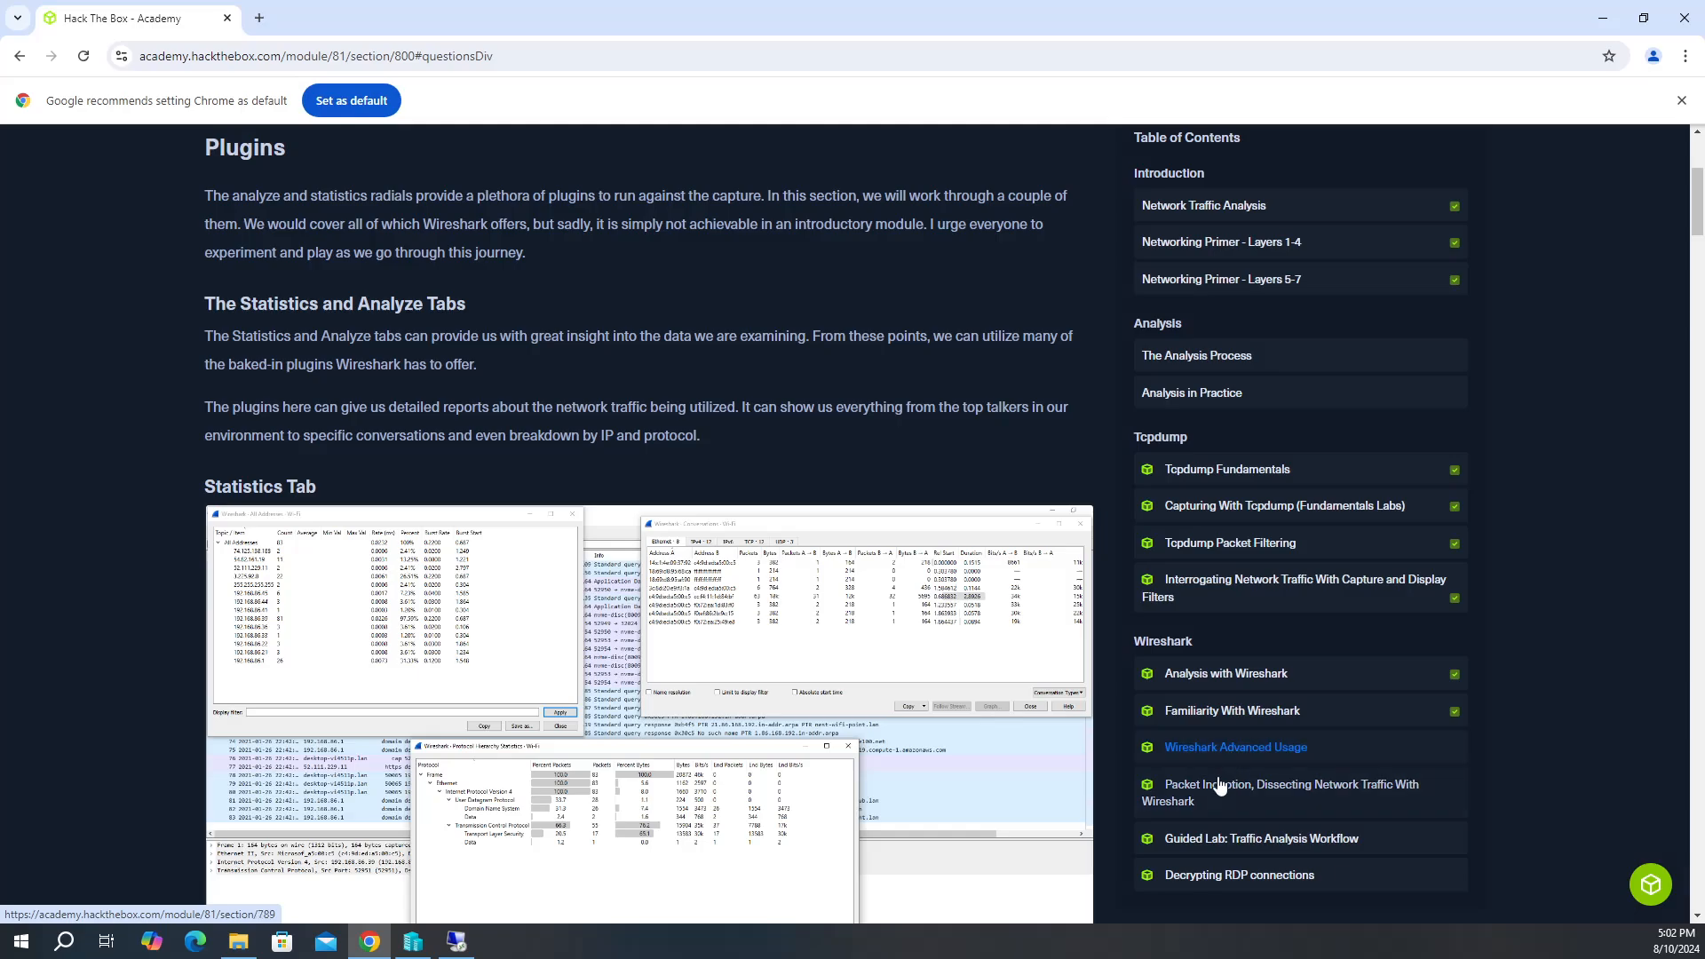
mouse_move(1233, 710)
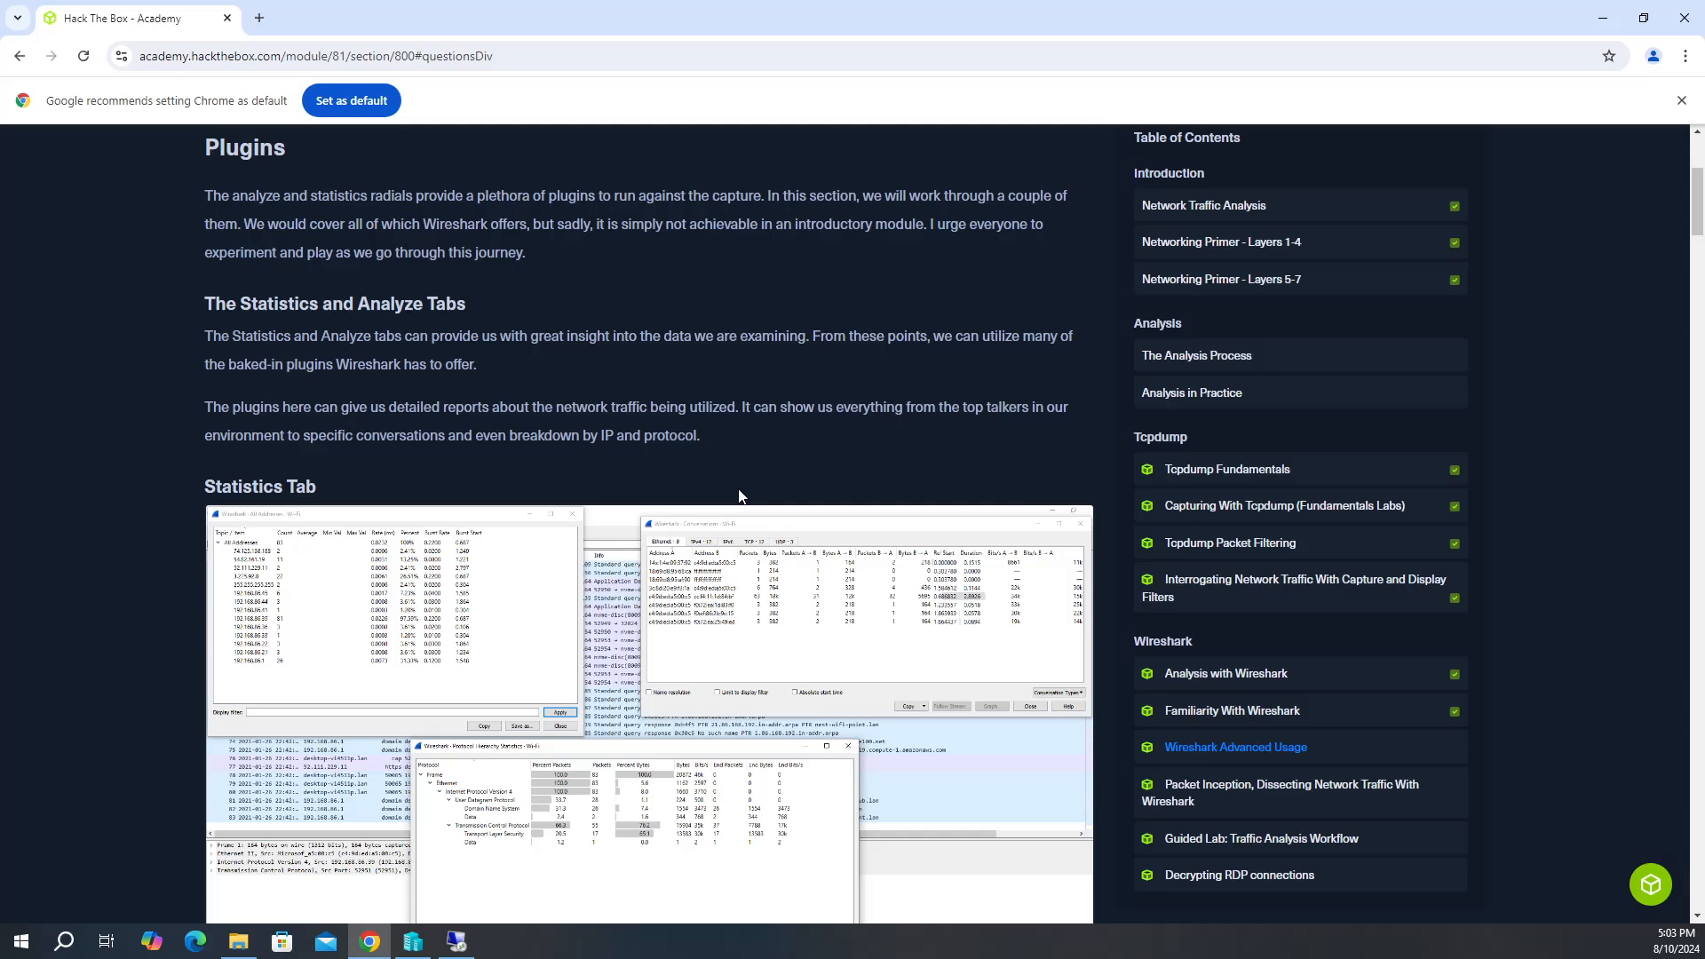
mouse_move(492, 657)
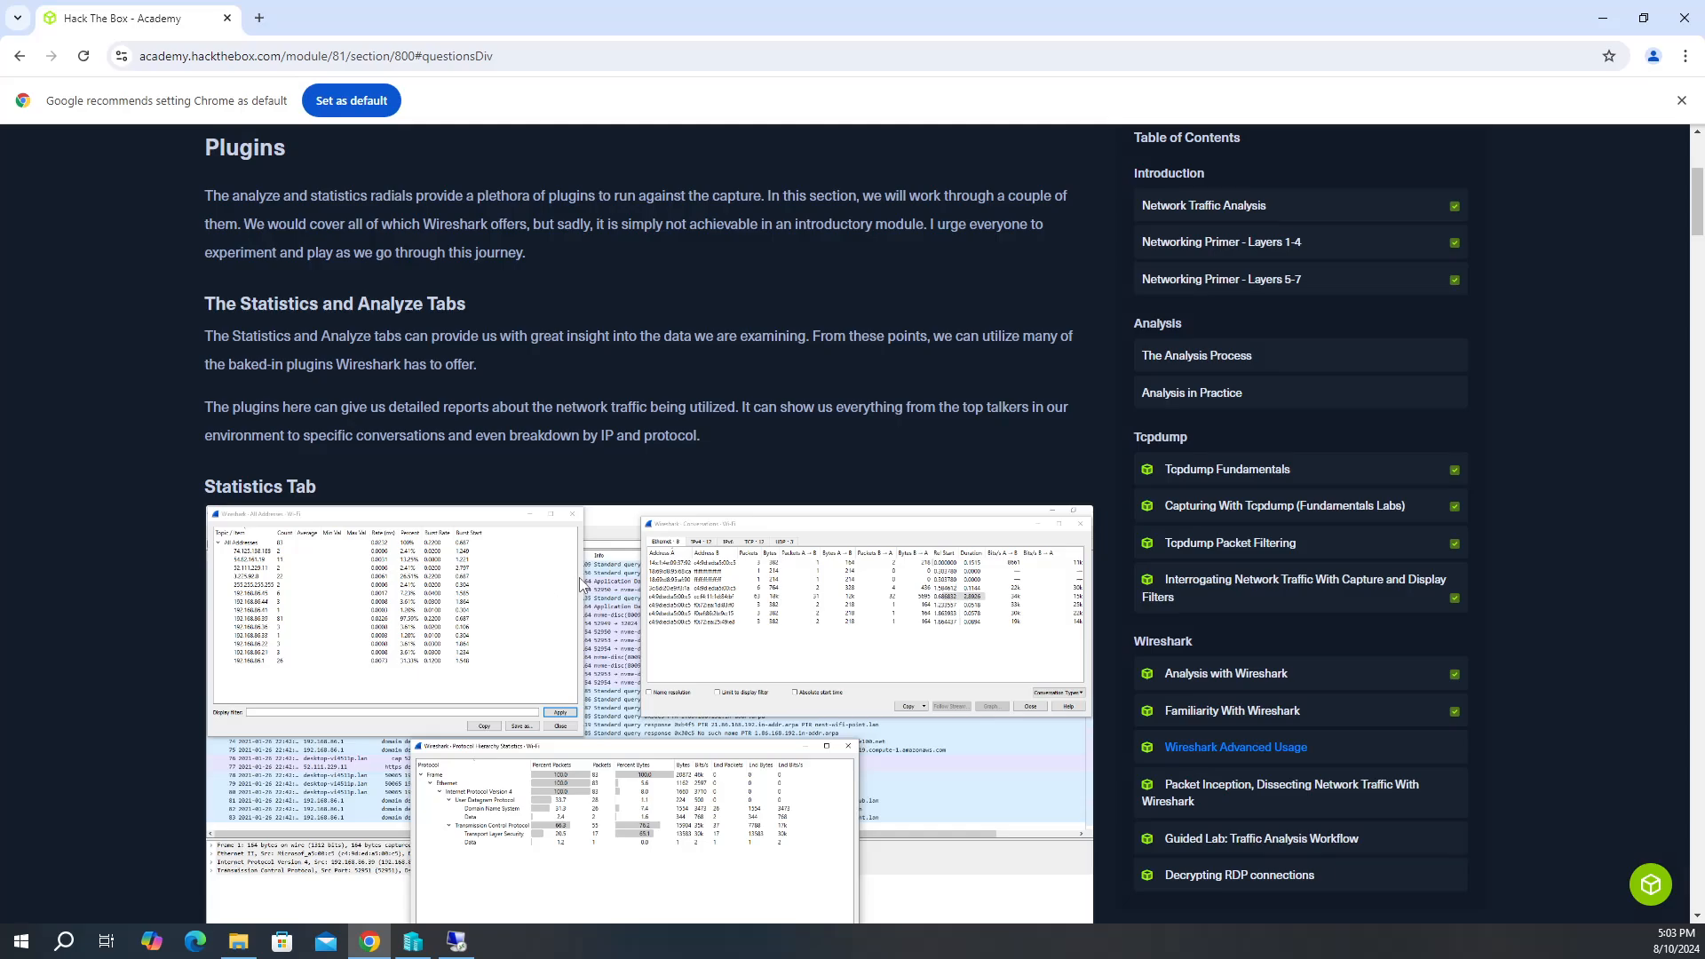
scroll(up, 3)
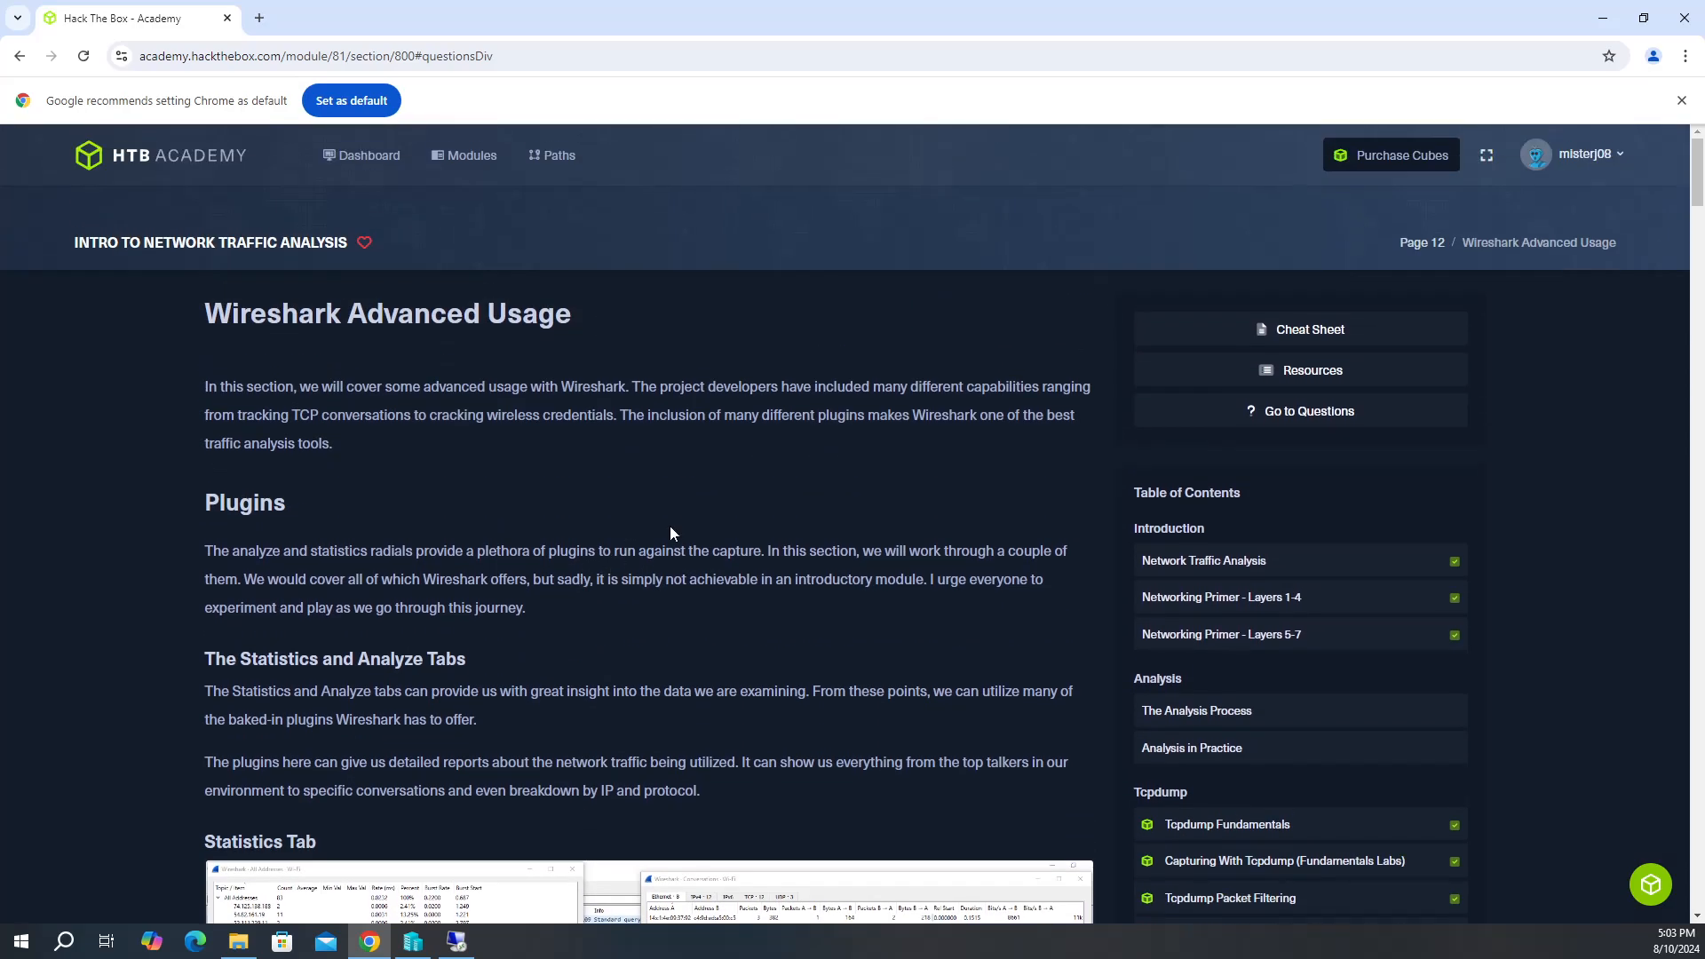
mouse_move(848, 618)
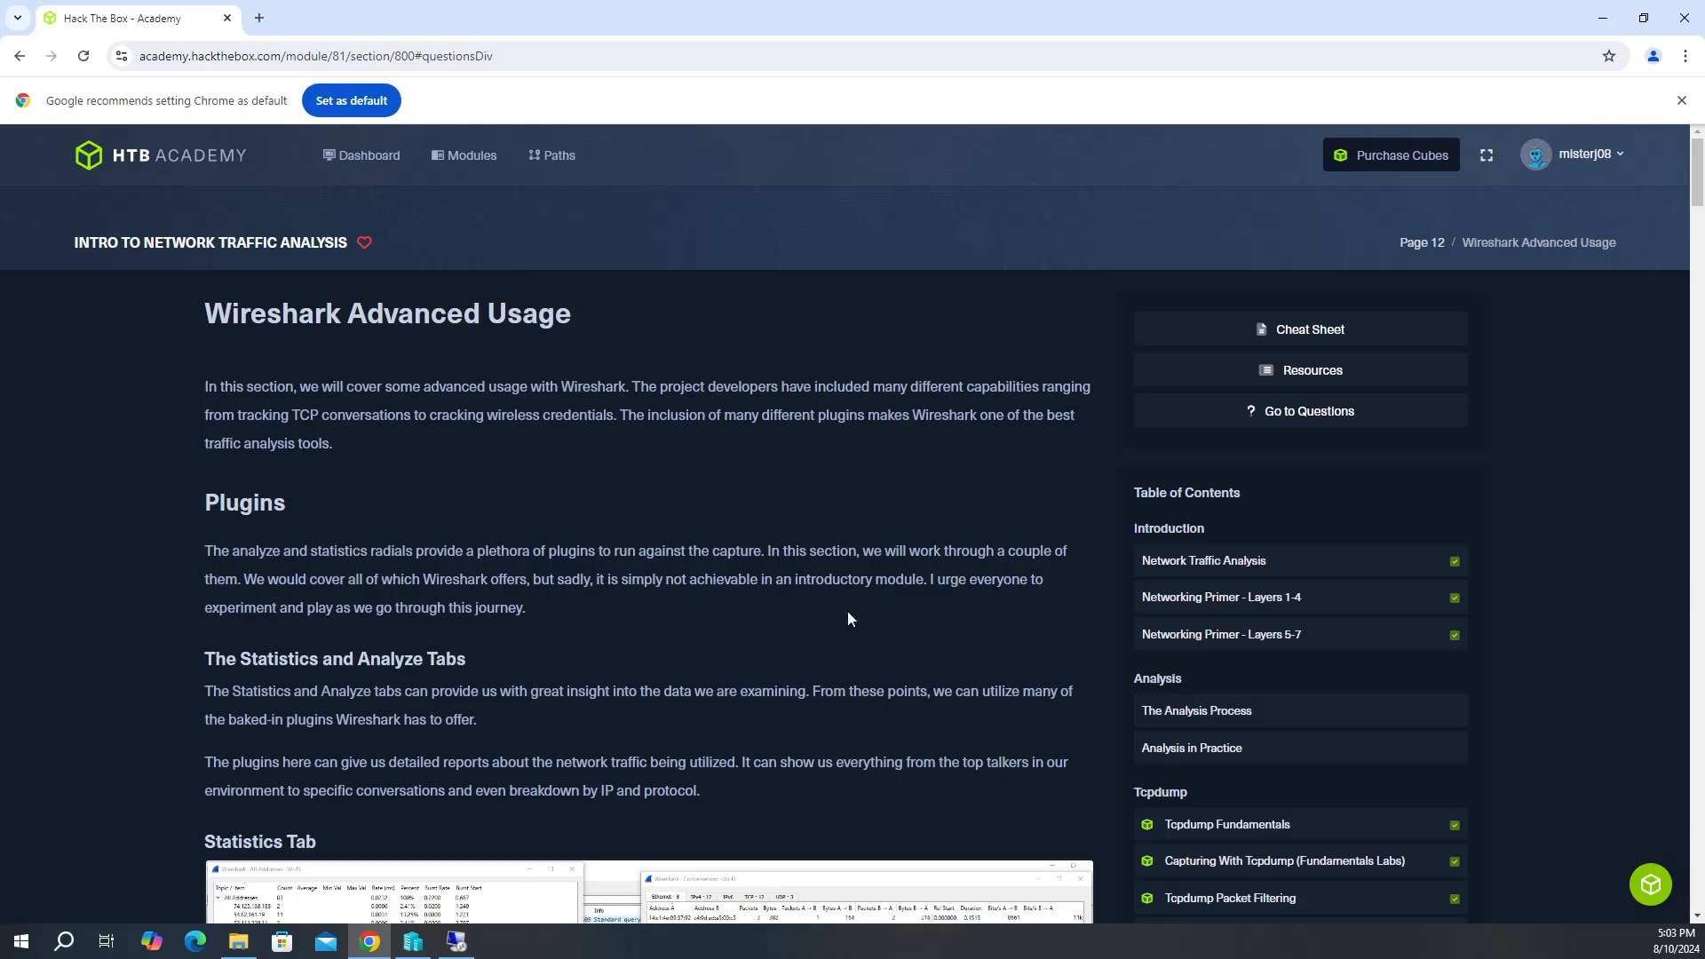
scroll(down, 3)
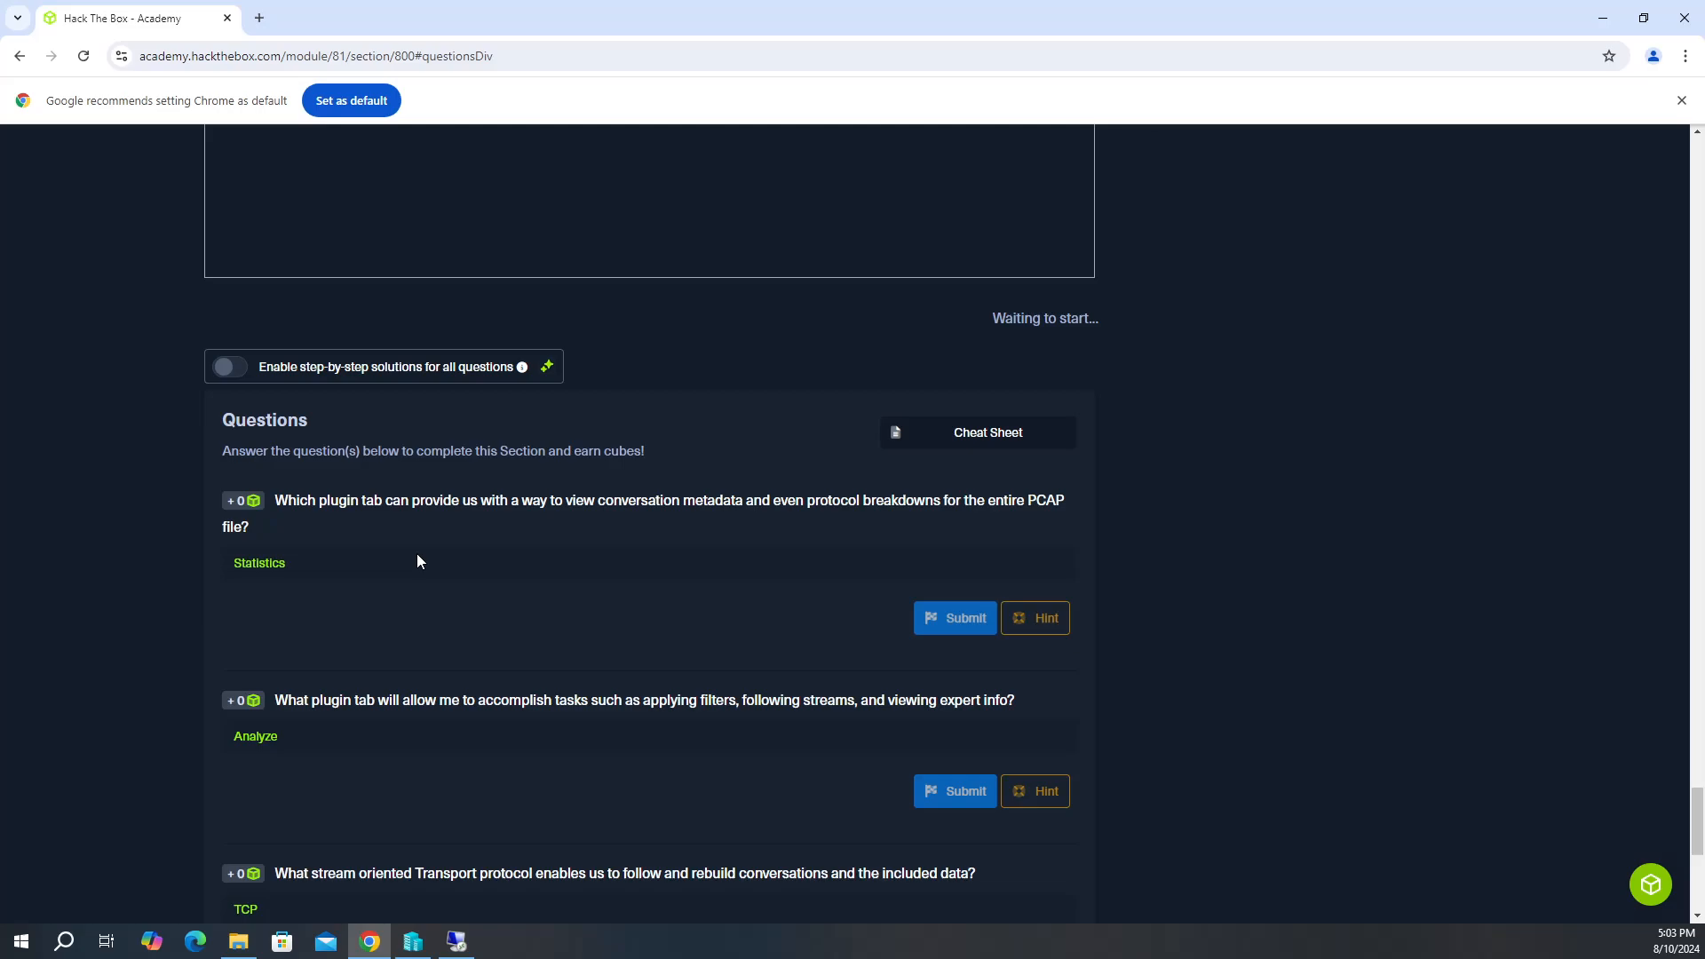
mouse_move(534, 515)
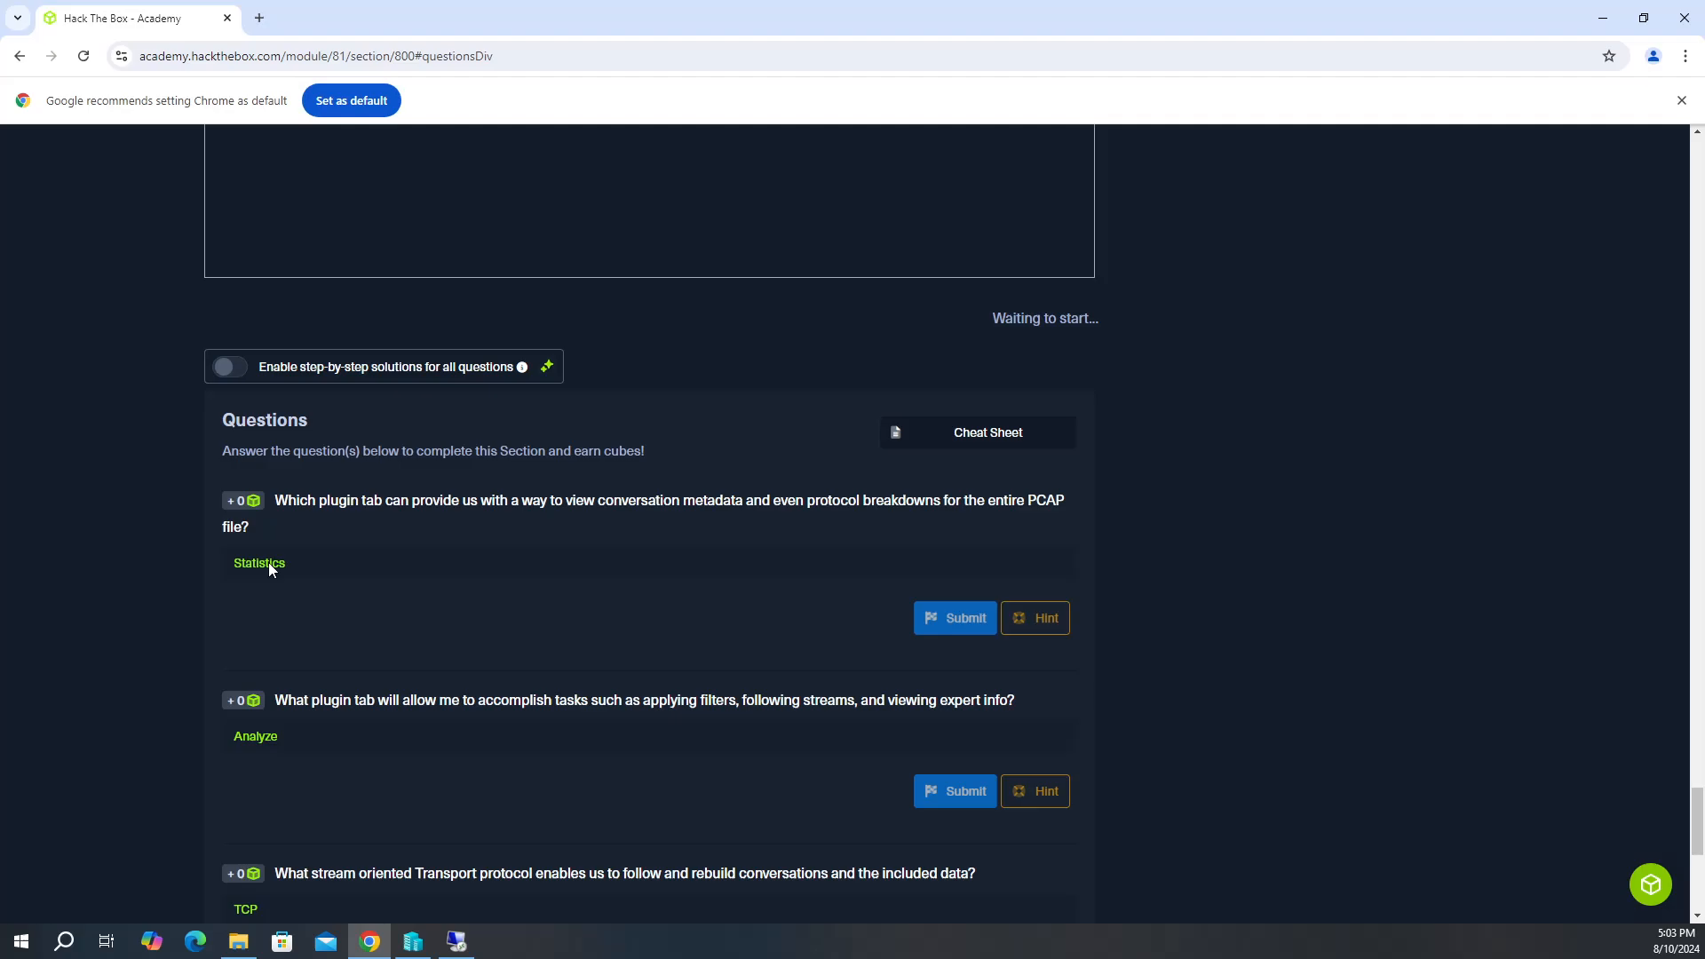
mouse_move(560, 582)
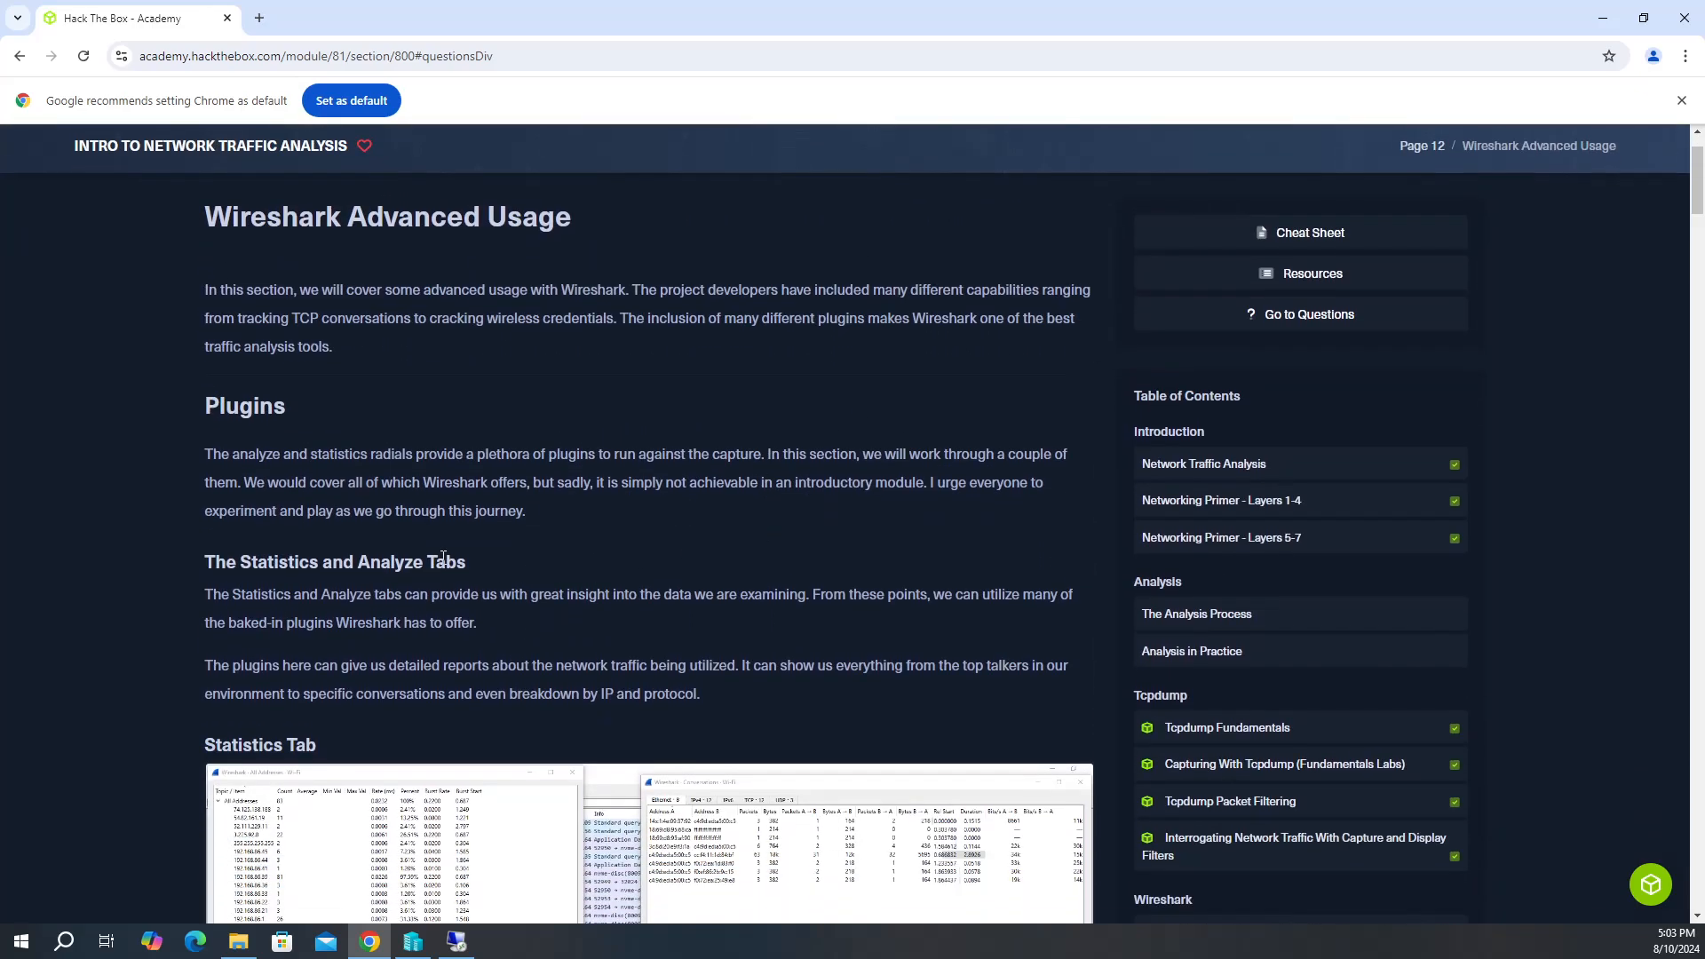
Highlight 'Analyze' while reading, then scroll on to Filter For A Specific TCP Stream.
double_click(389, 563)
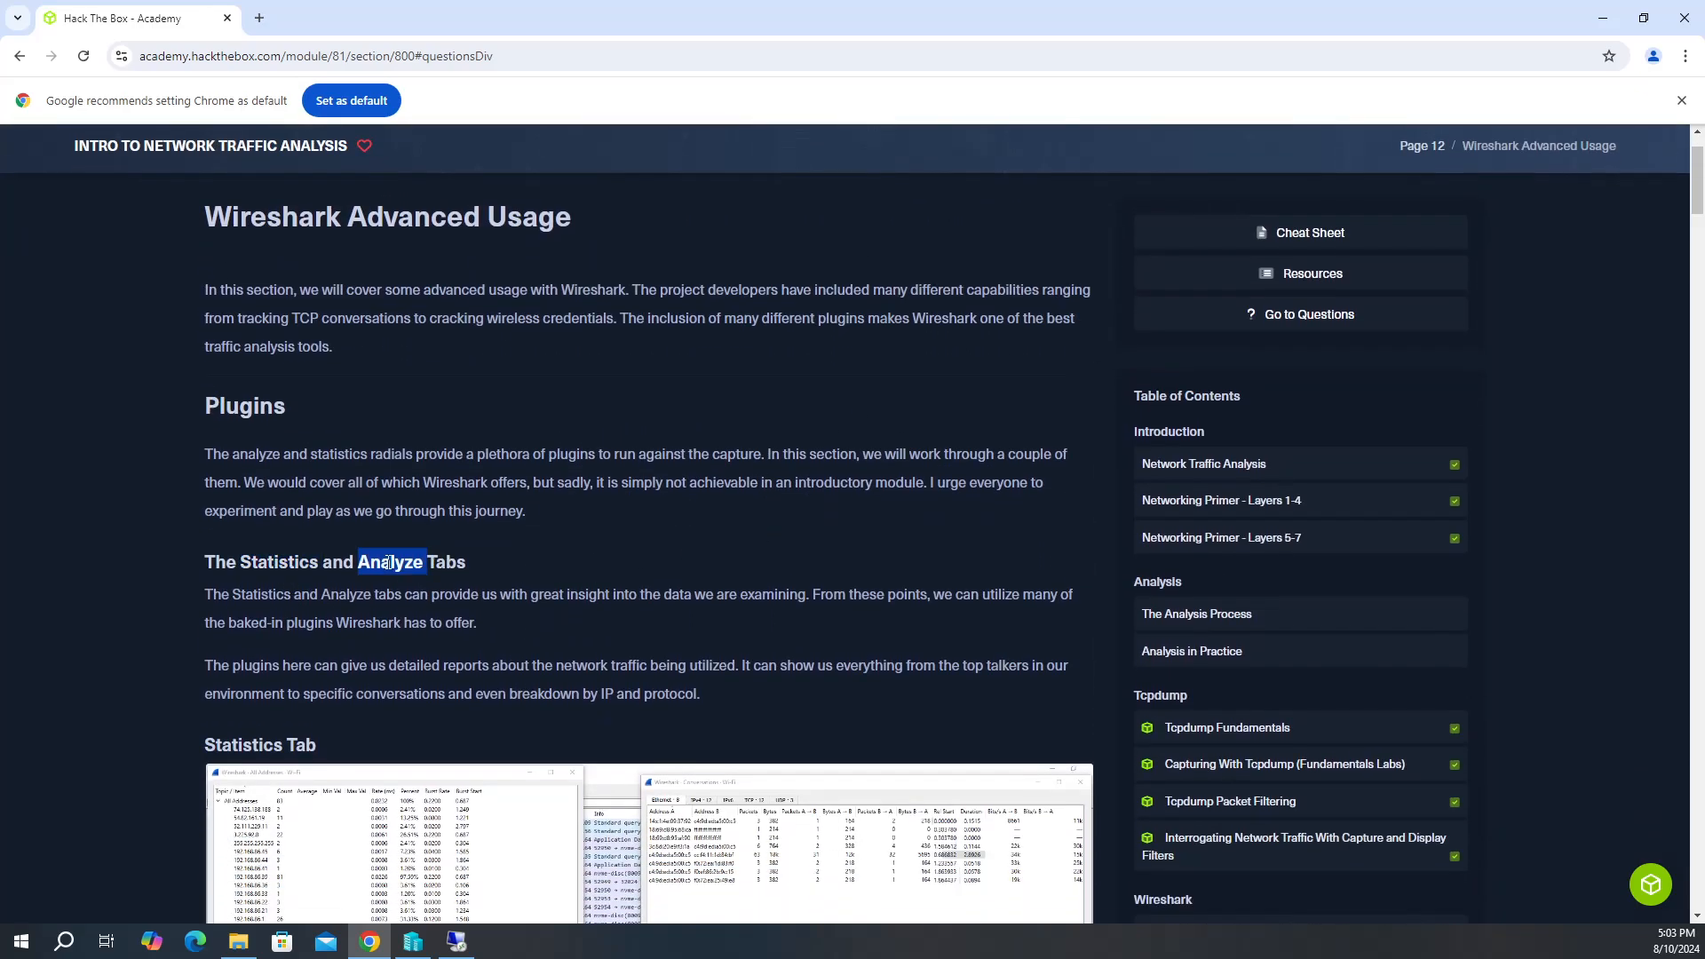
scroll(down, 3)
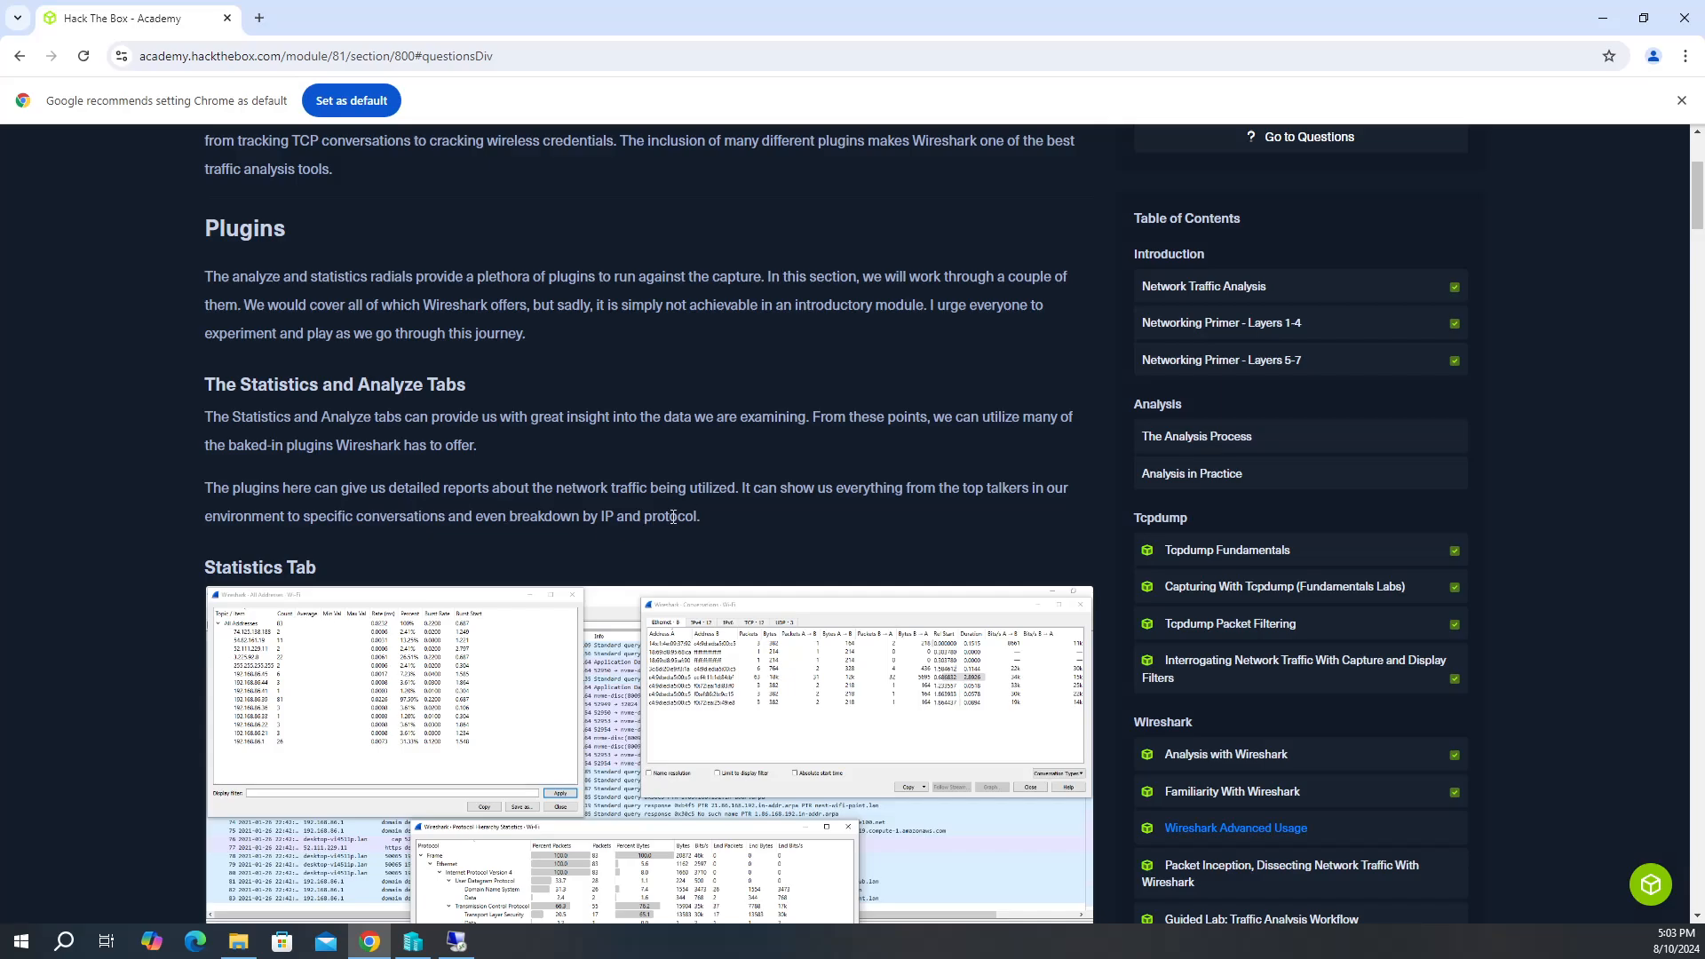
mouse_move(961, 513)
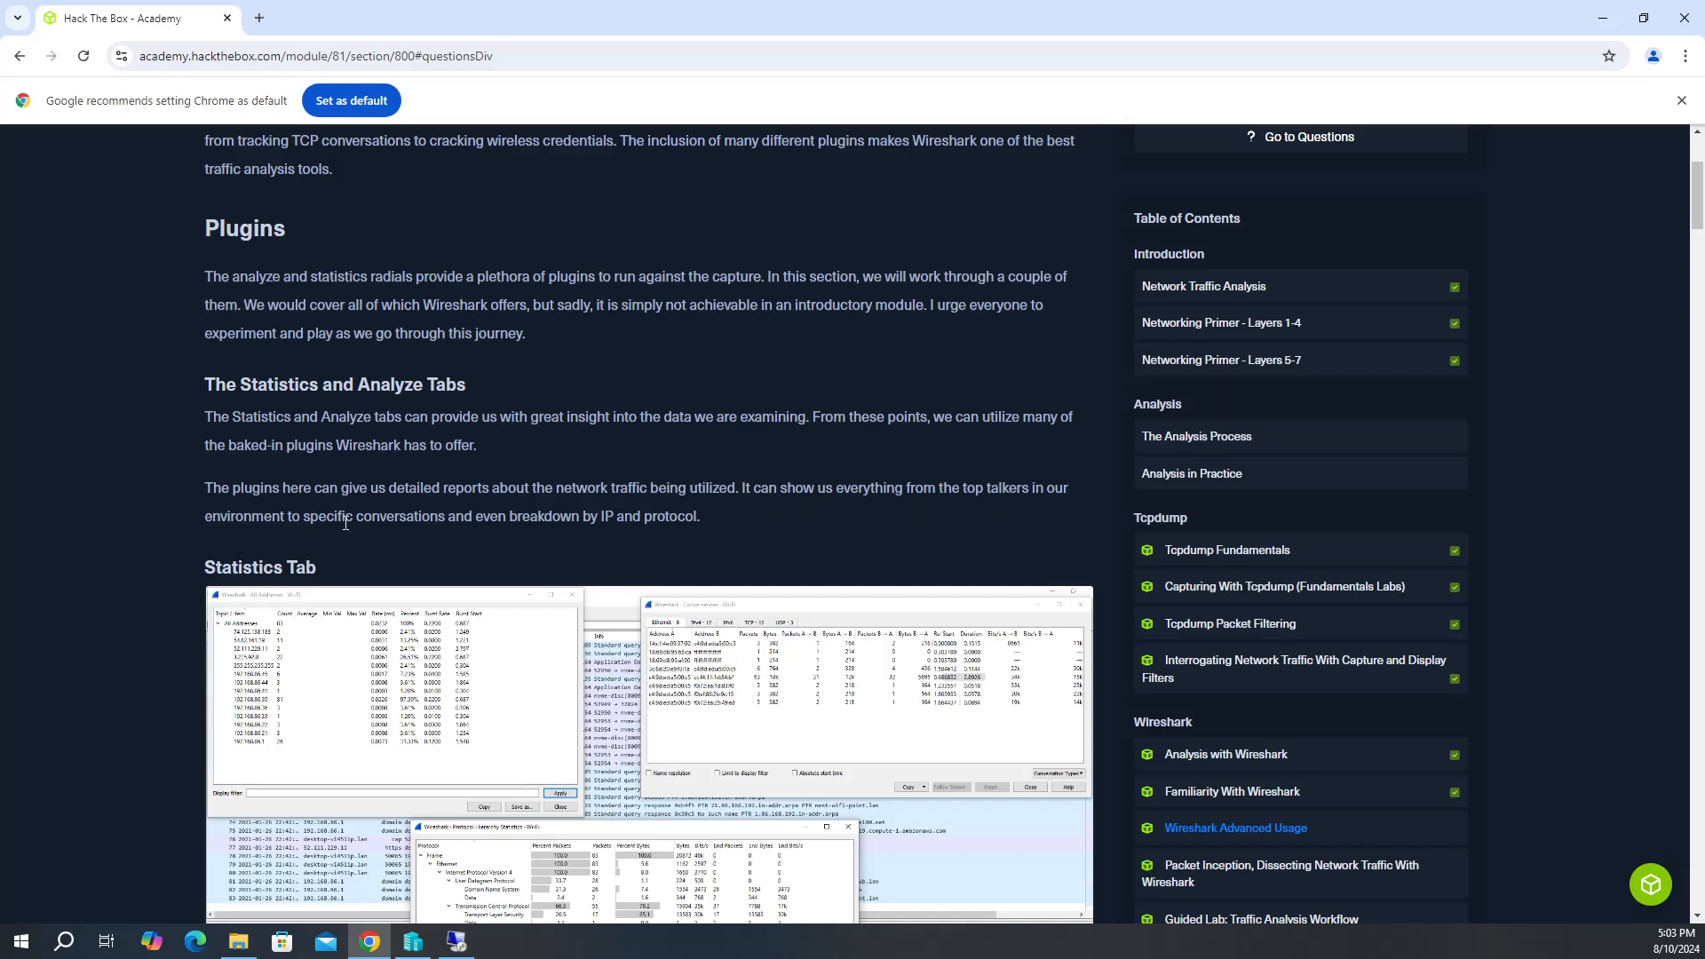
mouse_move(542, 535)
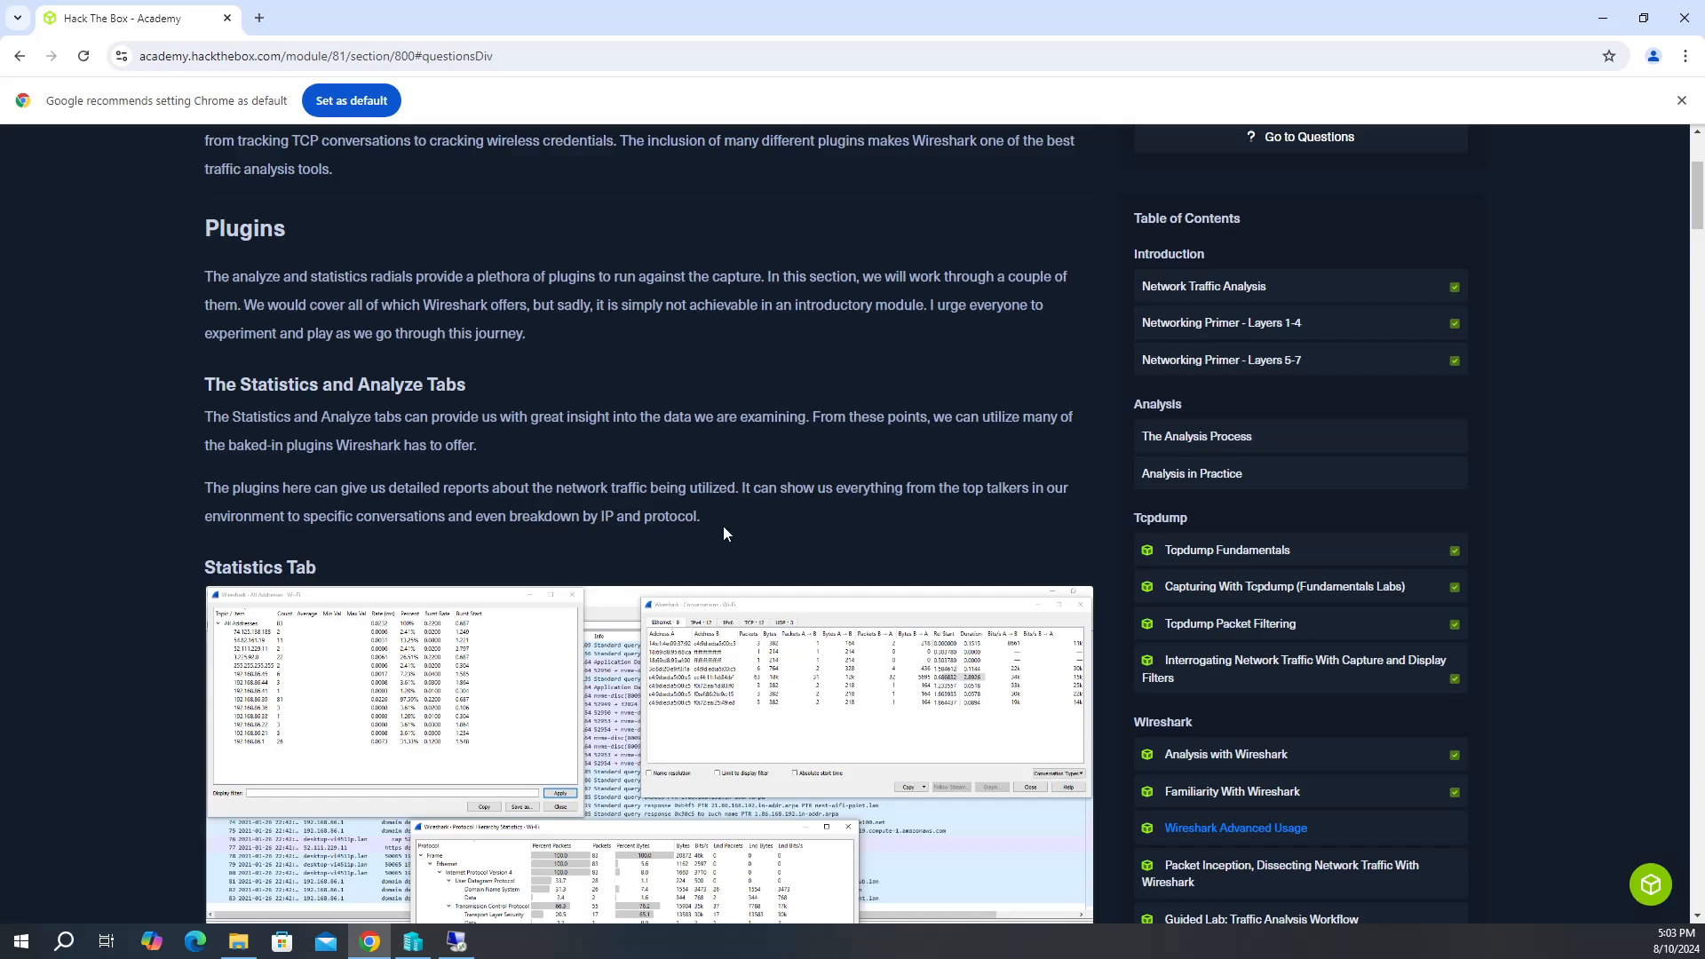
mouse_move(730, 529)
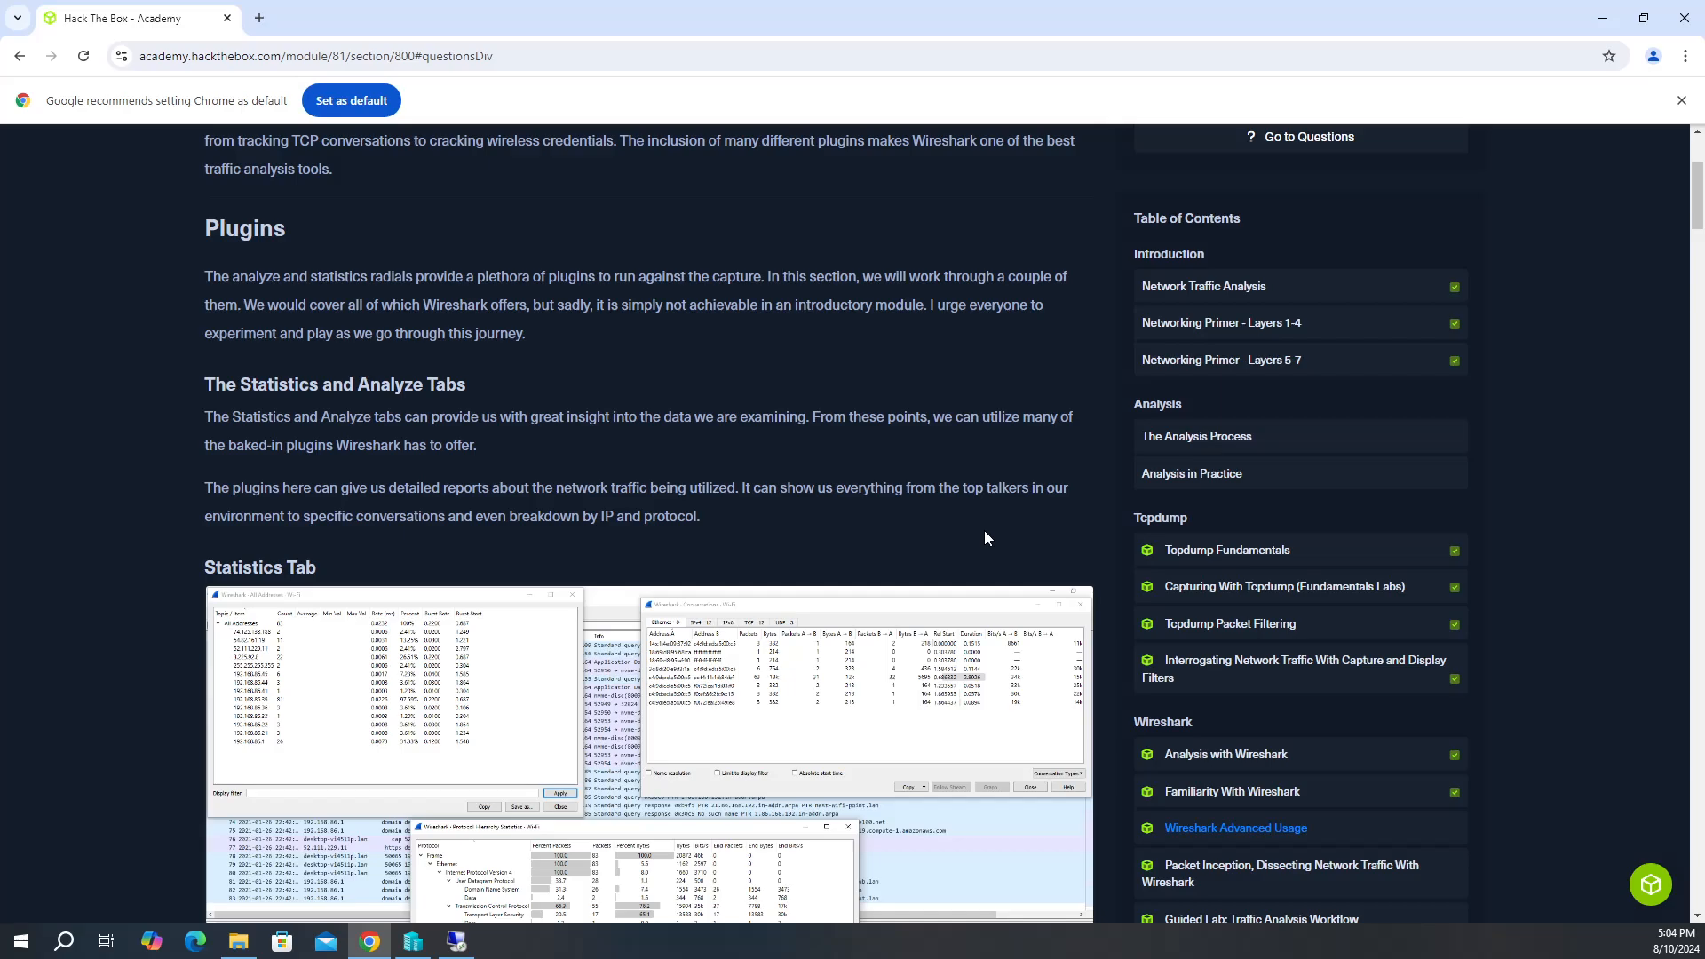
mouse_move(322, 547)
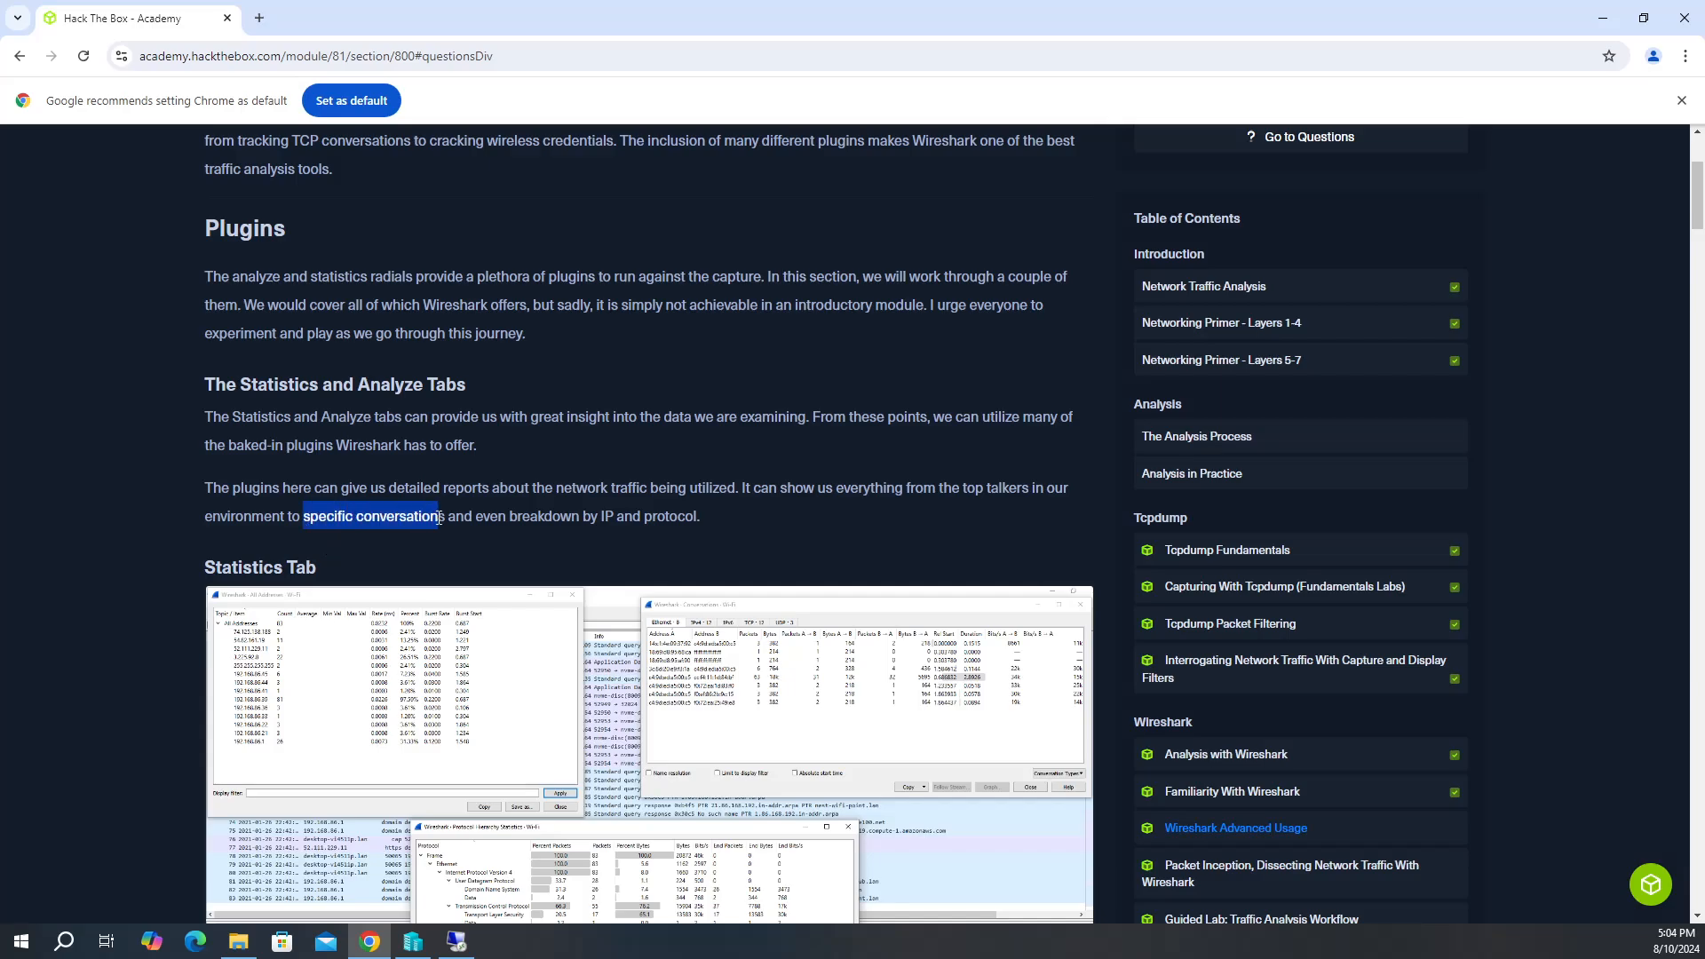
click(473, 549)
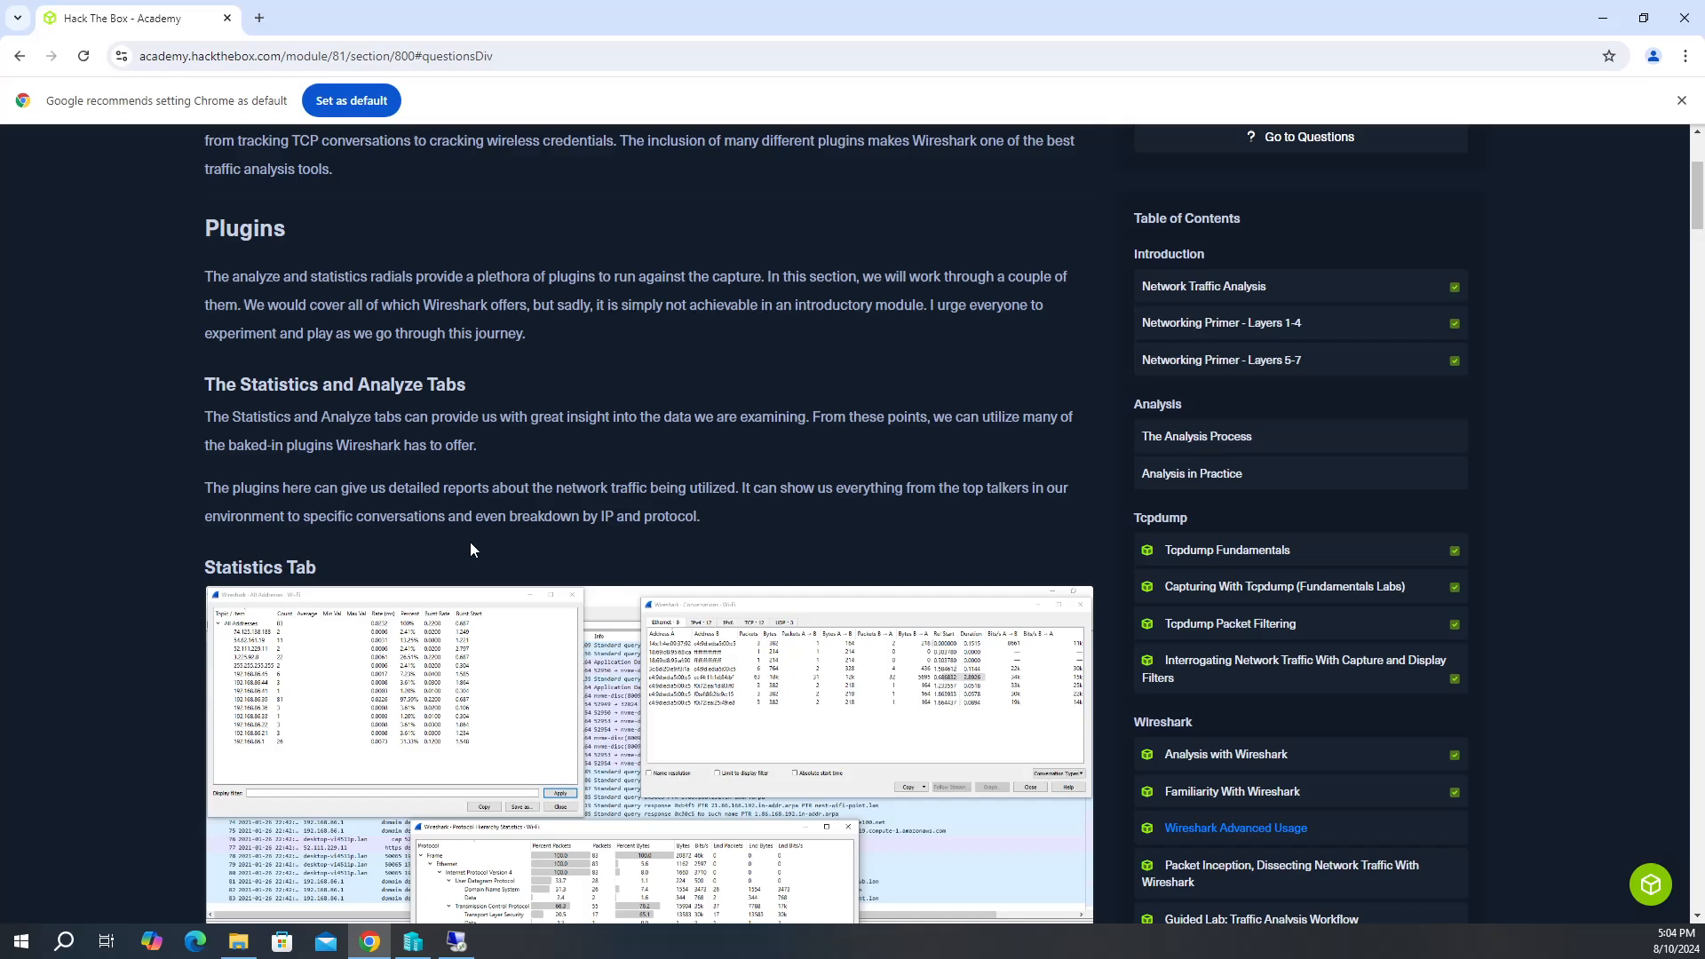
mouse_move(604, 520)
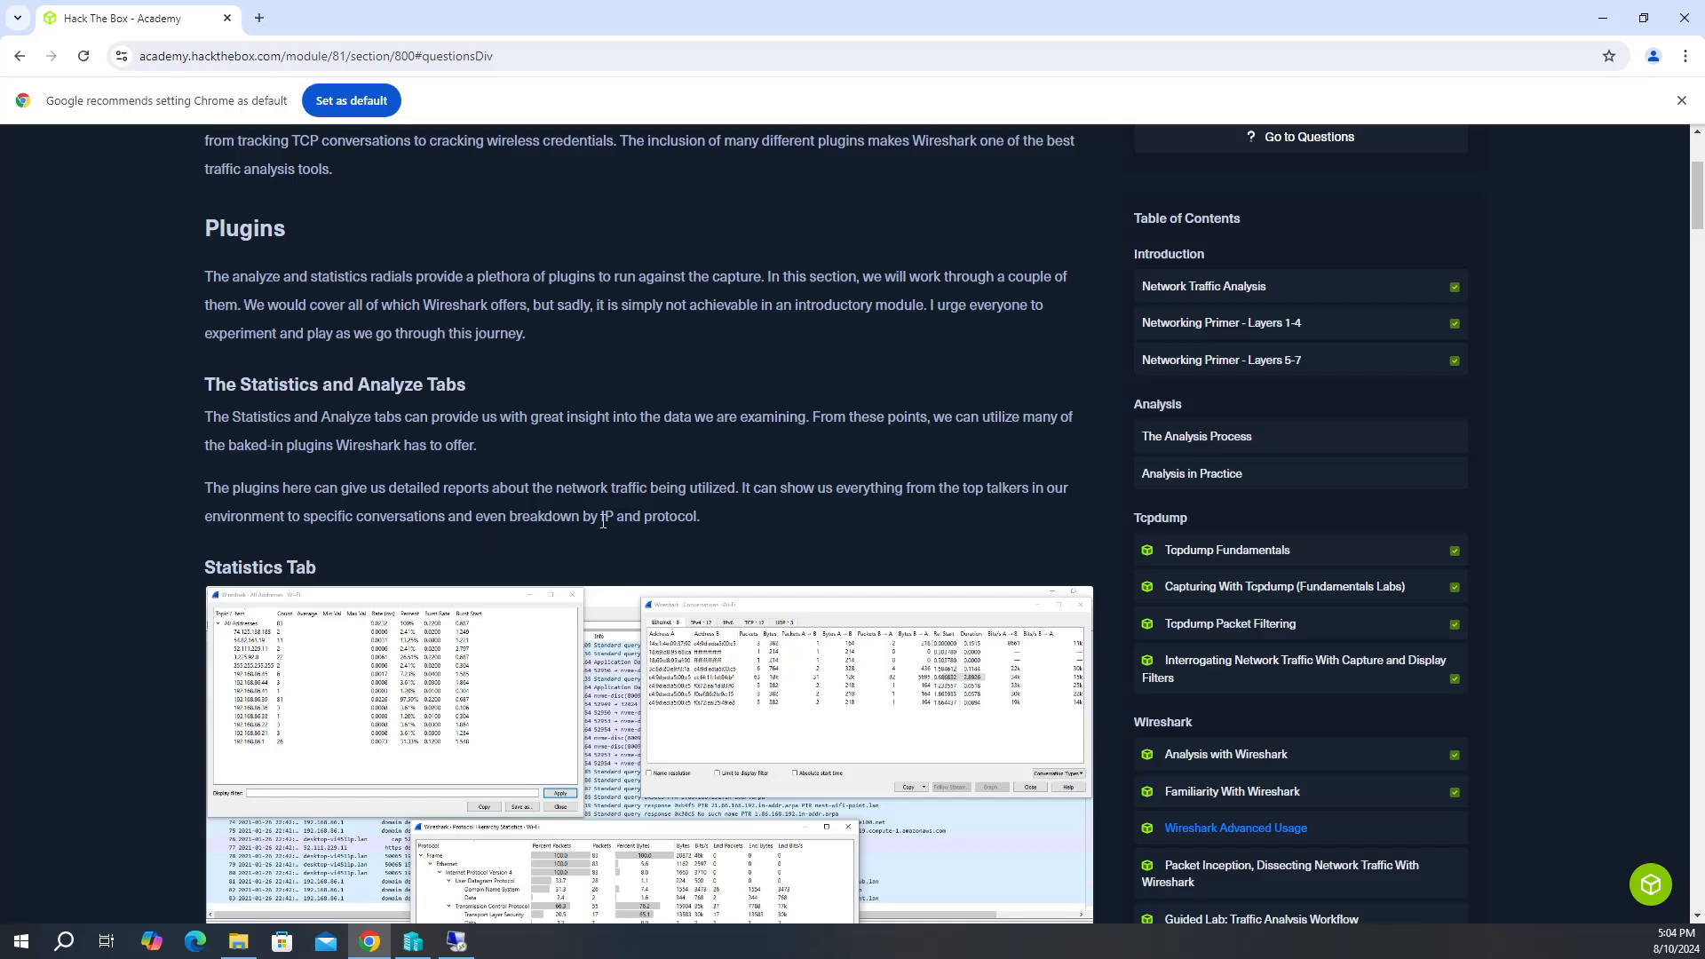
mouse_move(815, 522)
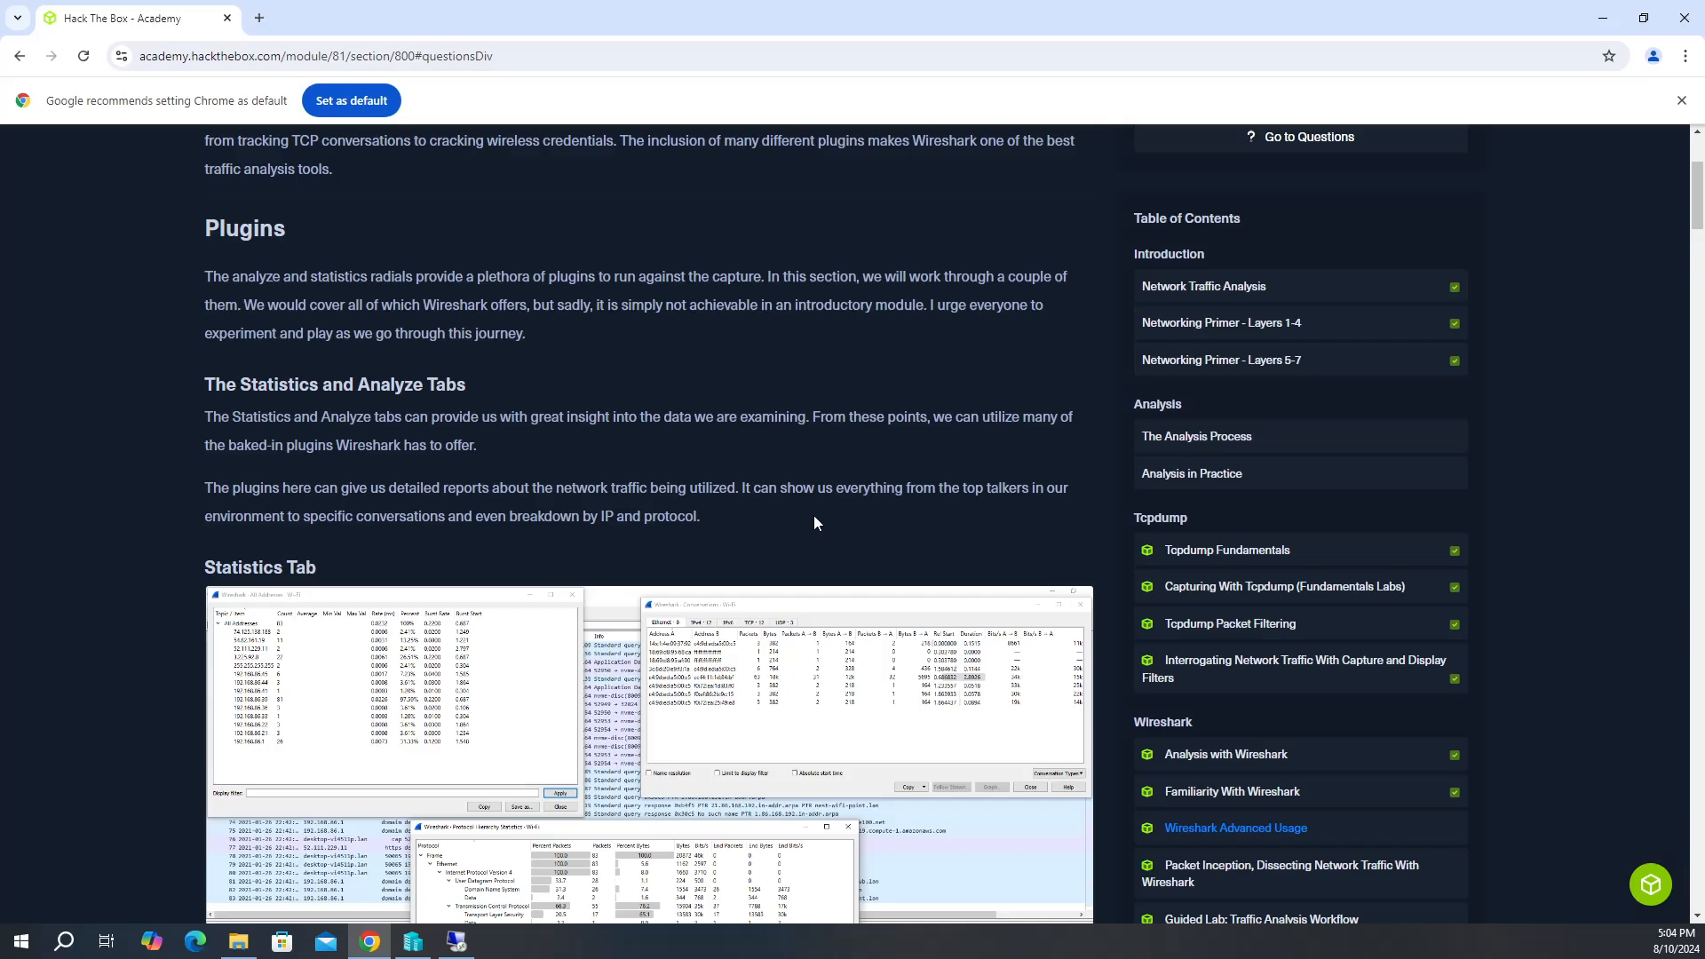
mouse_move(849, 442)
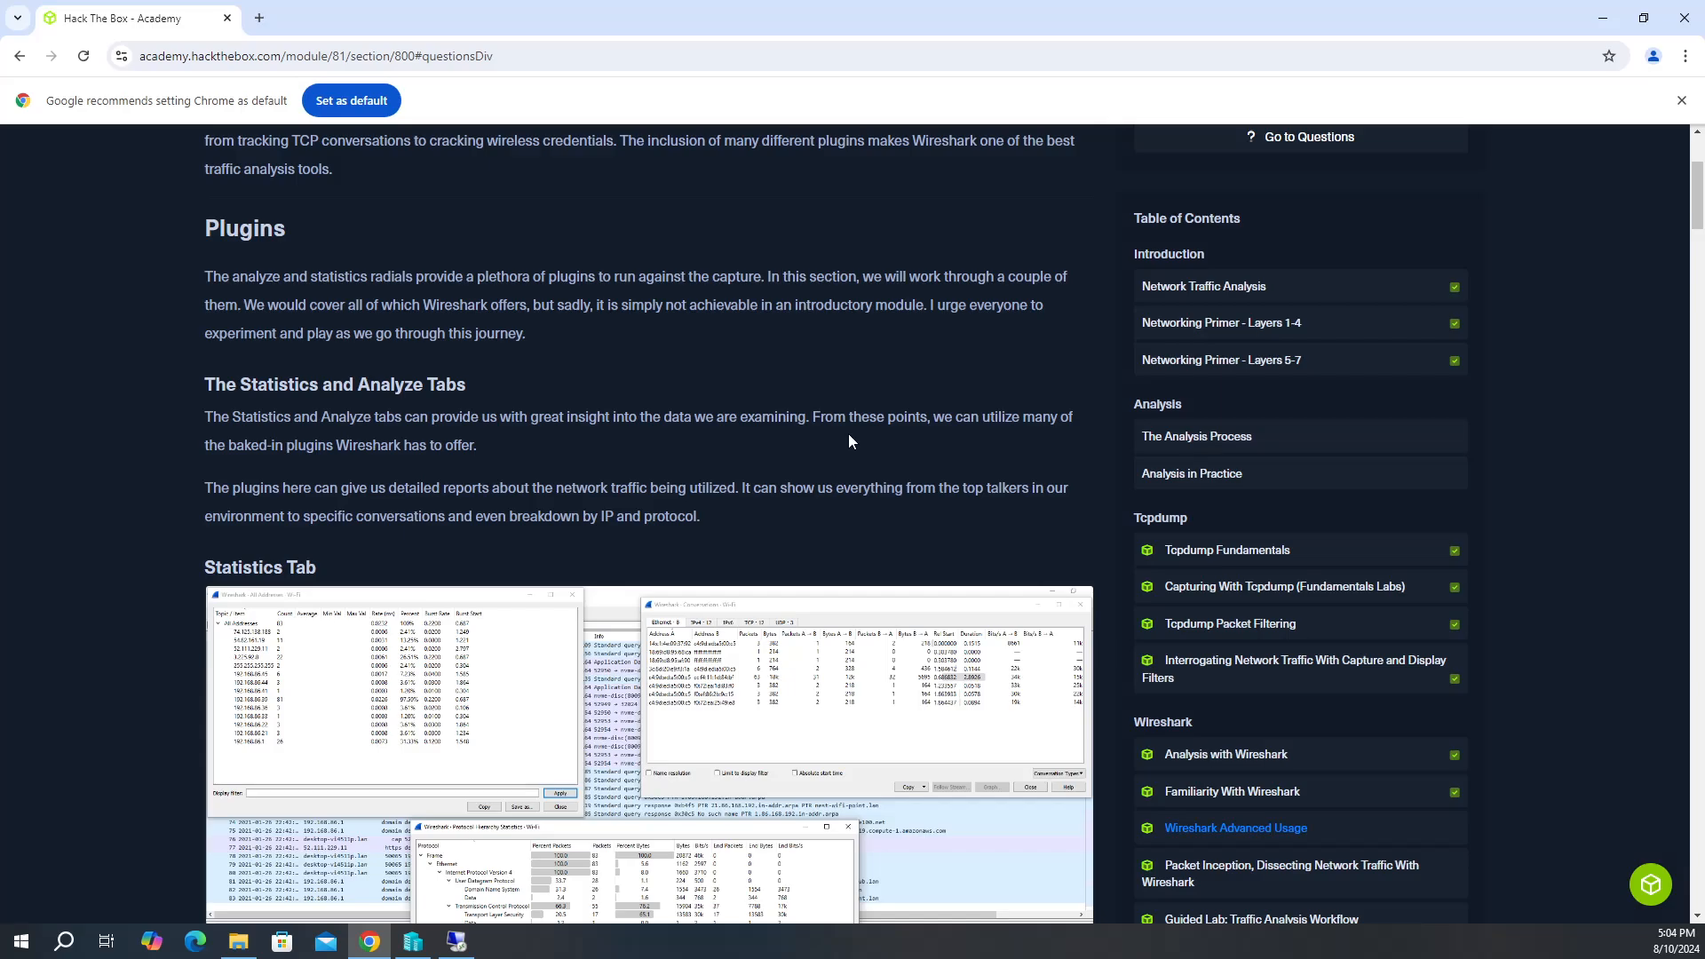
scroll(down, 3)
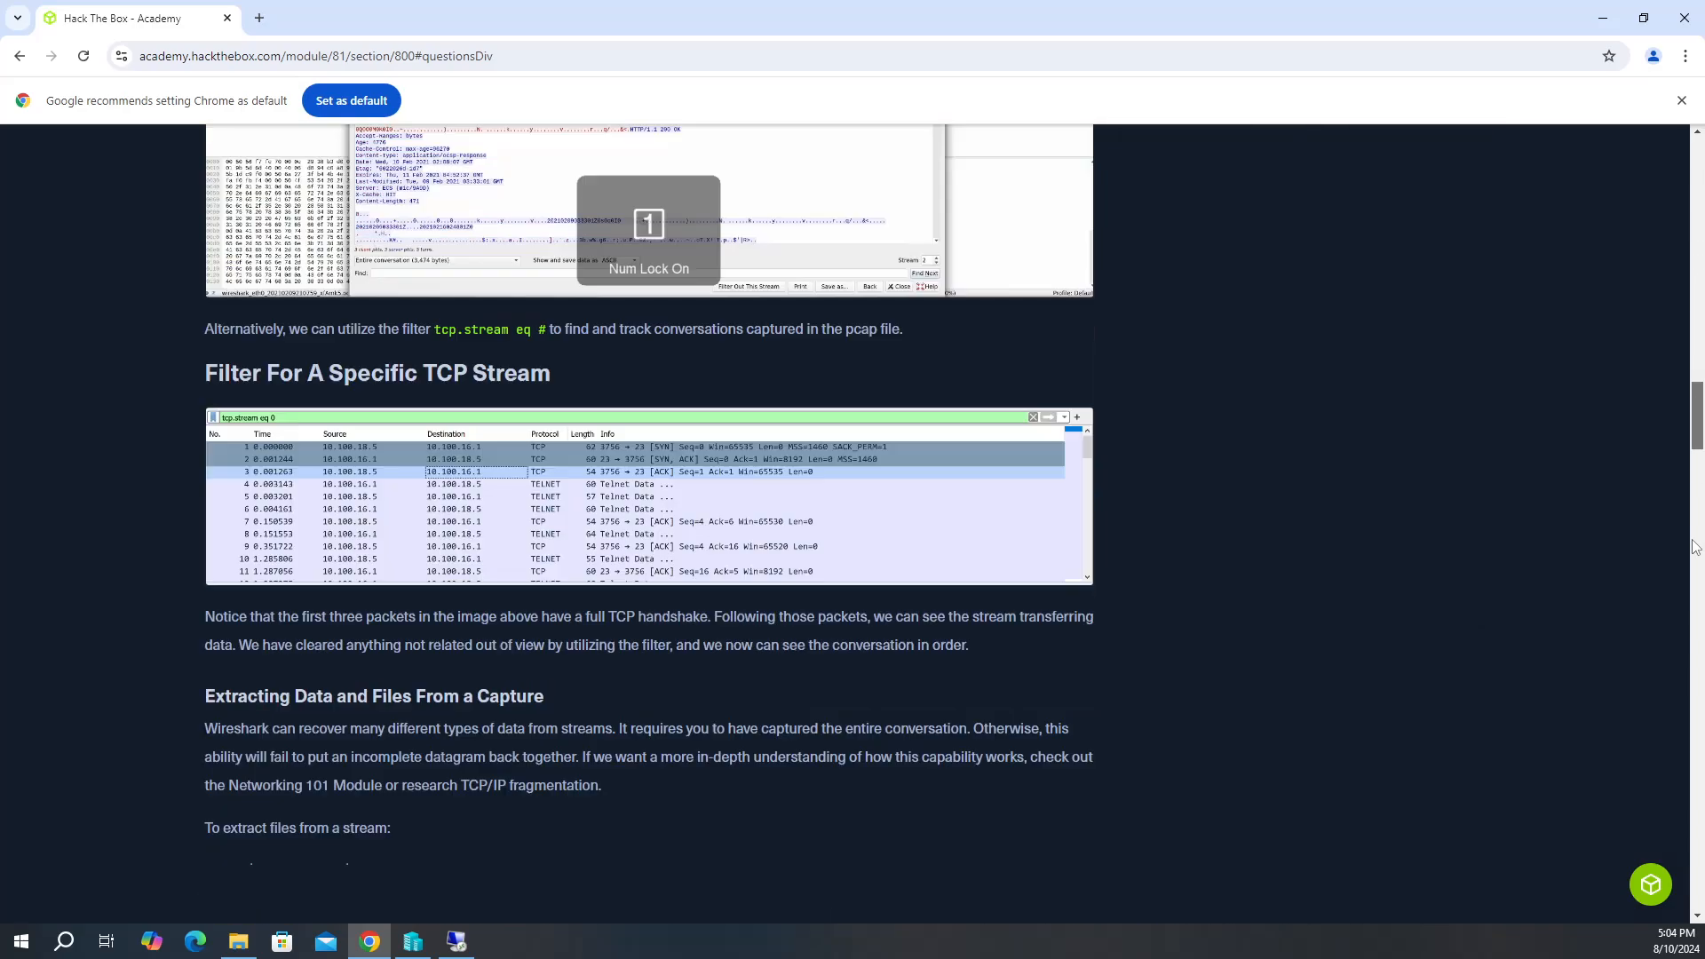
Scroll to the Extracting Data and Files From a Capture section.
scroll(down, 3)
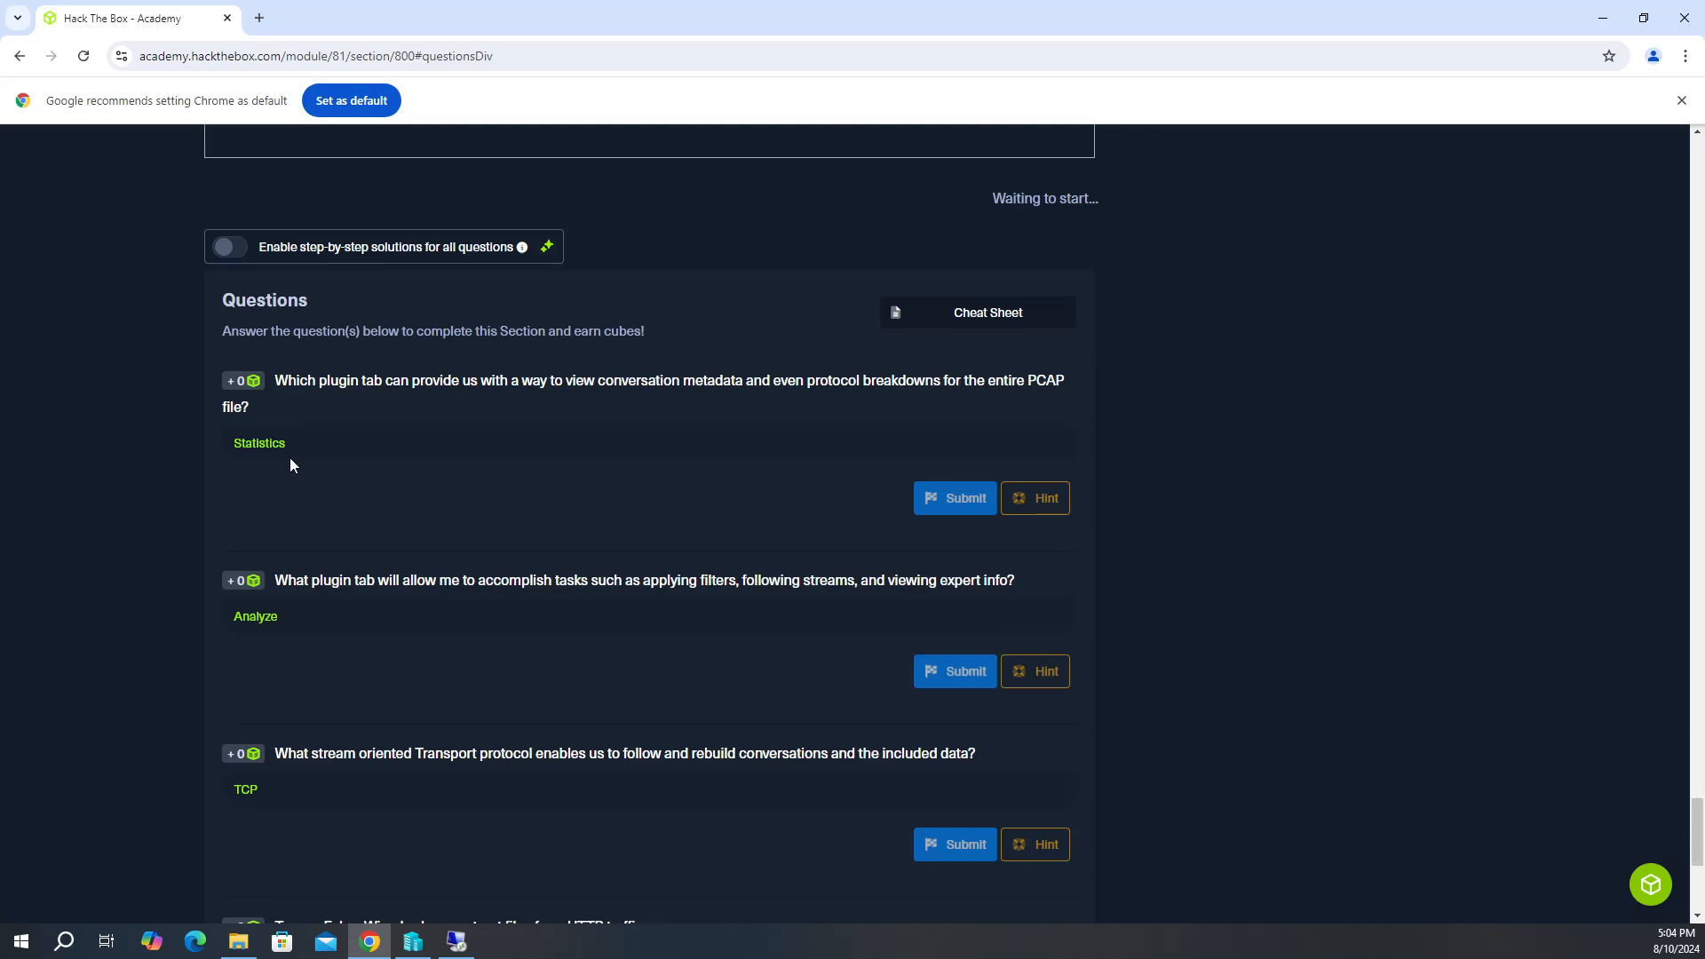
mouse_move(508, 618)
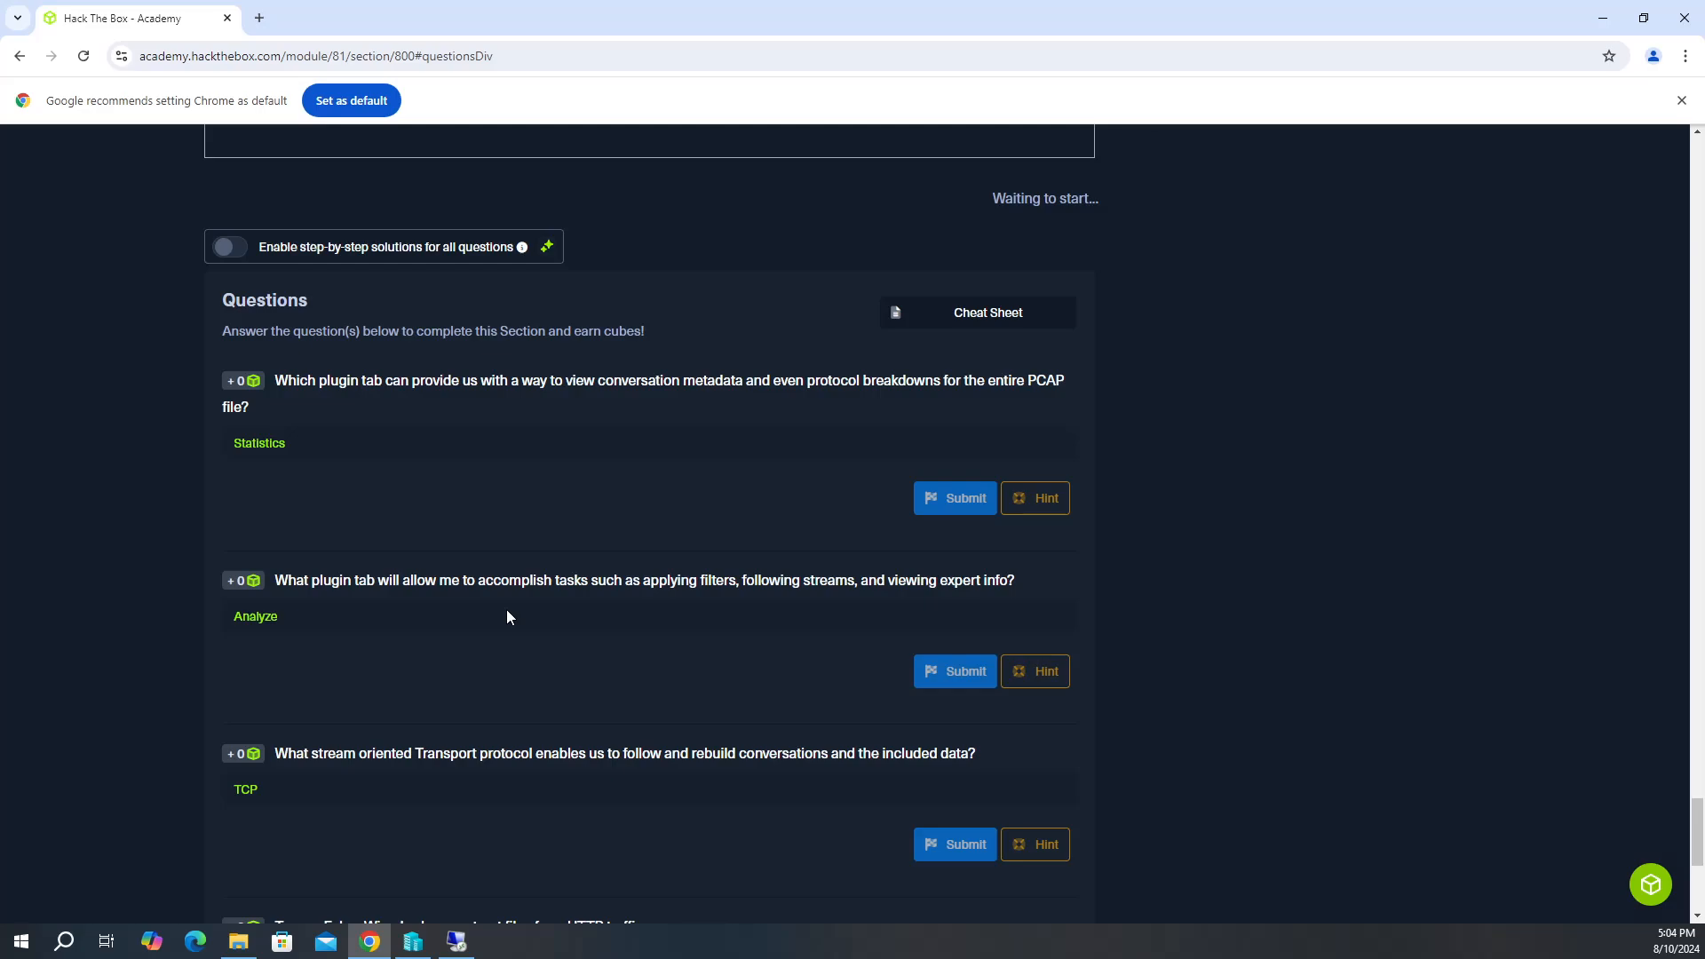
mouse_move(984, 574)
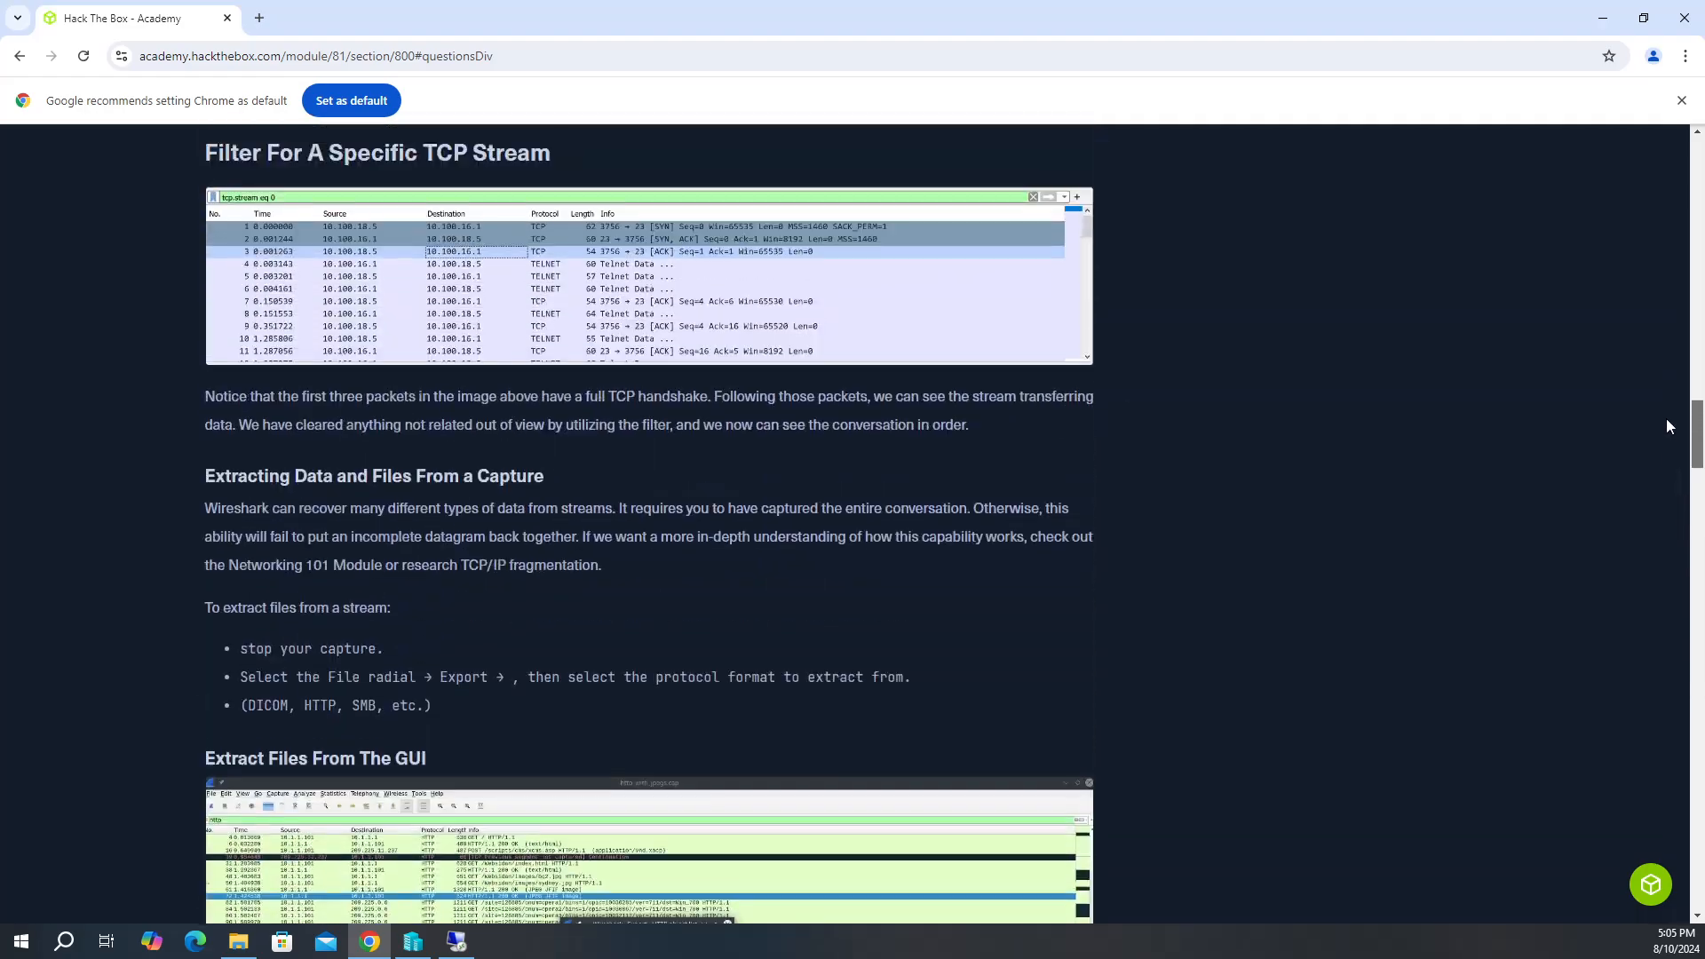
scroll(down, 3)
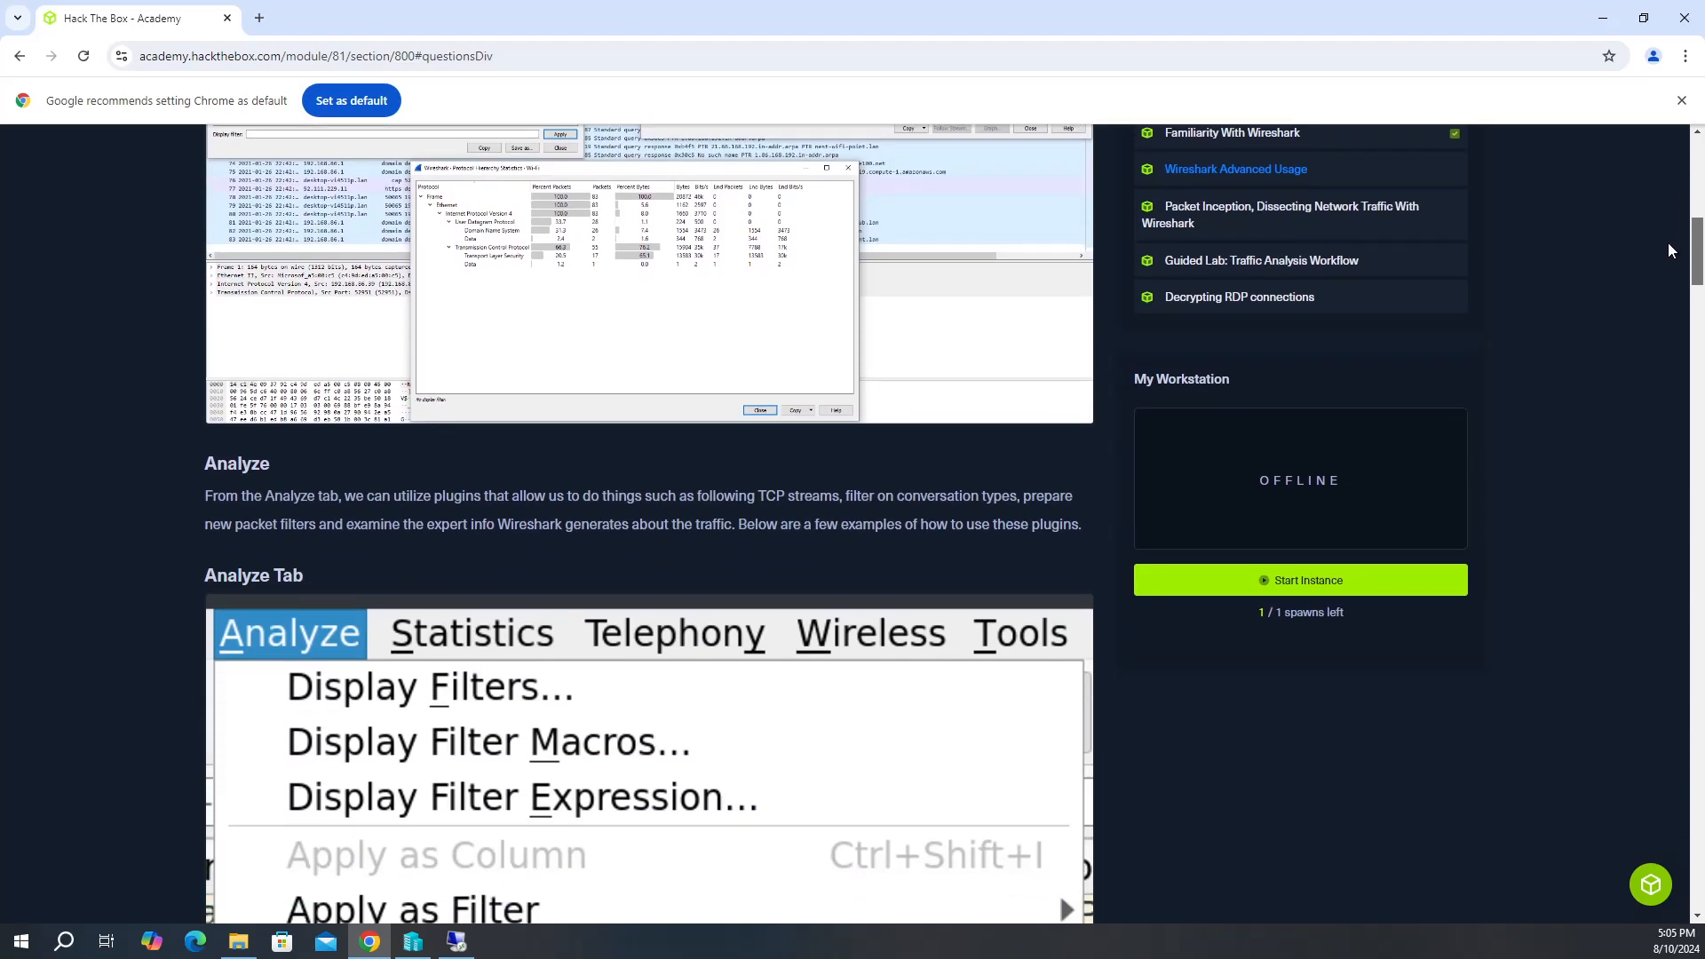
mouse_move(318, 511)
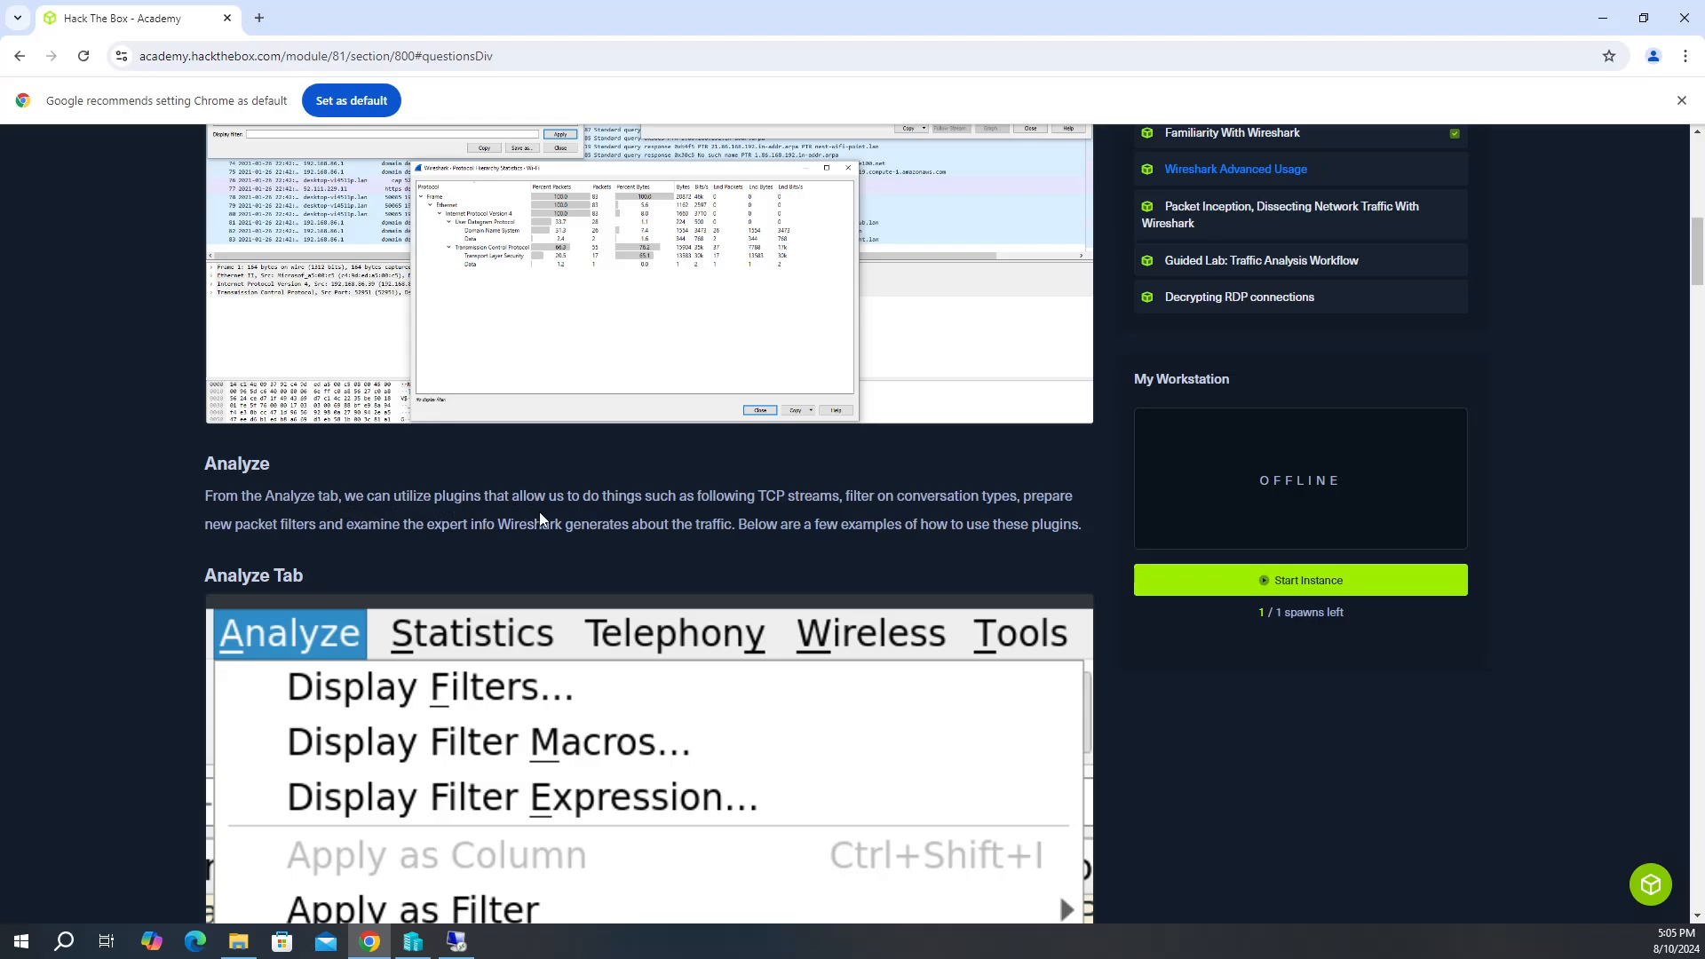
mouse_move(758, 515)
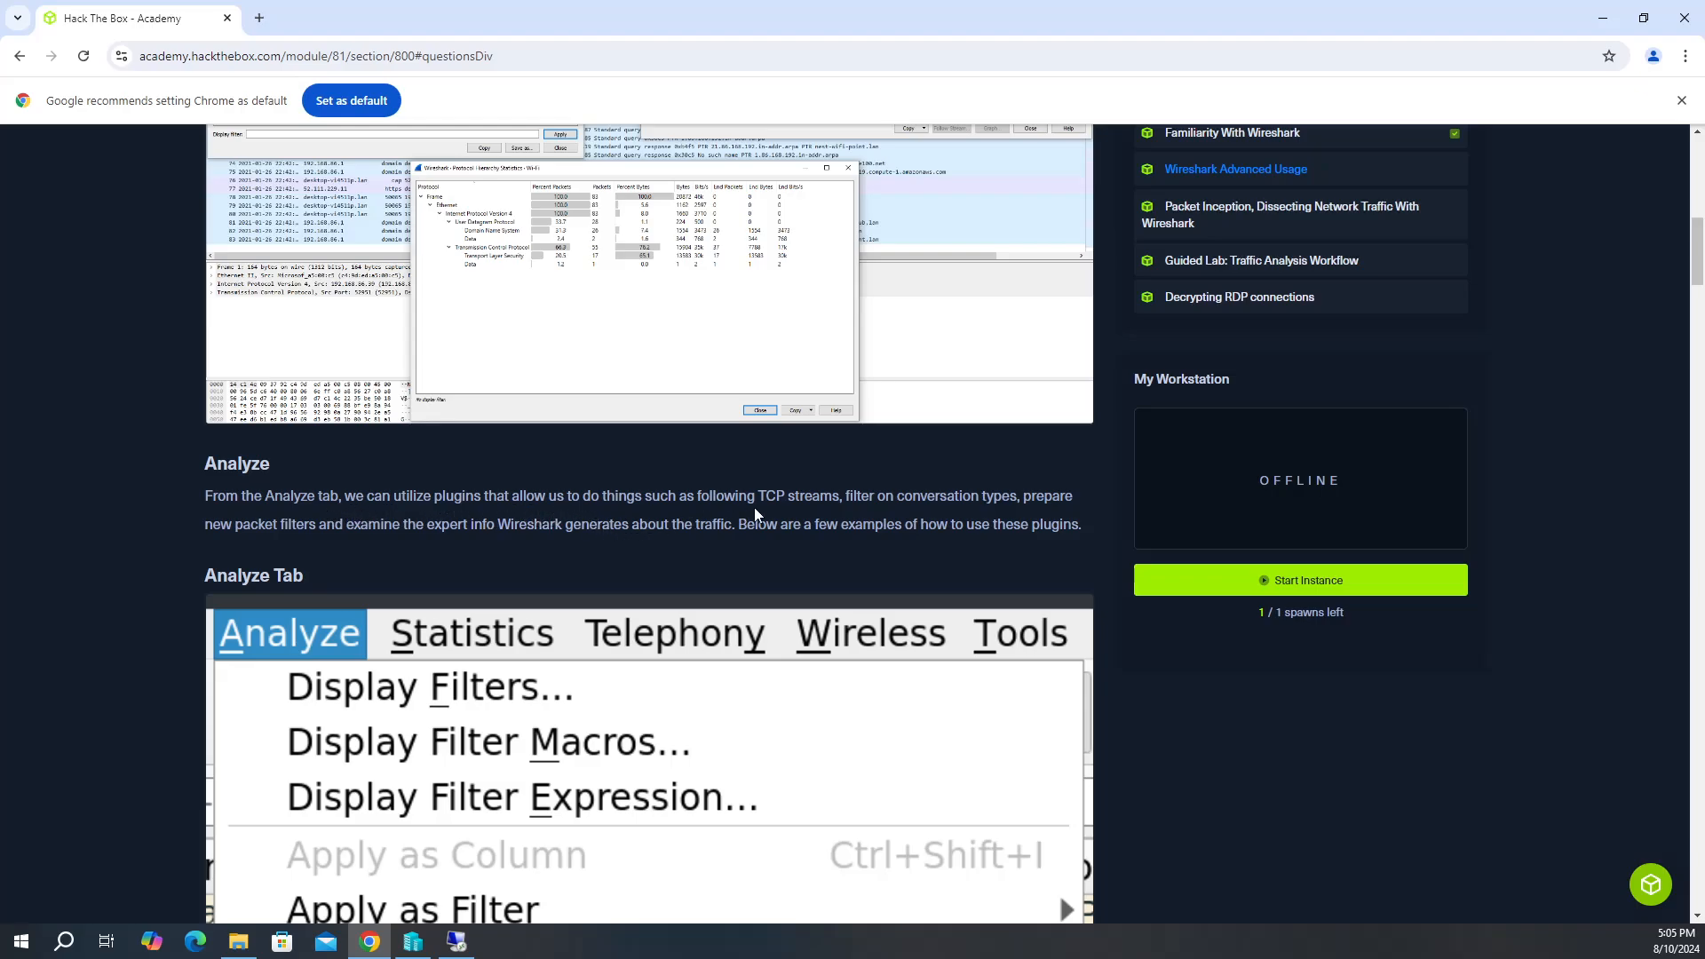
mouse_move(843, 502)
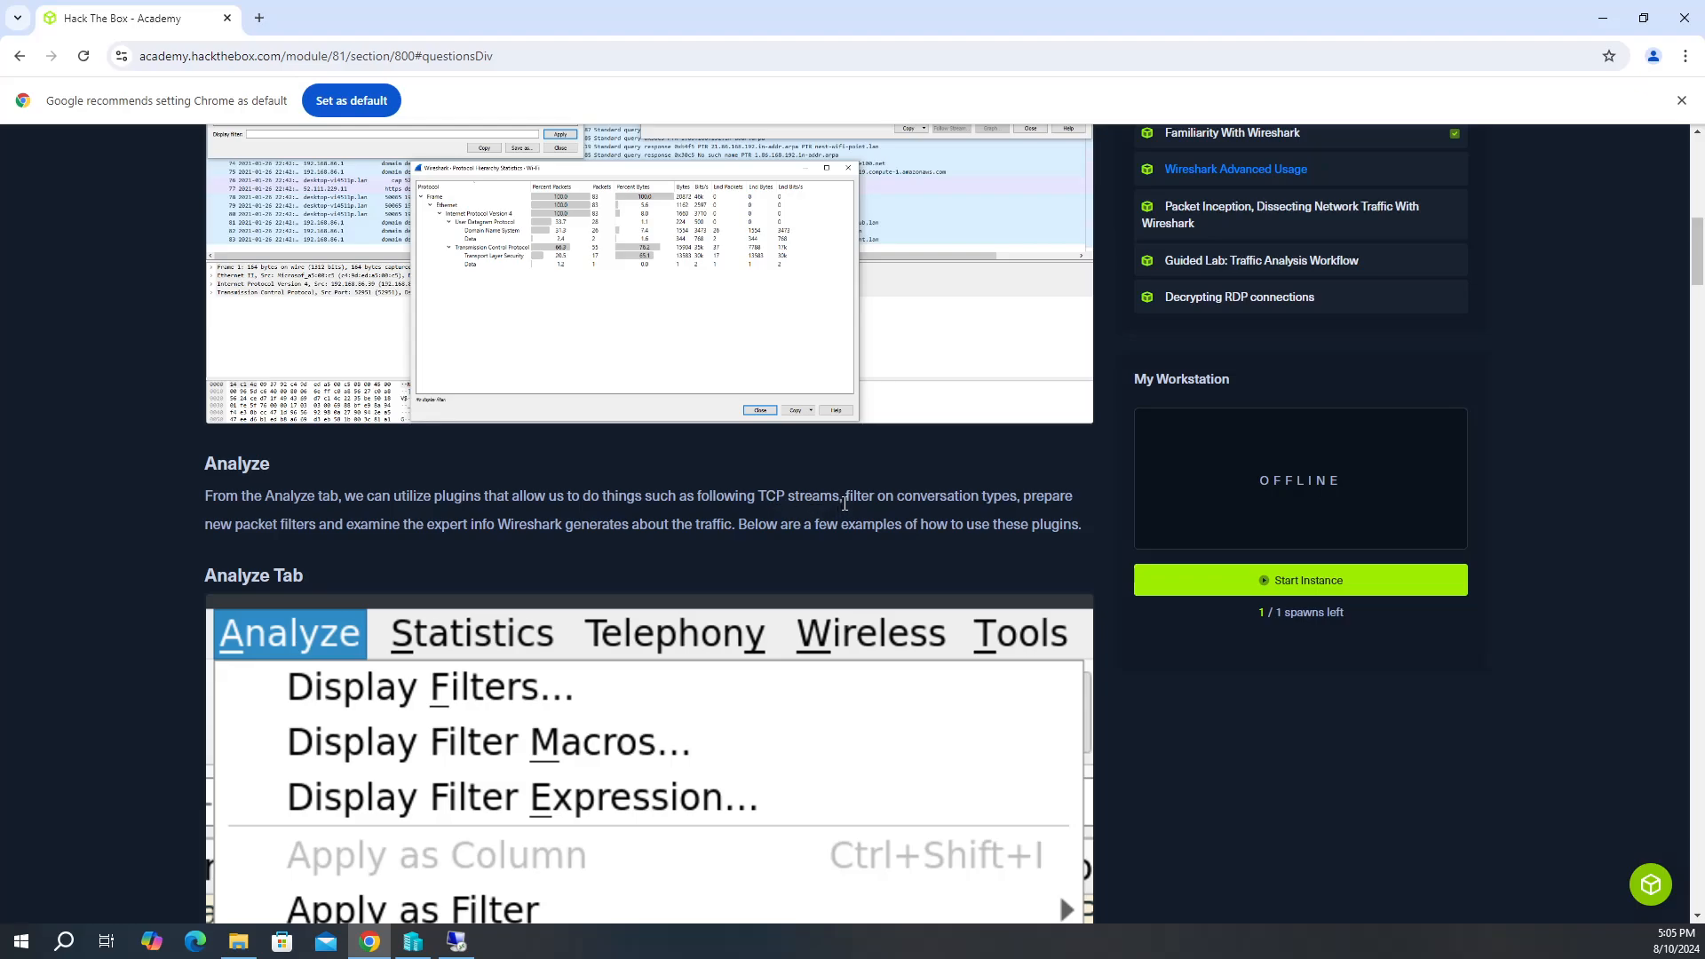
mouse_move(229, 556)
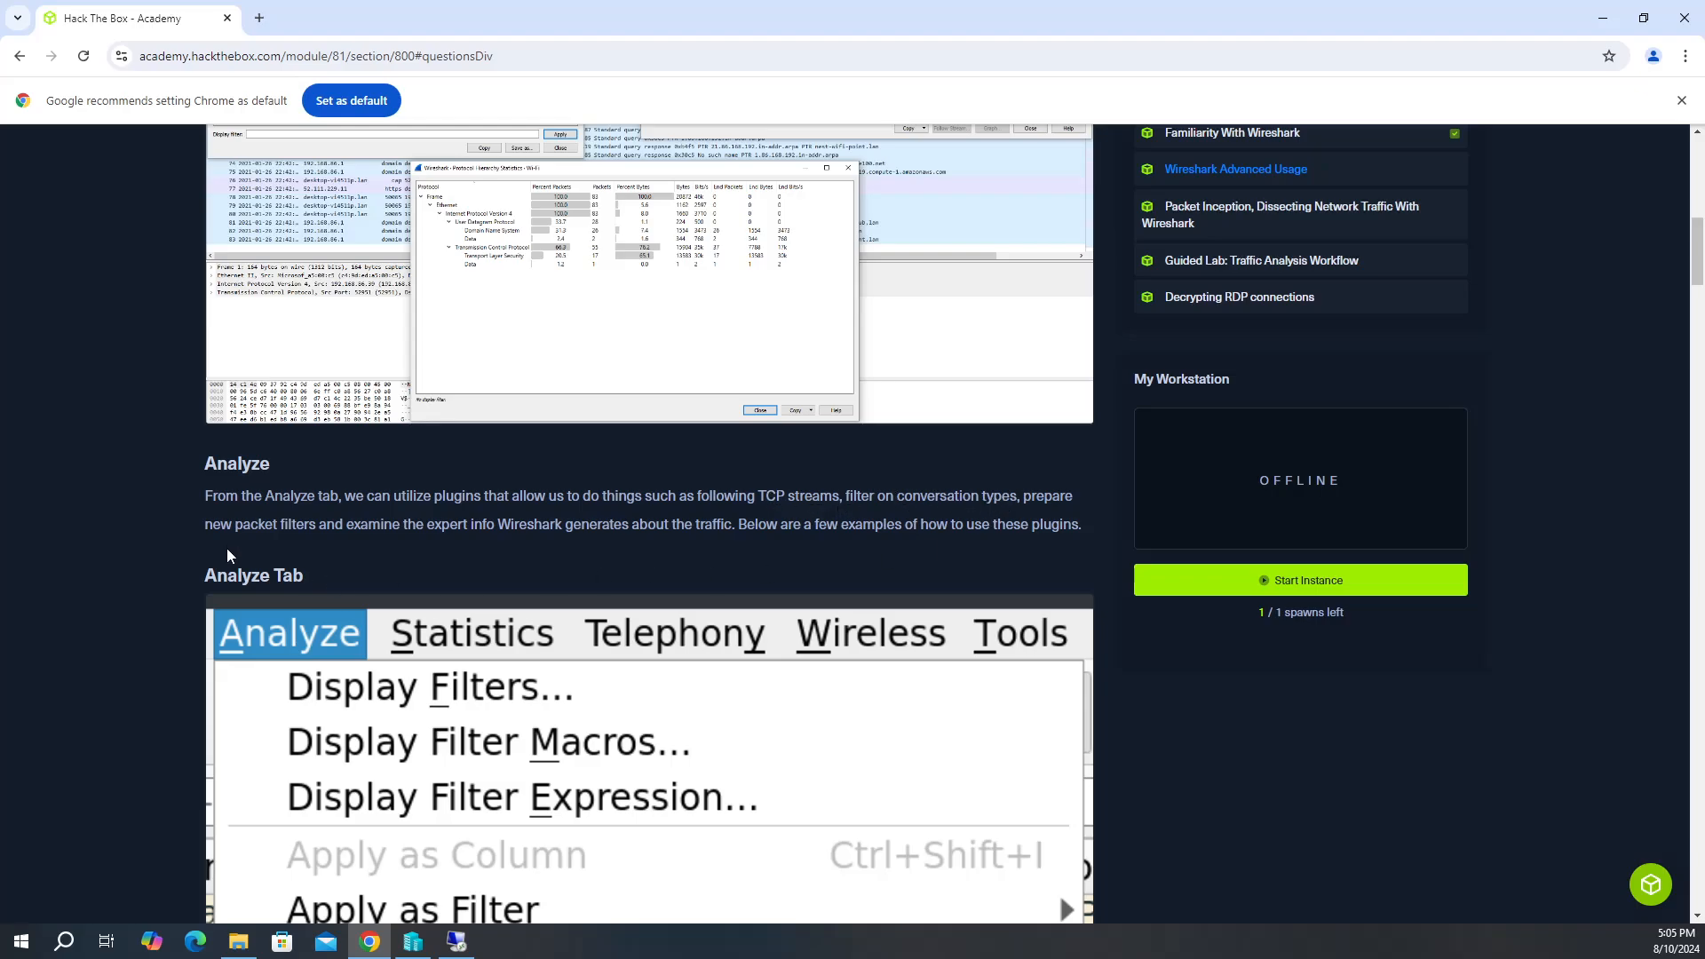
double_click(454, 524)
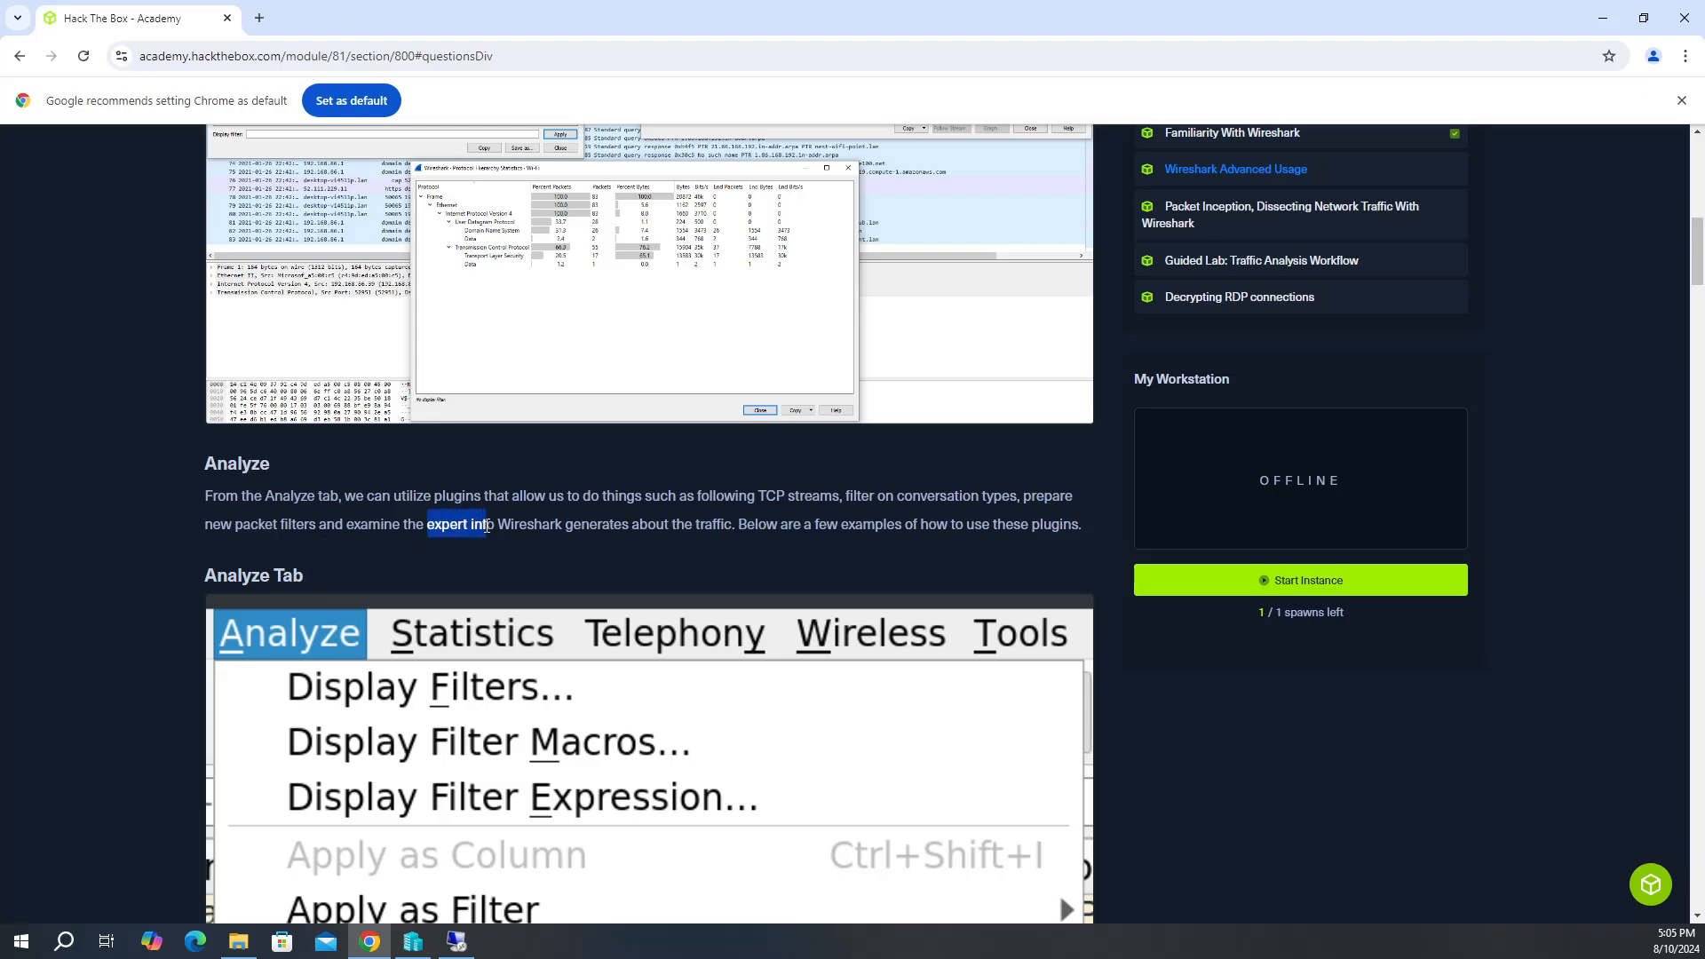
click(456, 522)
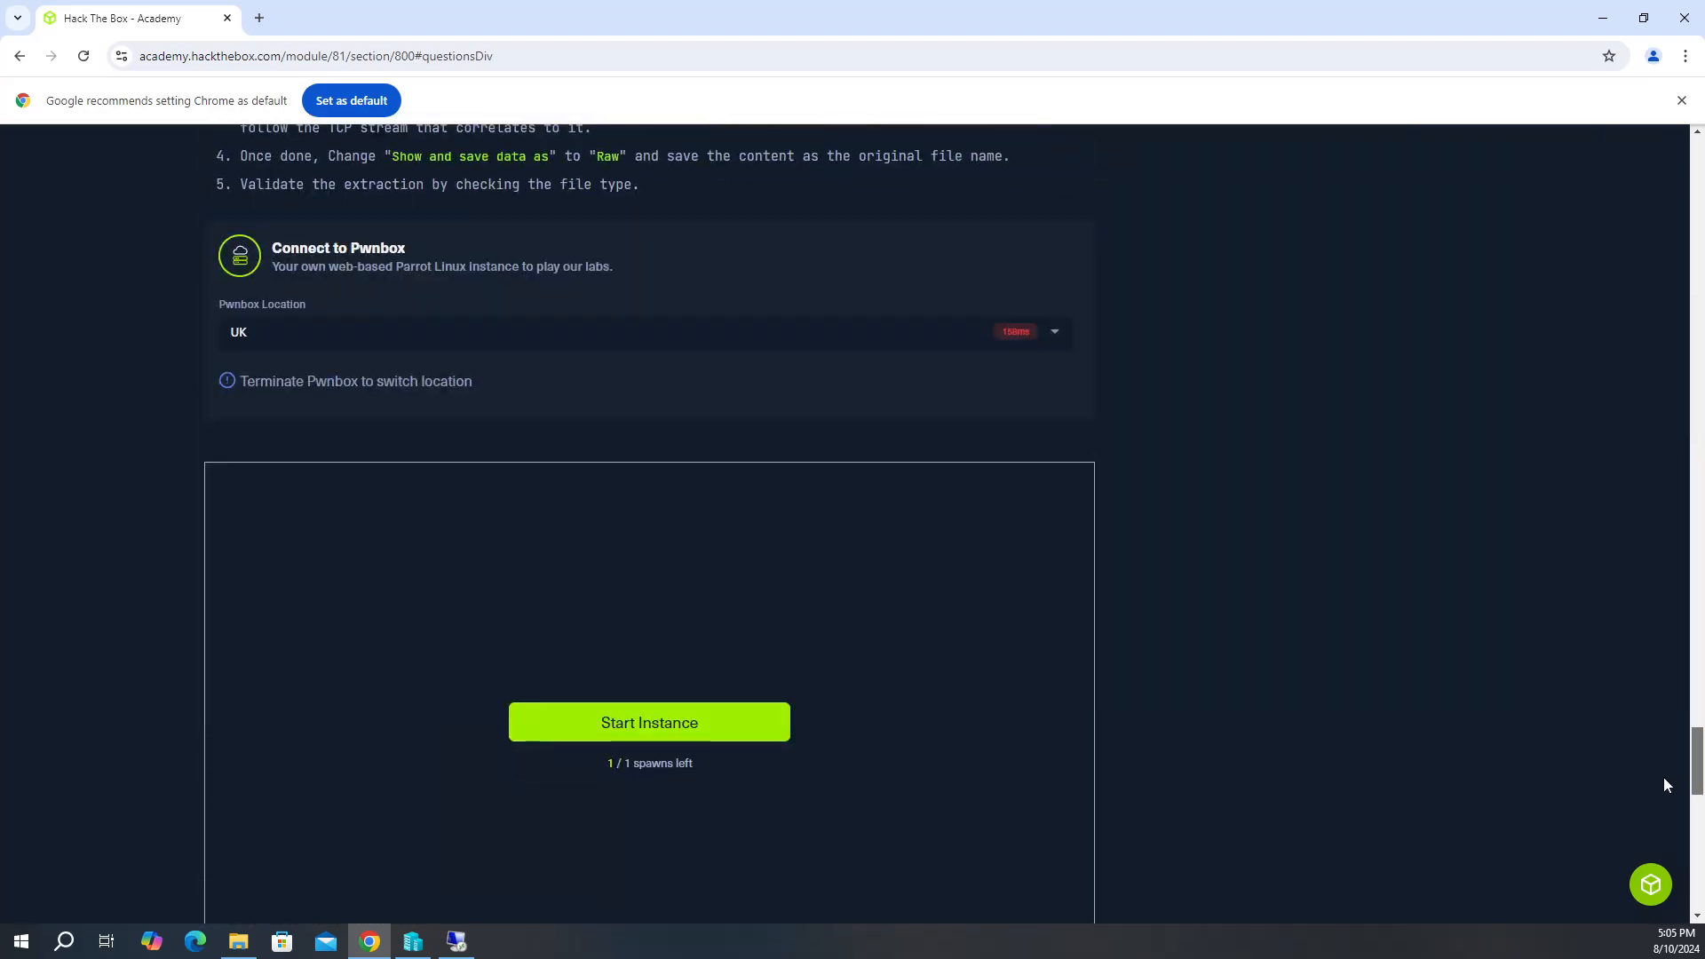
click(650, 723)
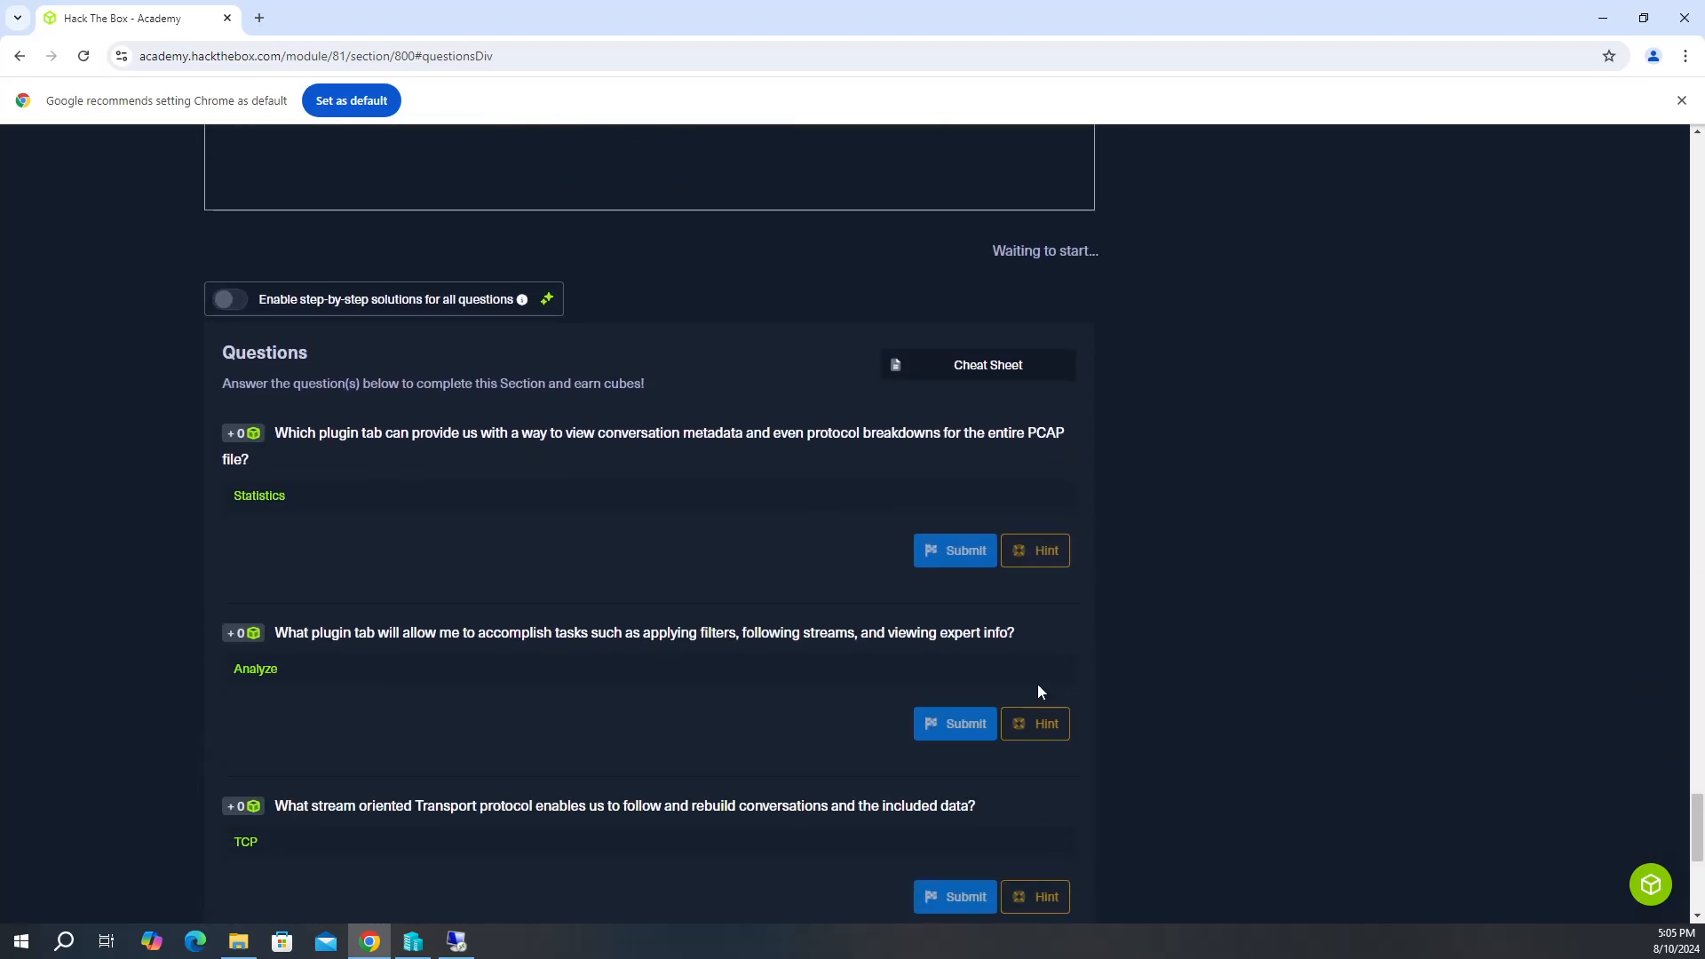
double_click(815, 632)
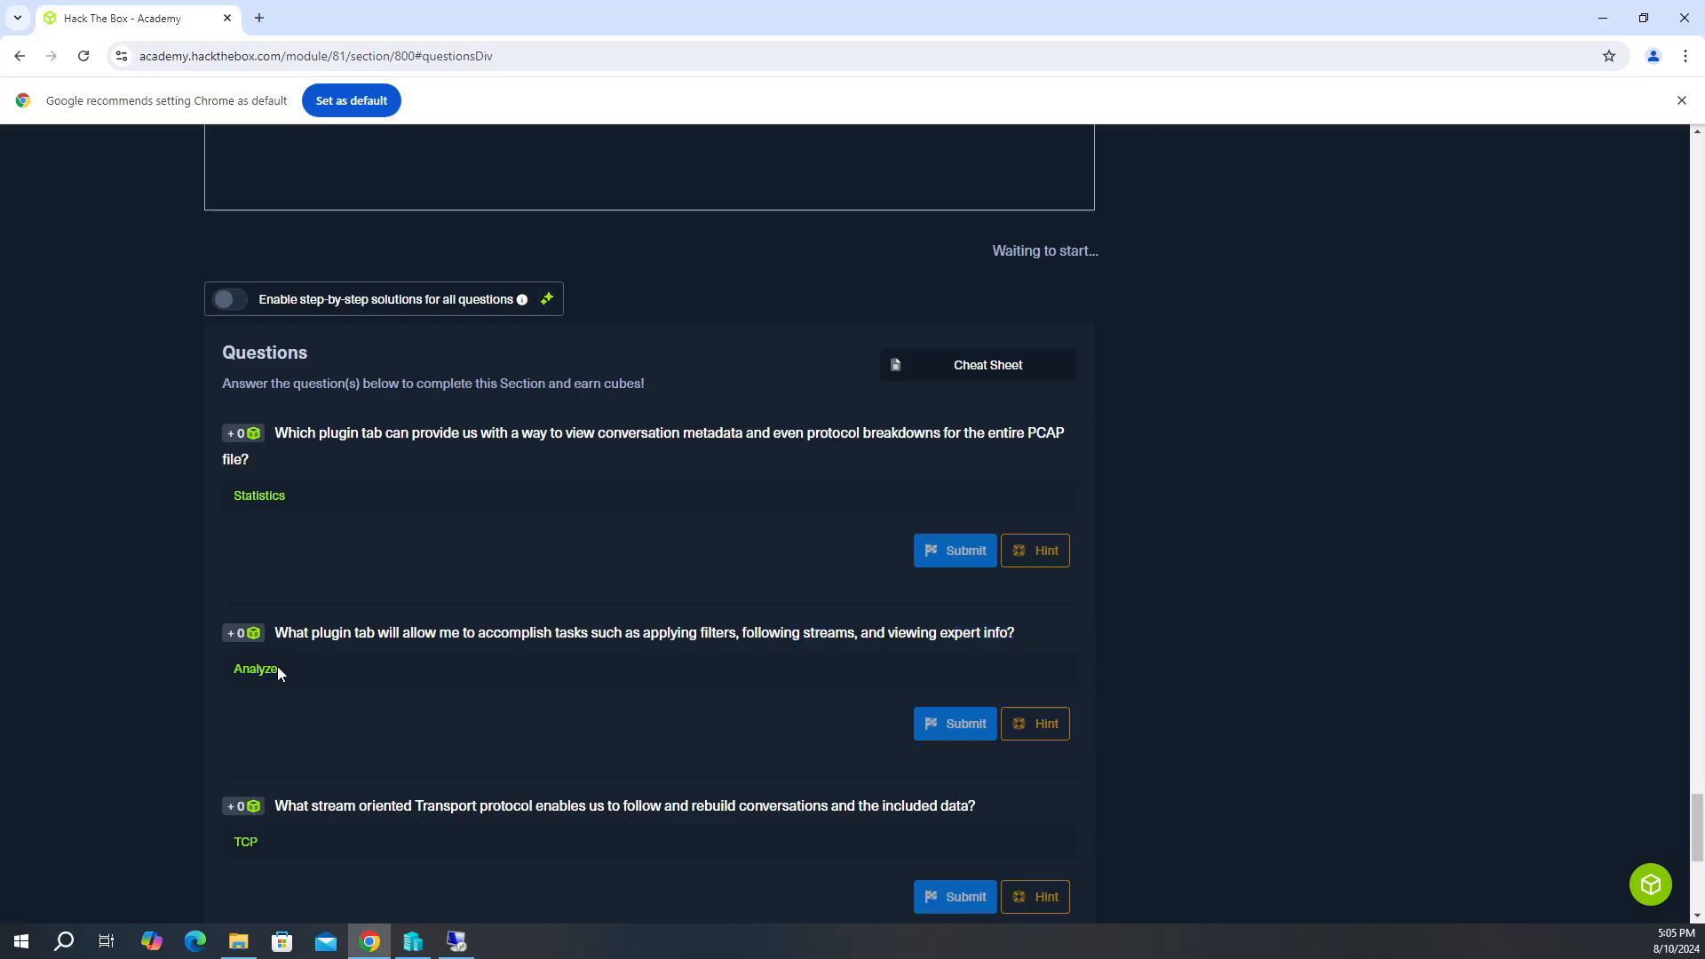
scroll(down, 3)
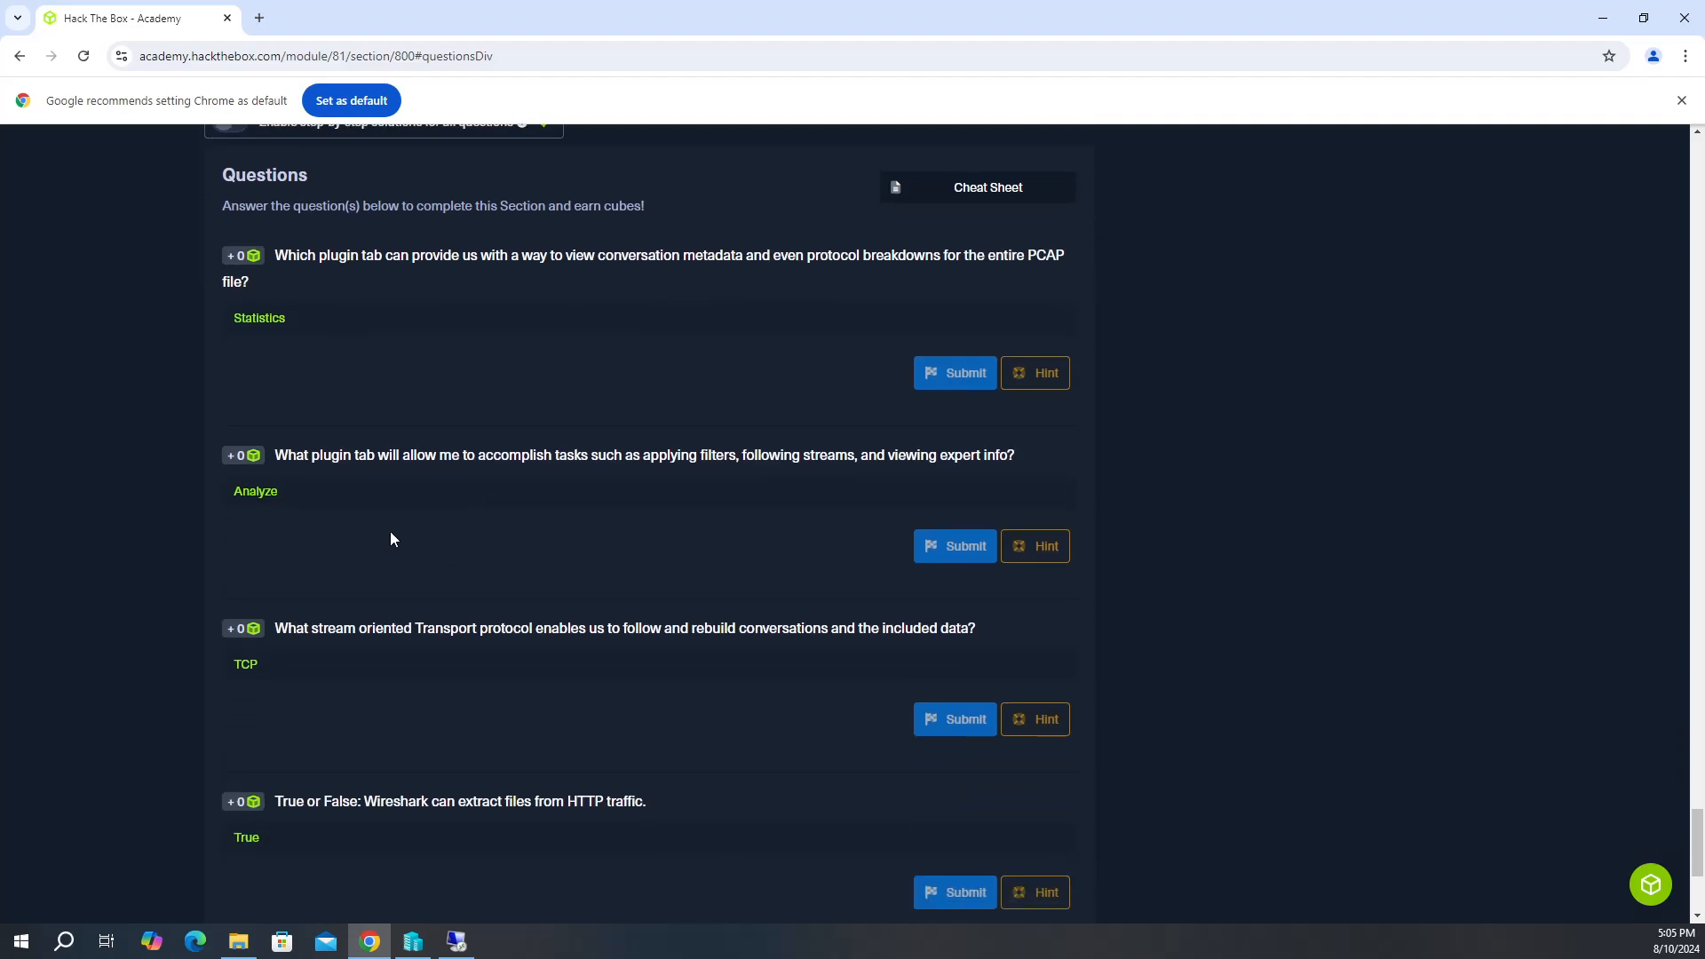
scroll(down, 3)
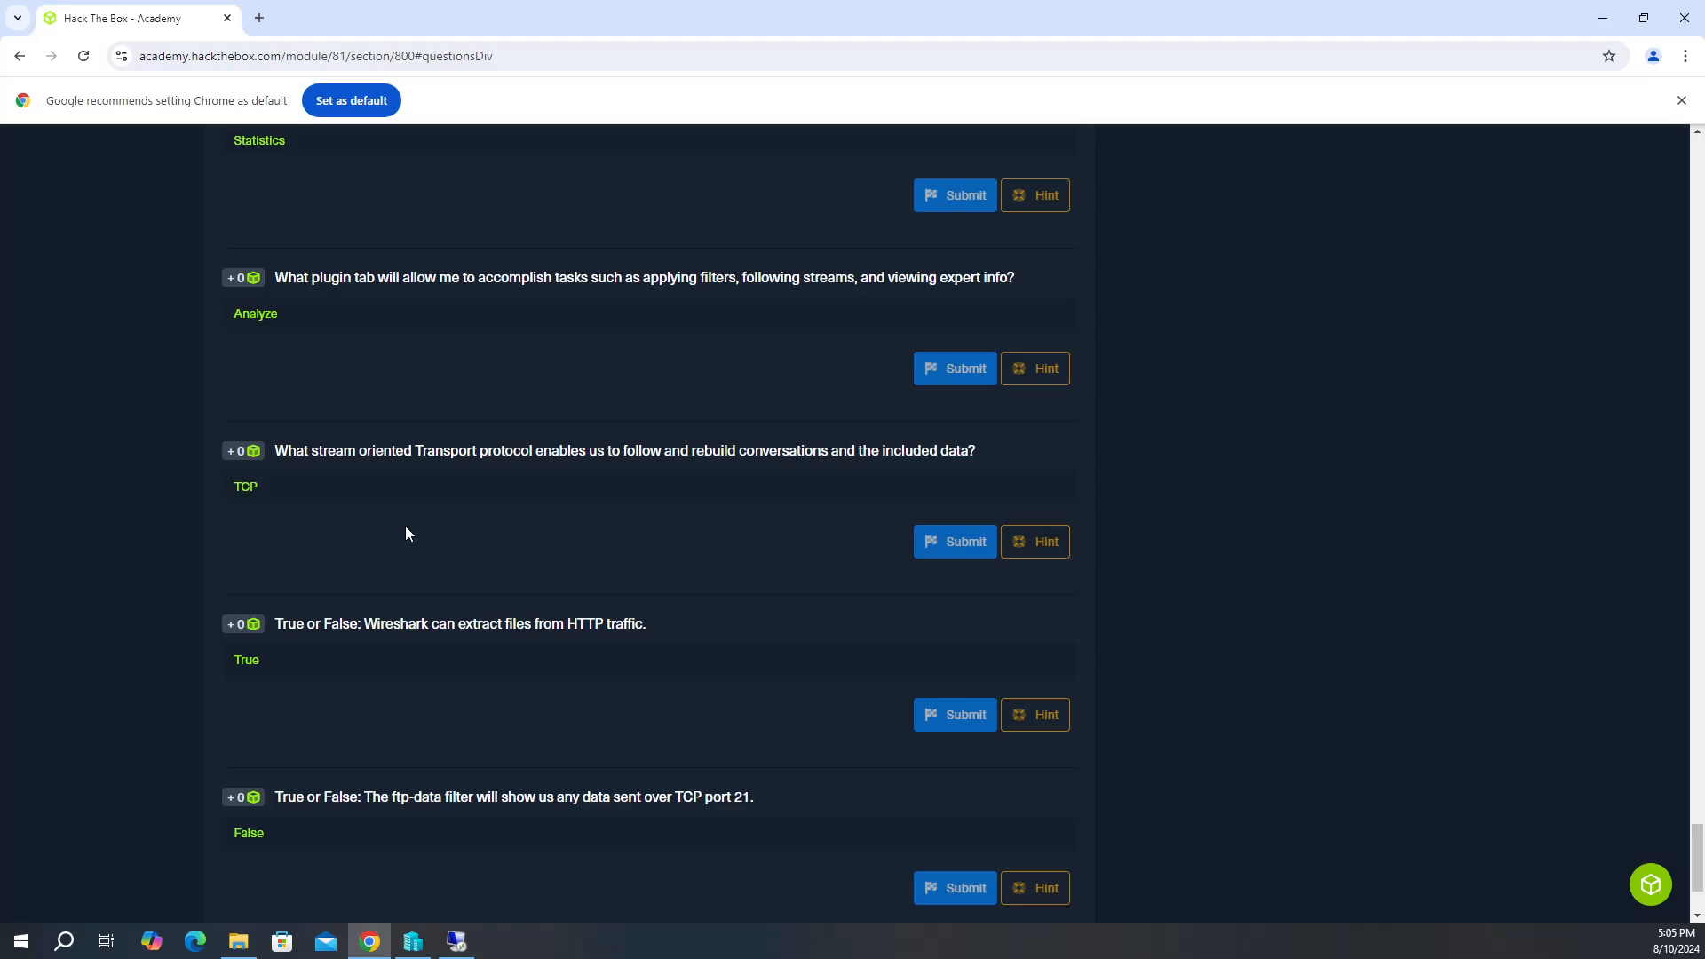
mouse_move(428, 531)
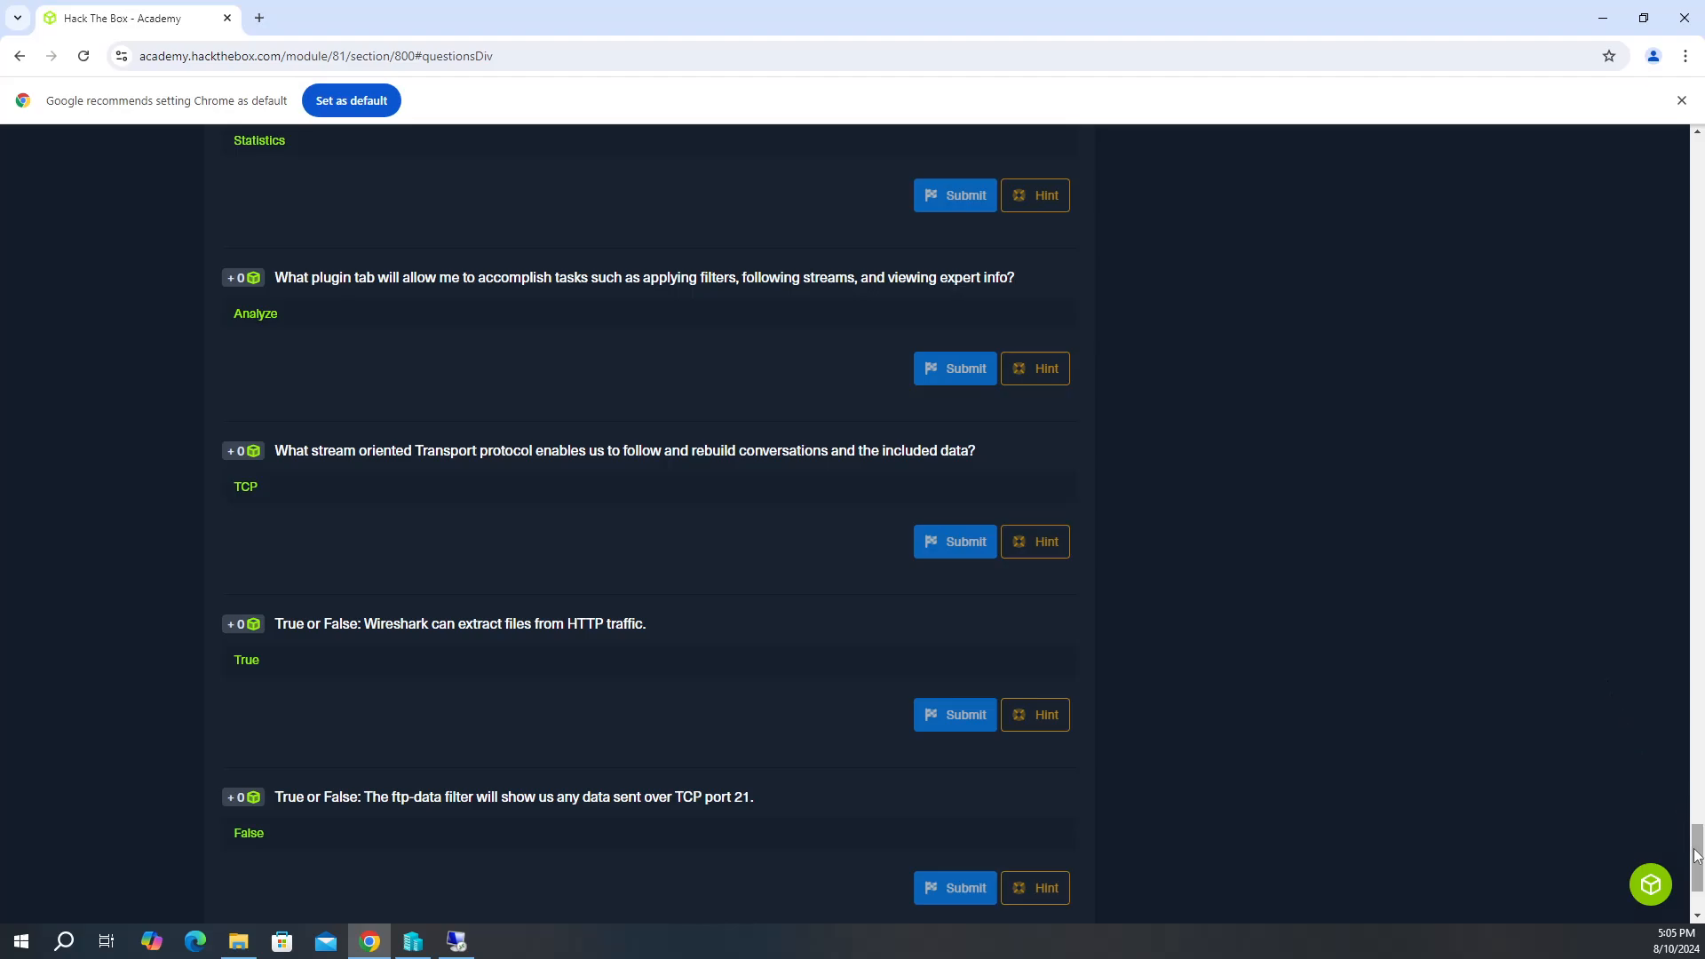
scroll(down, 3)
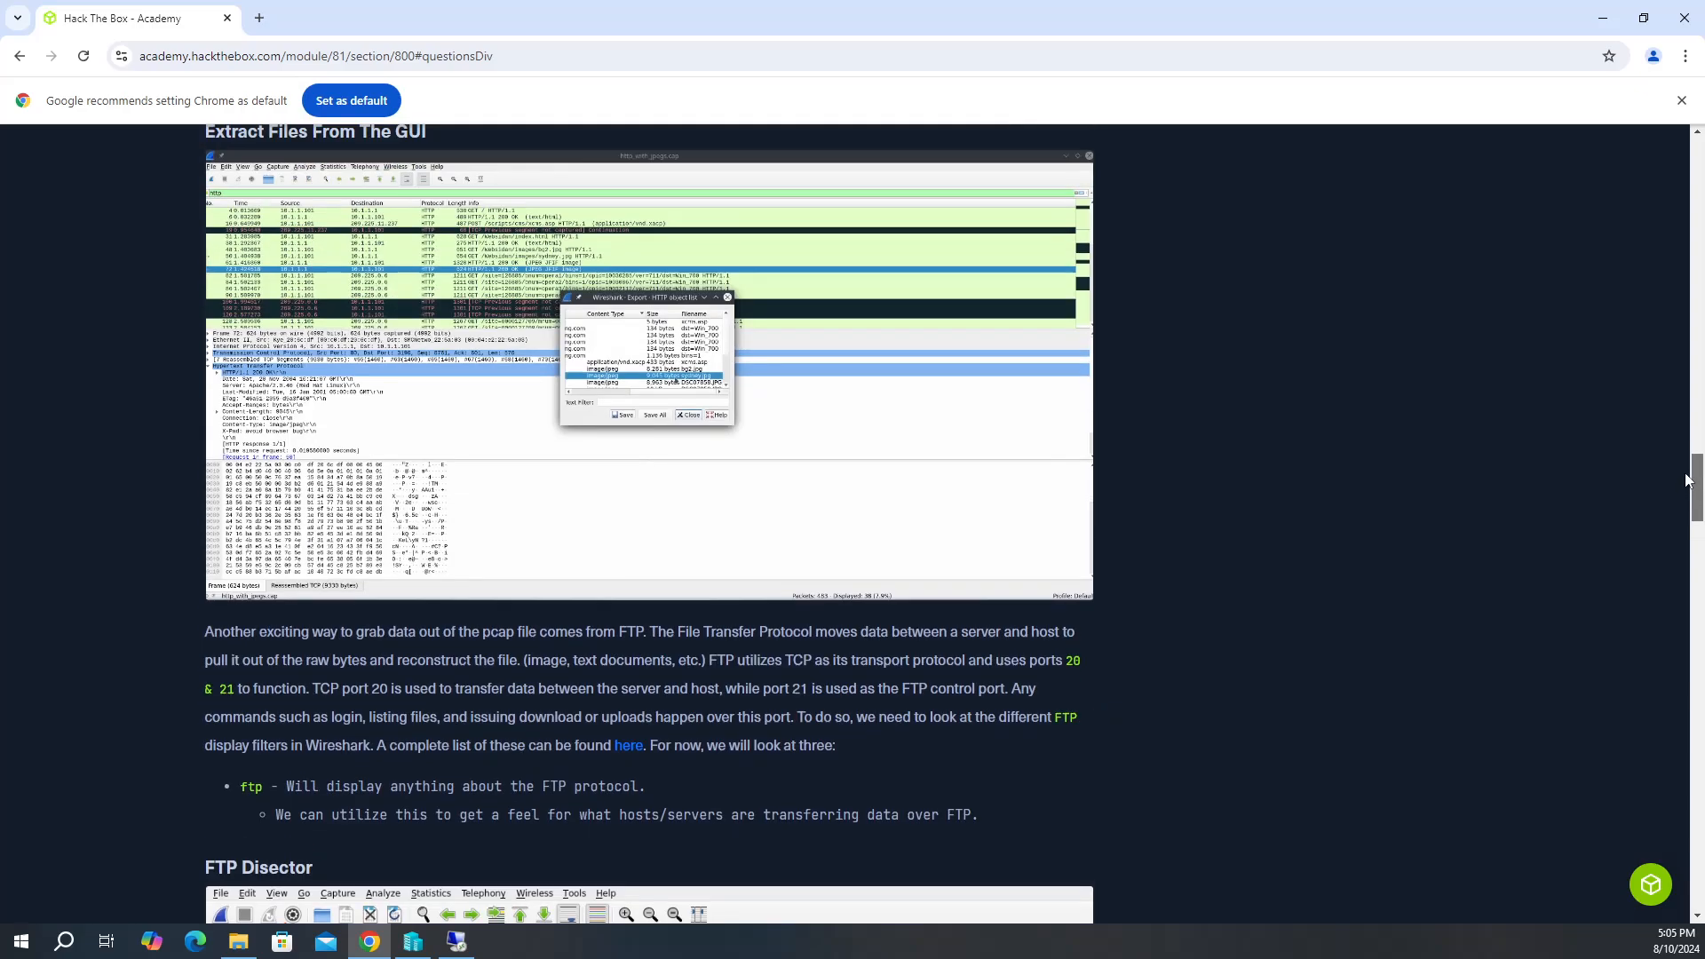
scroll(down, 3)
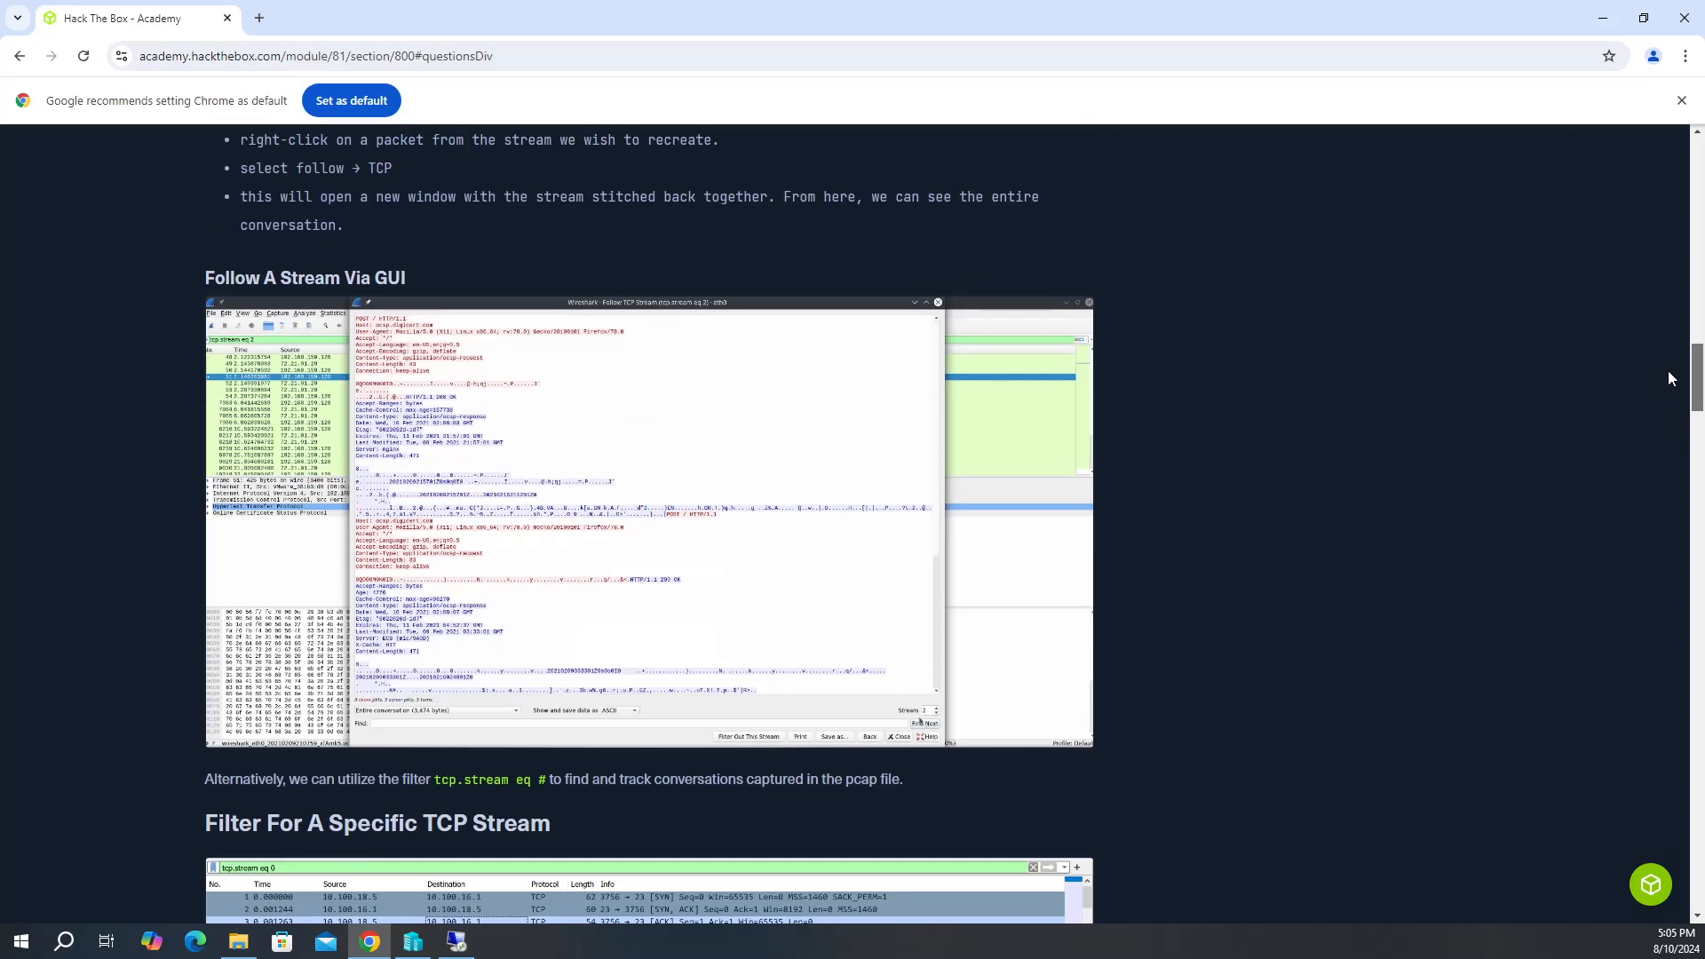
scroll(down, 3)
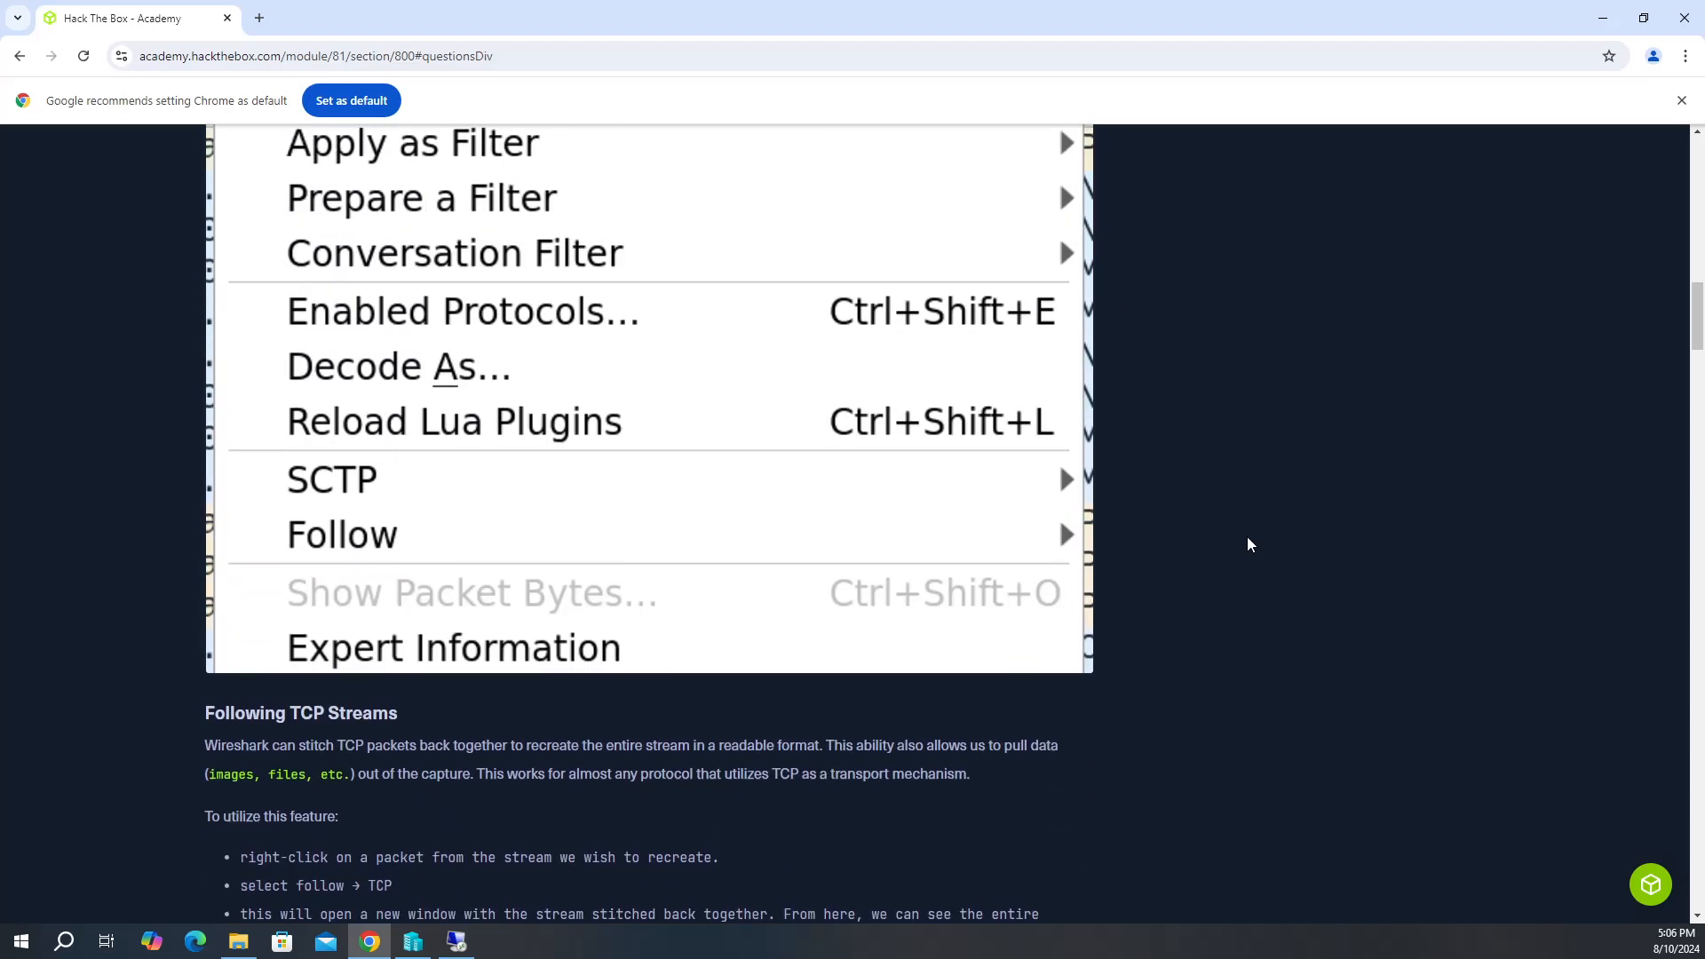
scroll(down, 3)
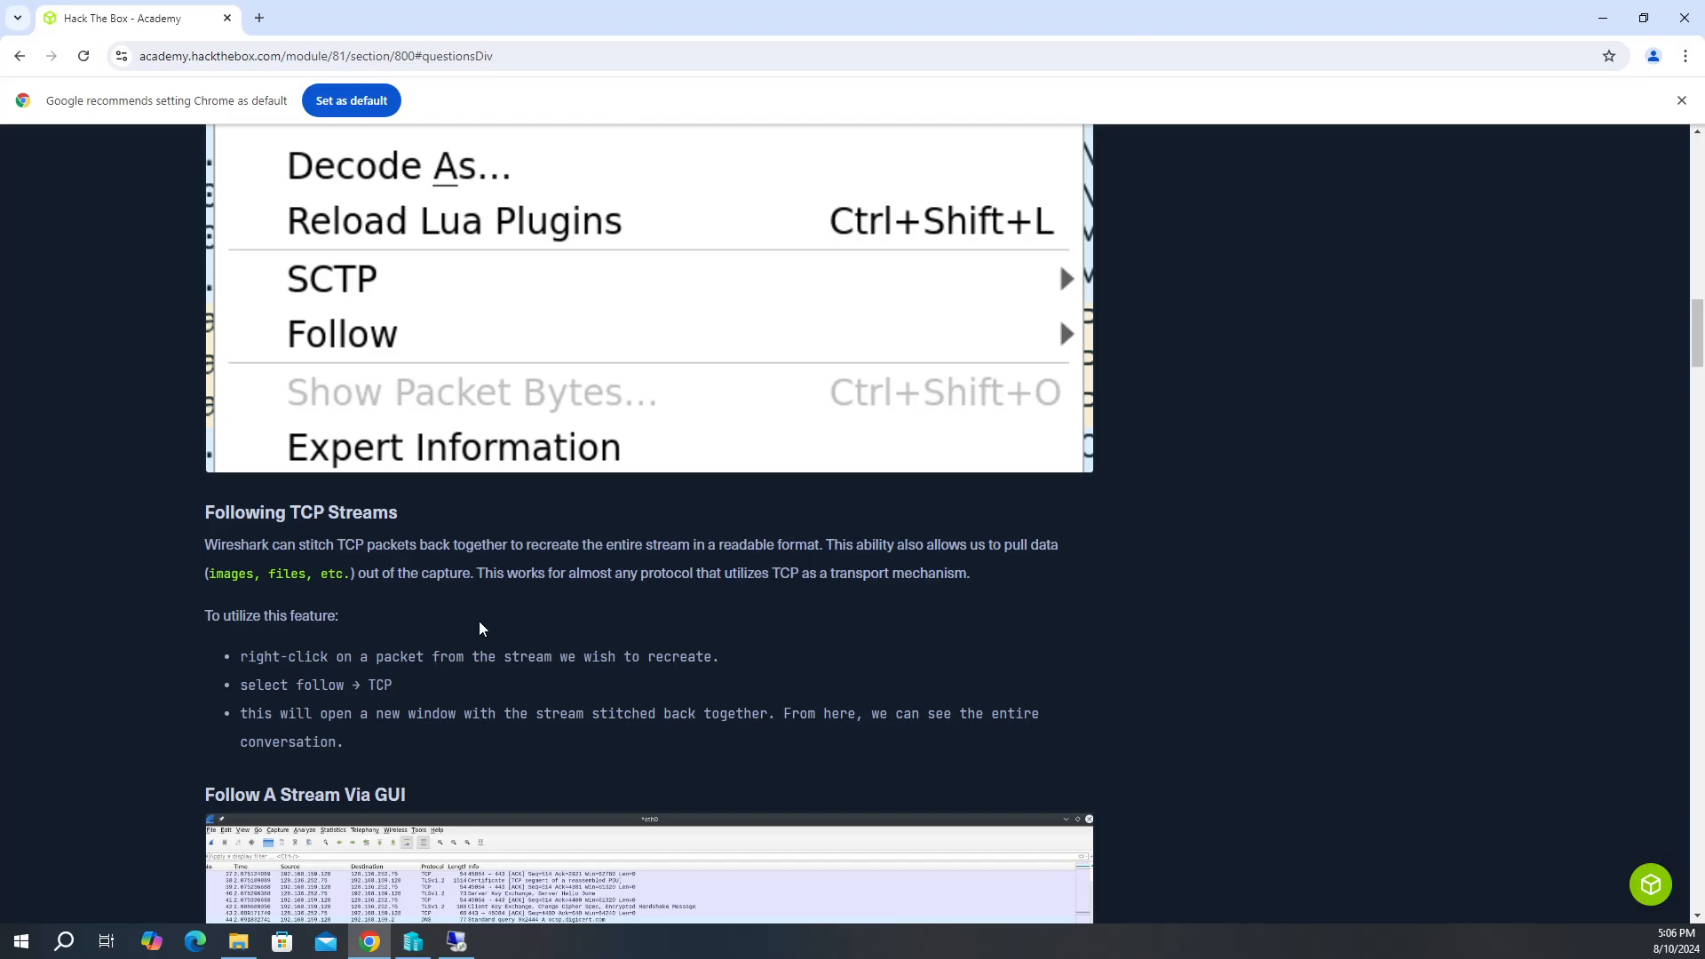
mouse_move(740, 594)
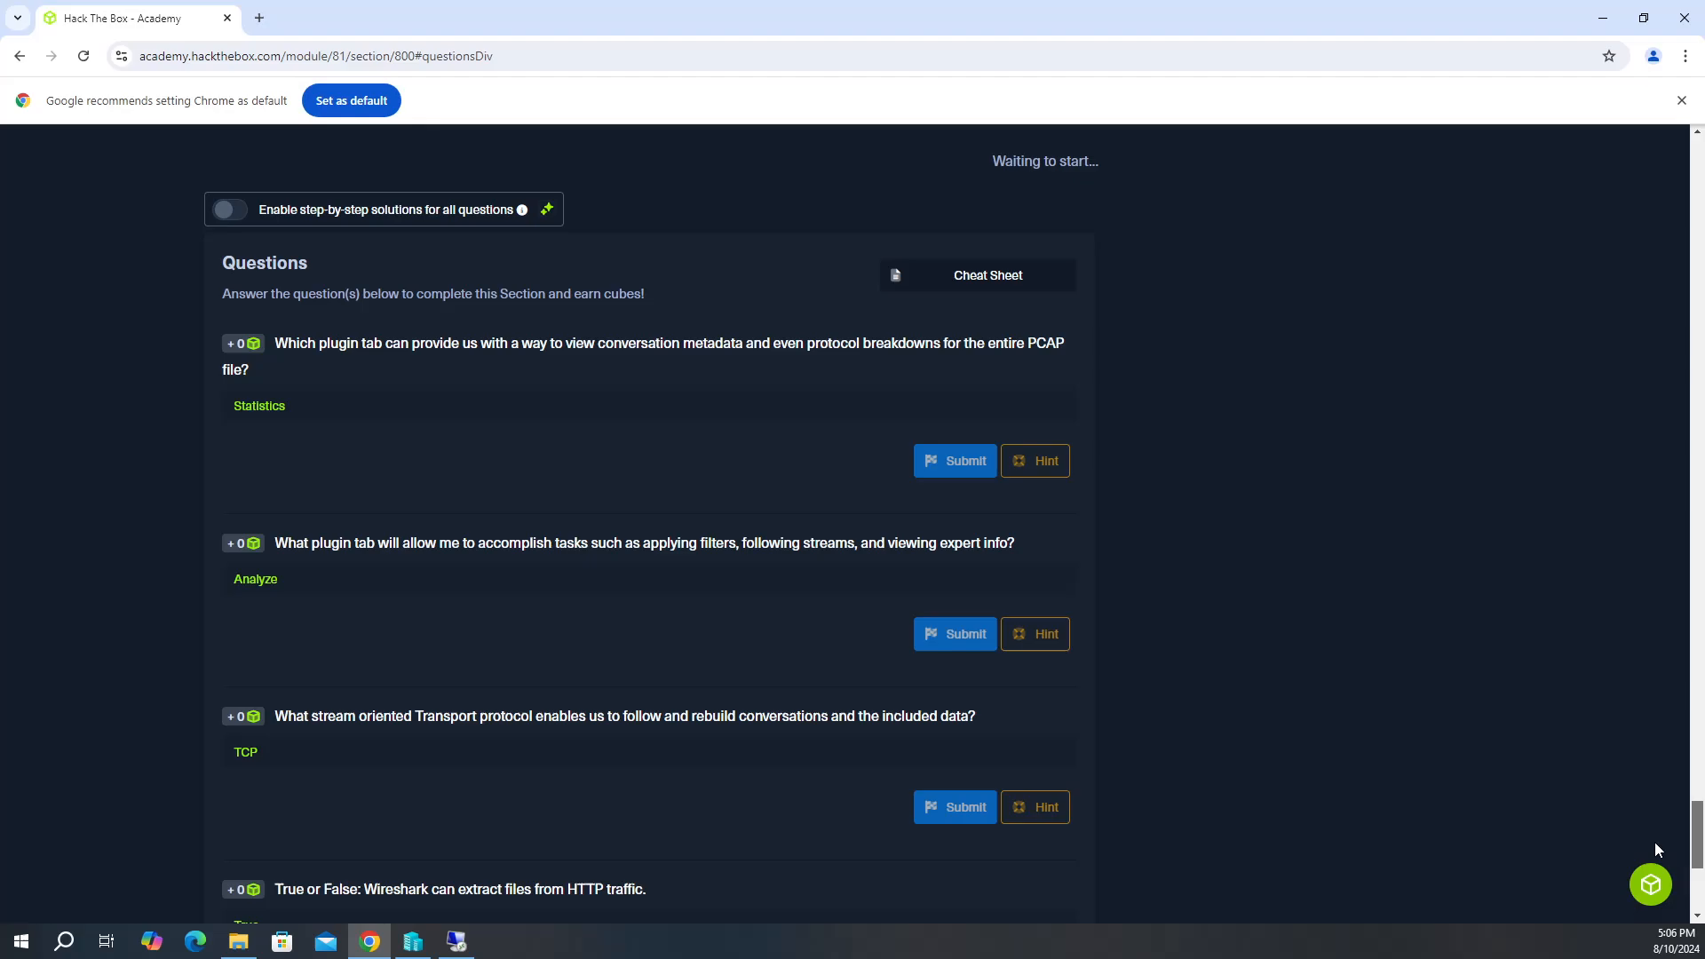
Scroll to the passage on following and filtering TCP streams.
scroll(down, 3)
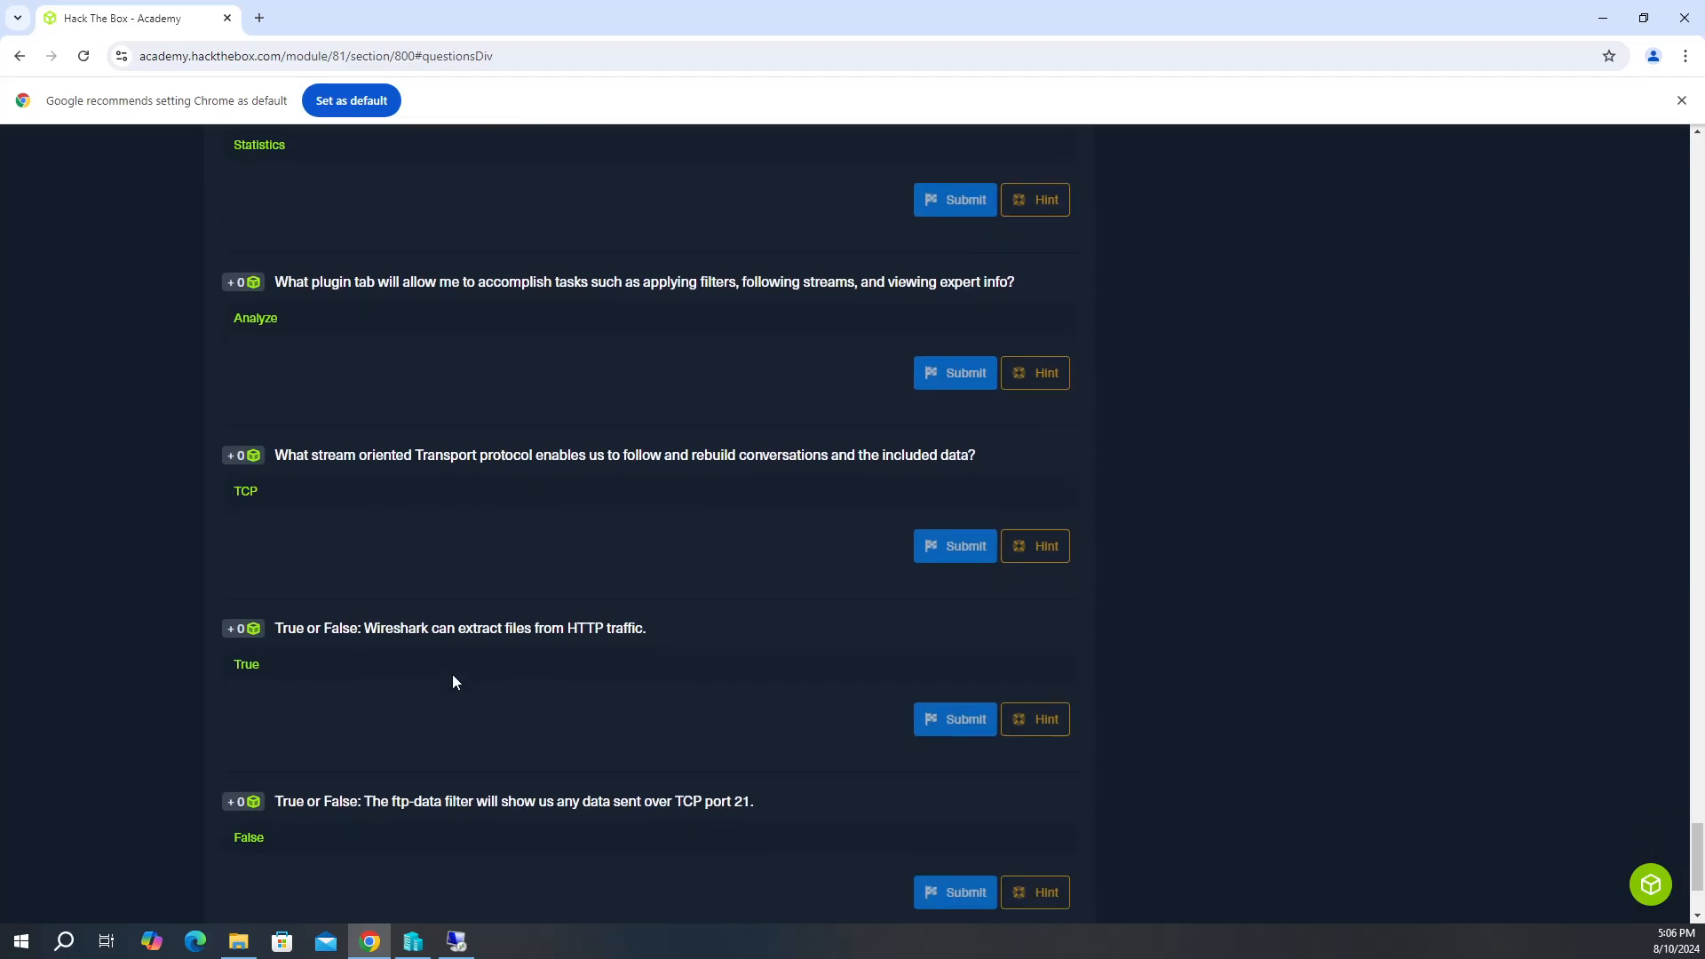
mouse_move(449, 668)
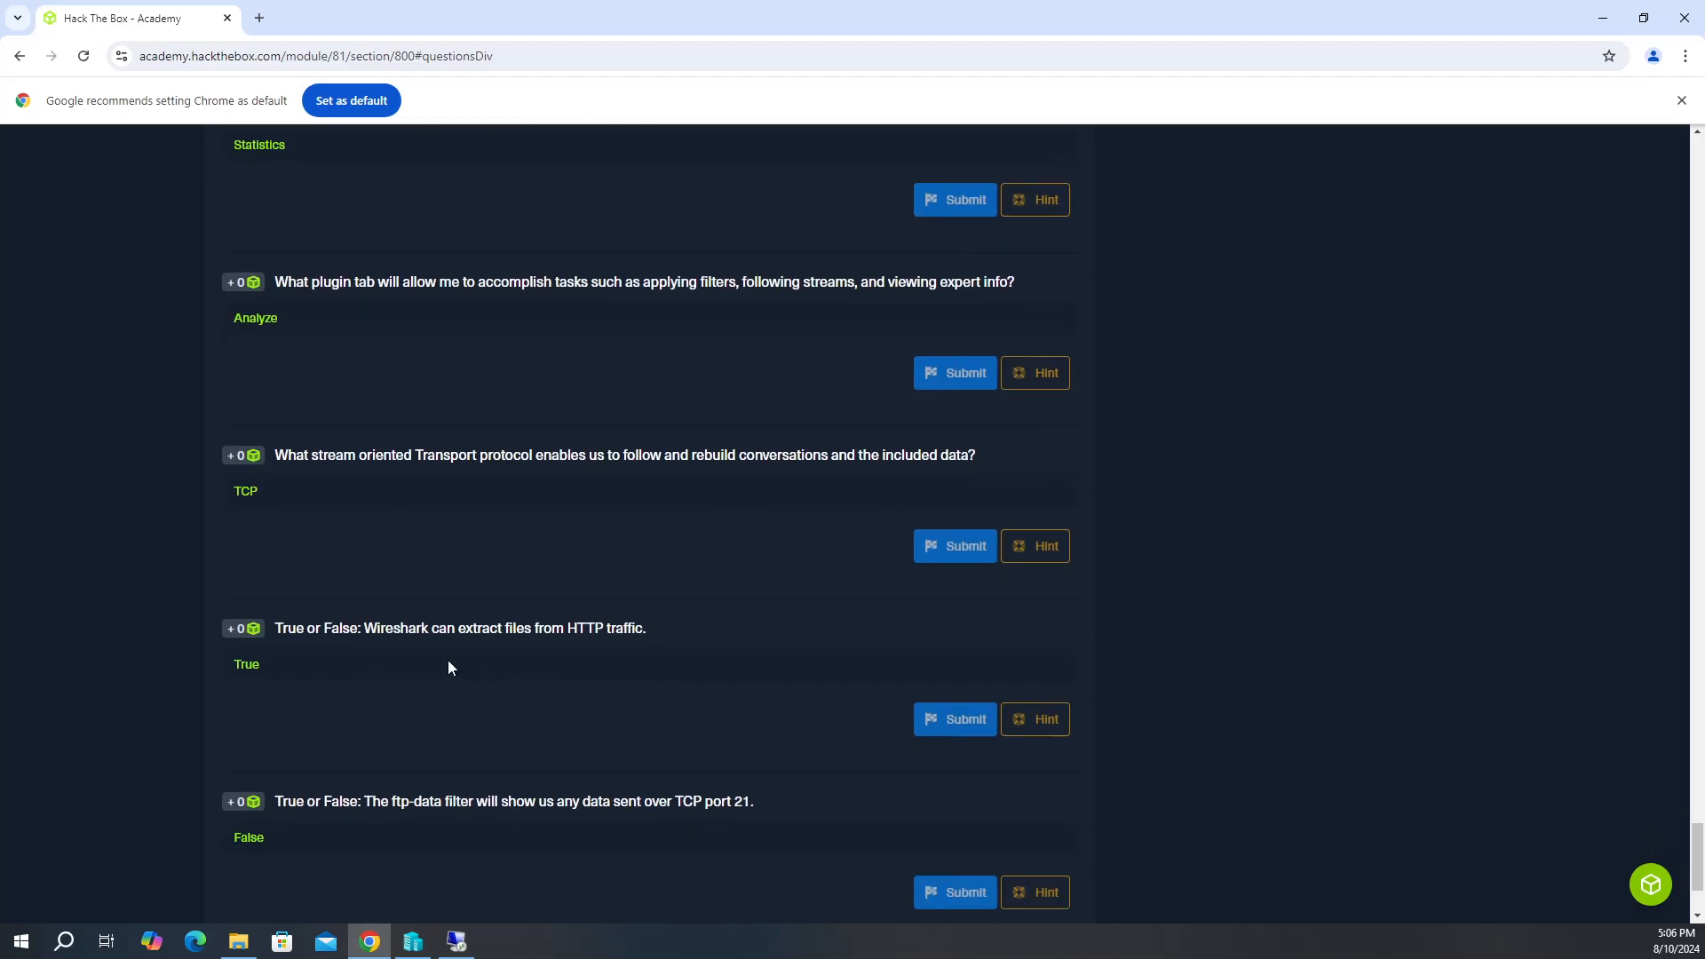
mouse_move(606, 661)
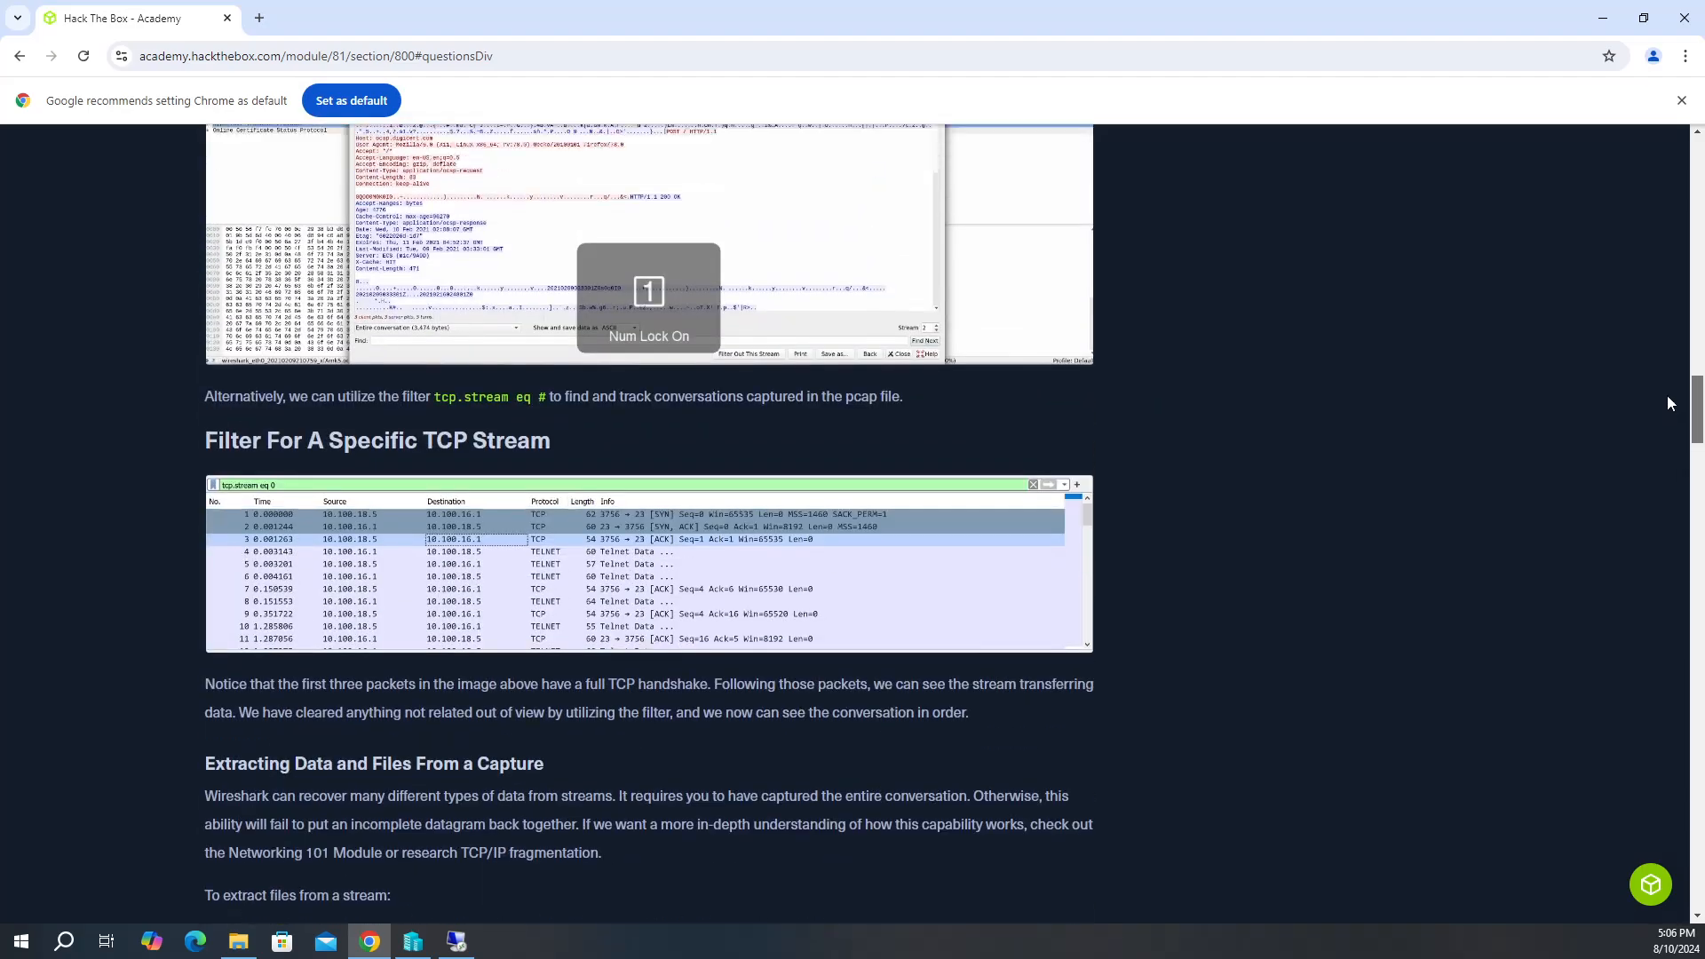
Scroll to Extract Files From The GUI and select the File > Export Objects screenshot.
scroll(down, 3)
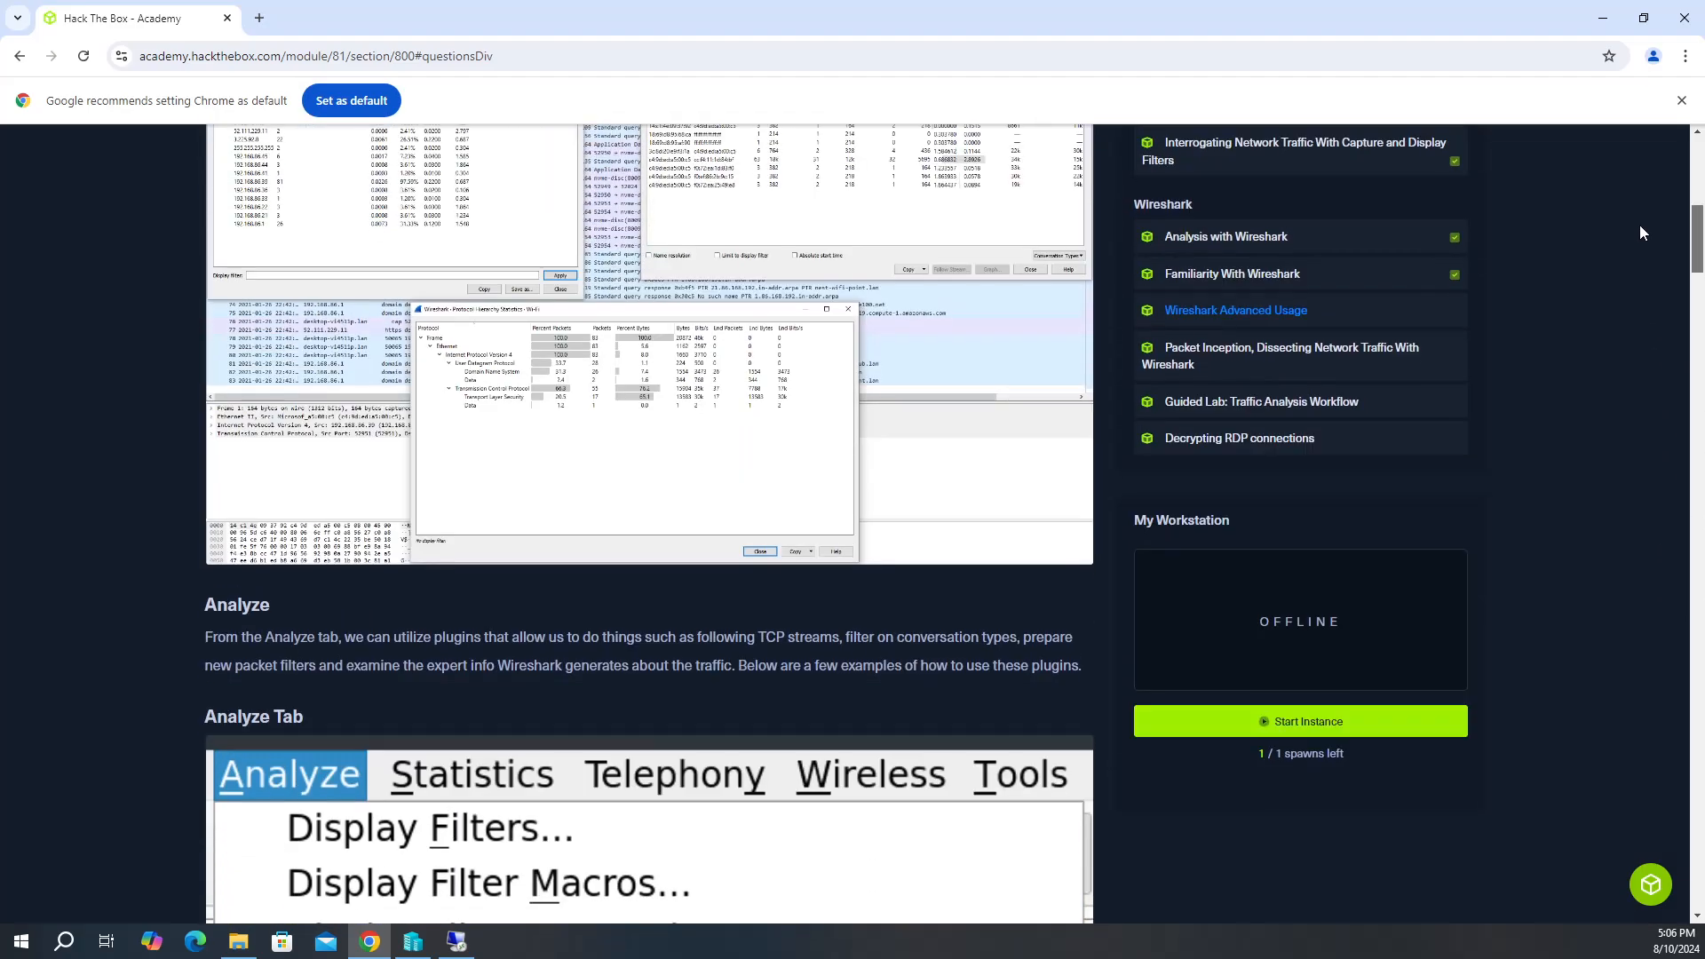
scroll(down, 3)
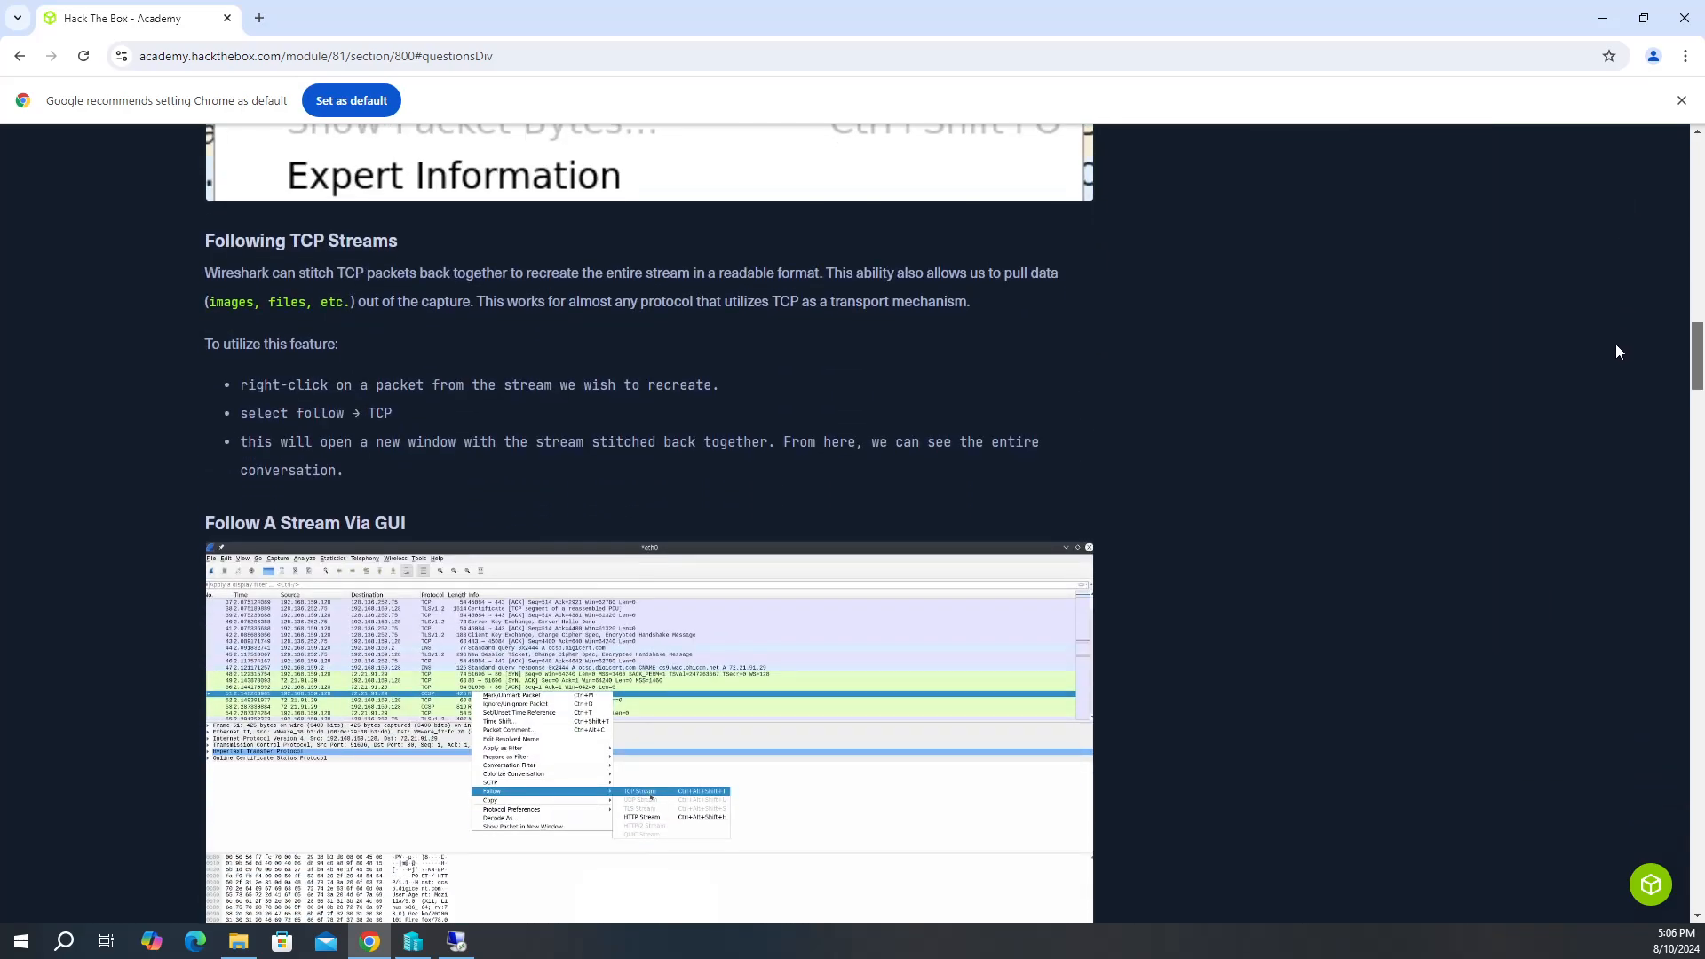
scroll(down, 3)
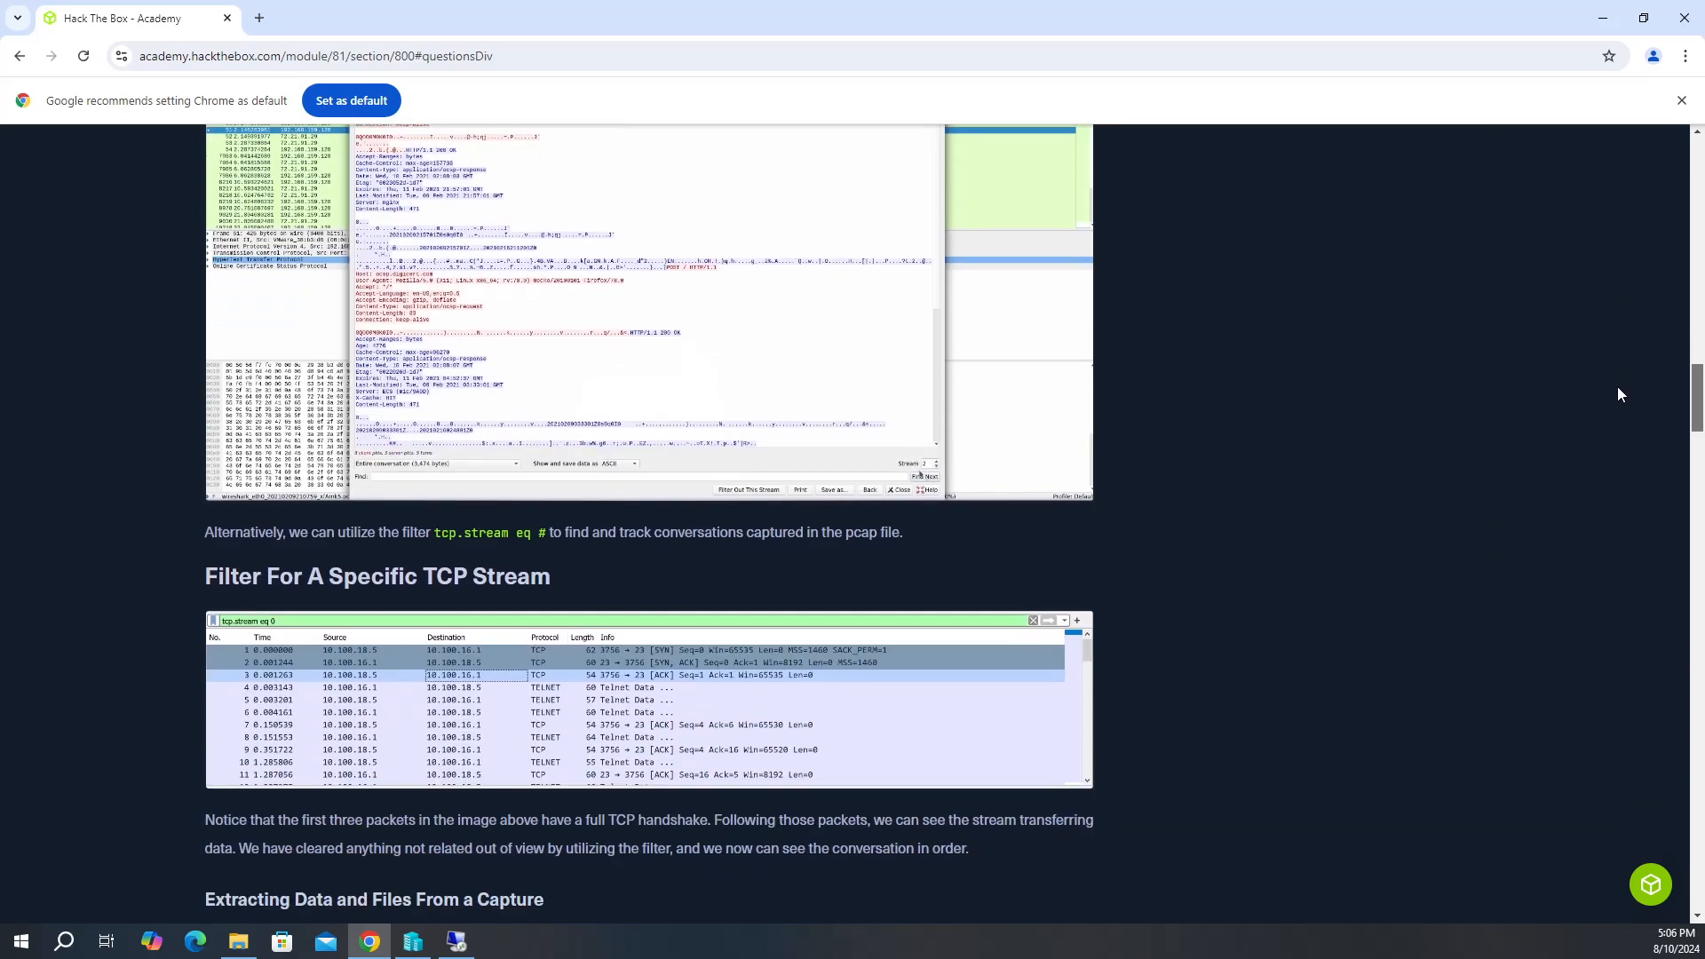
scroll(down, 3)
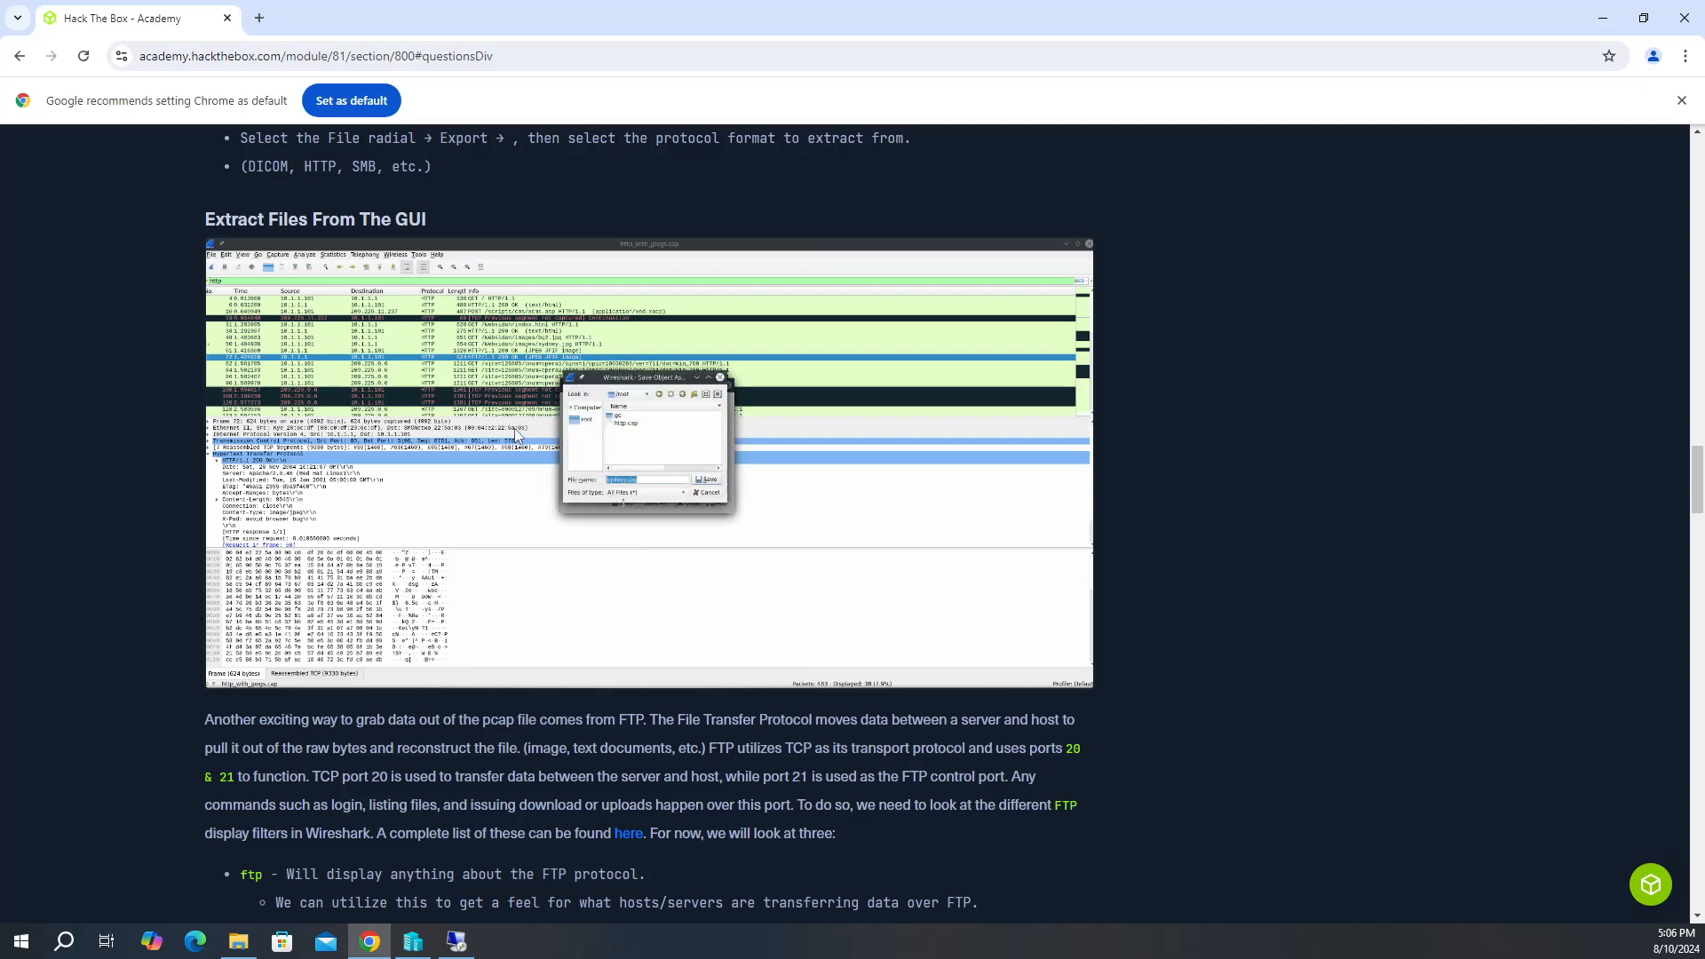
mouse_move(687, 439)
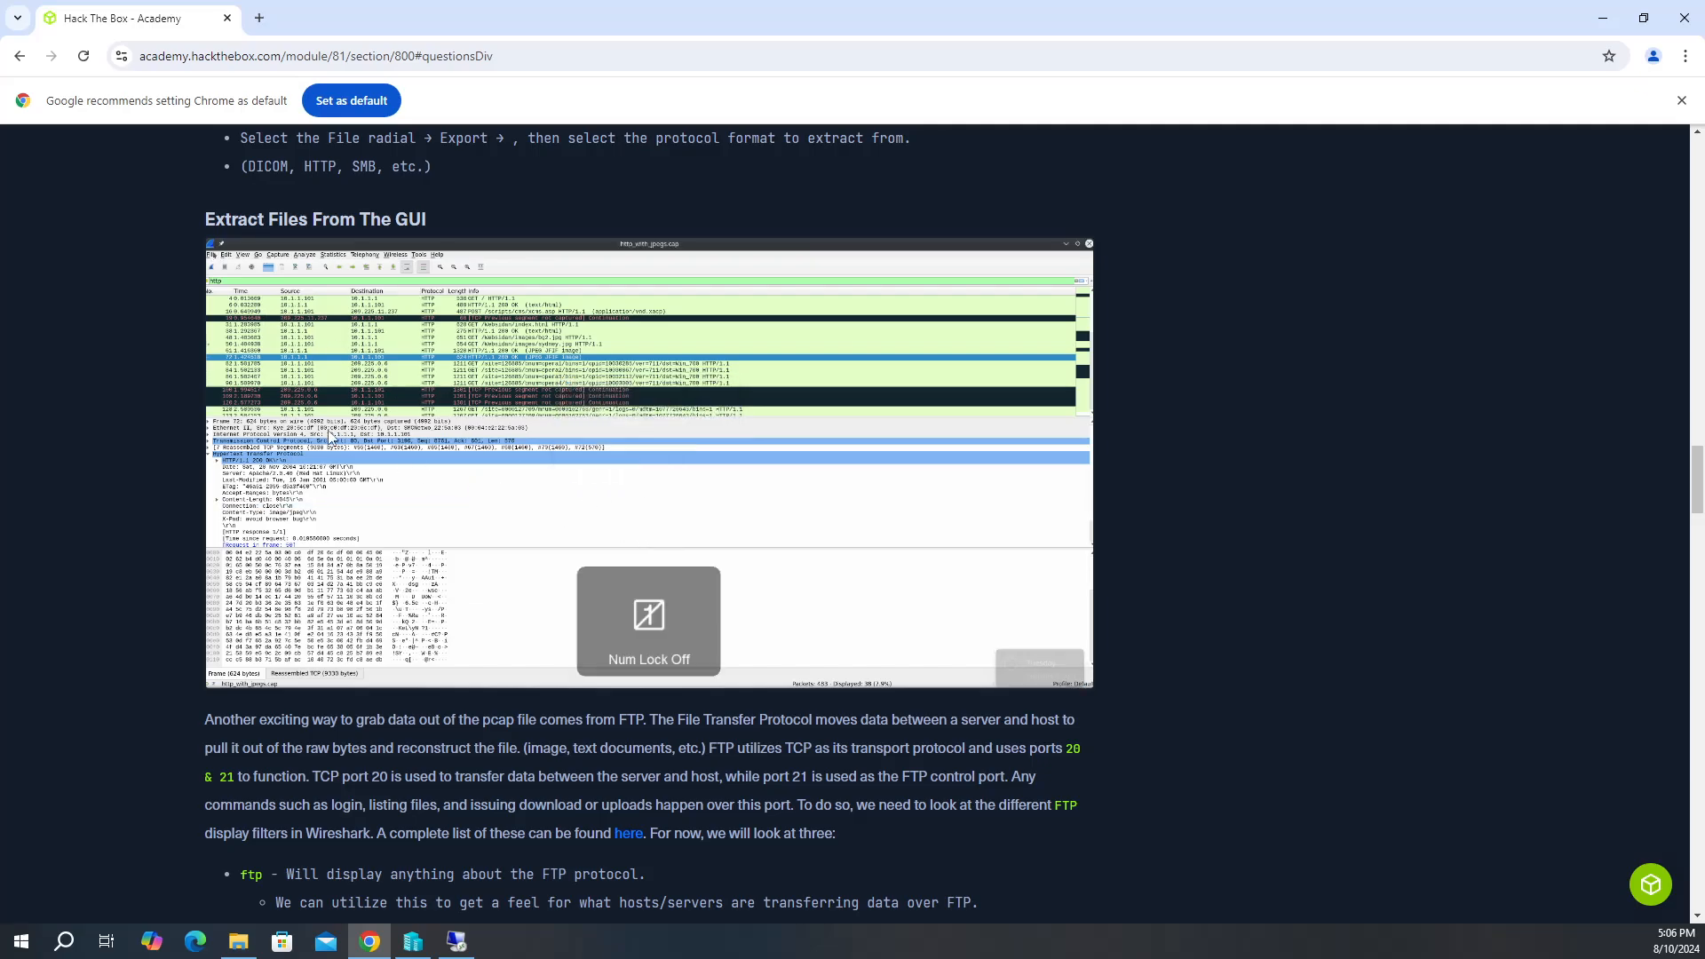
click(211, 254)
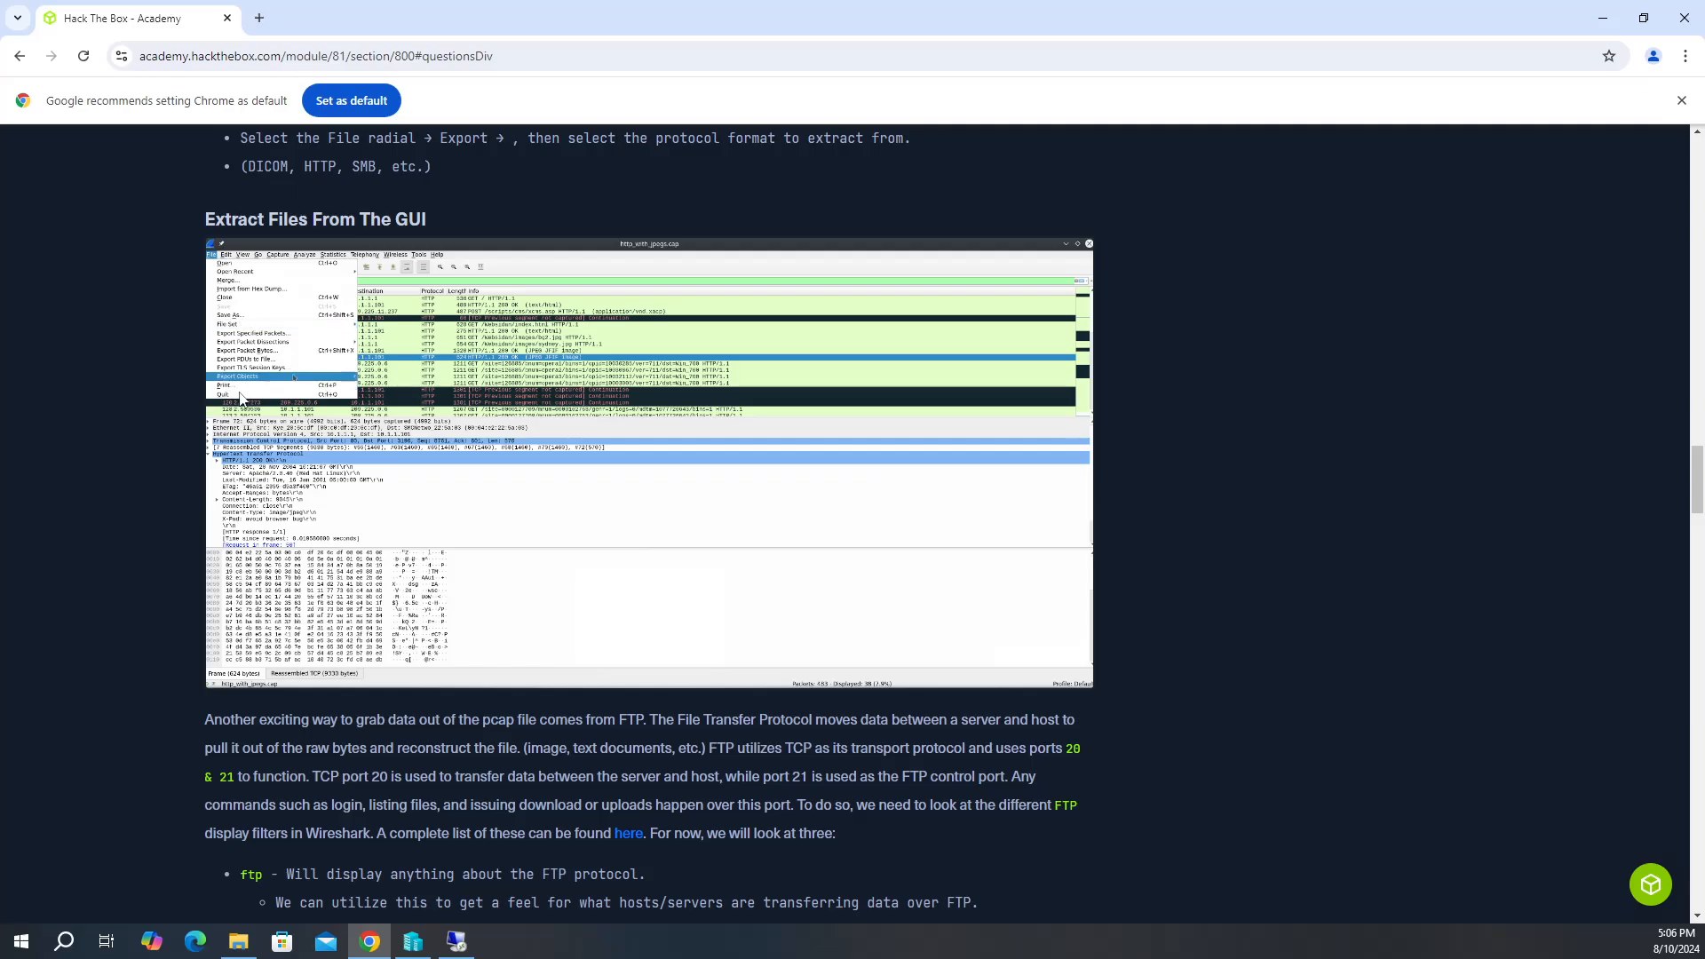
click(245, 377)
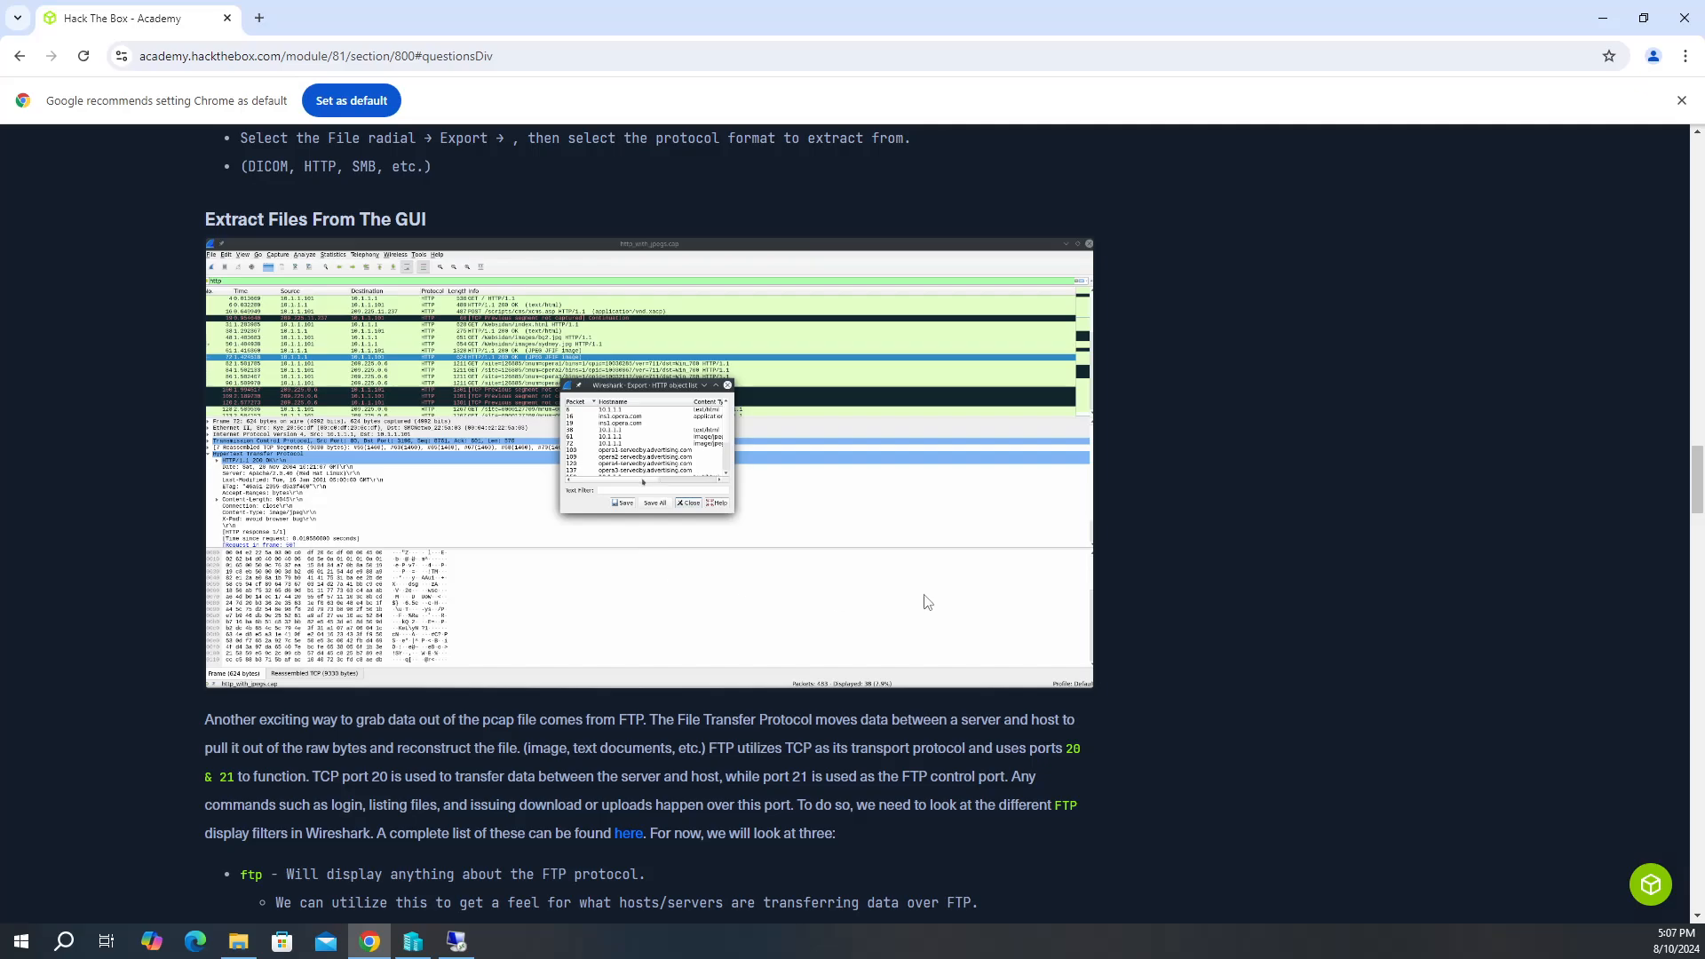
Scroll past the questions to the ftp-data filter explanation about port 20.
scroll(down, 3)
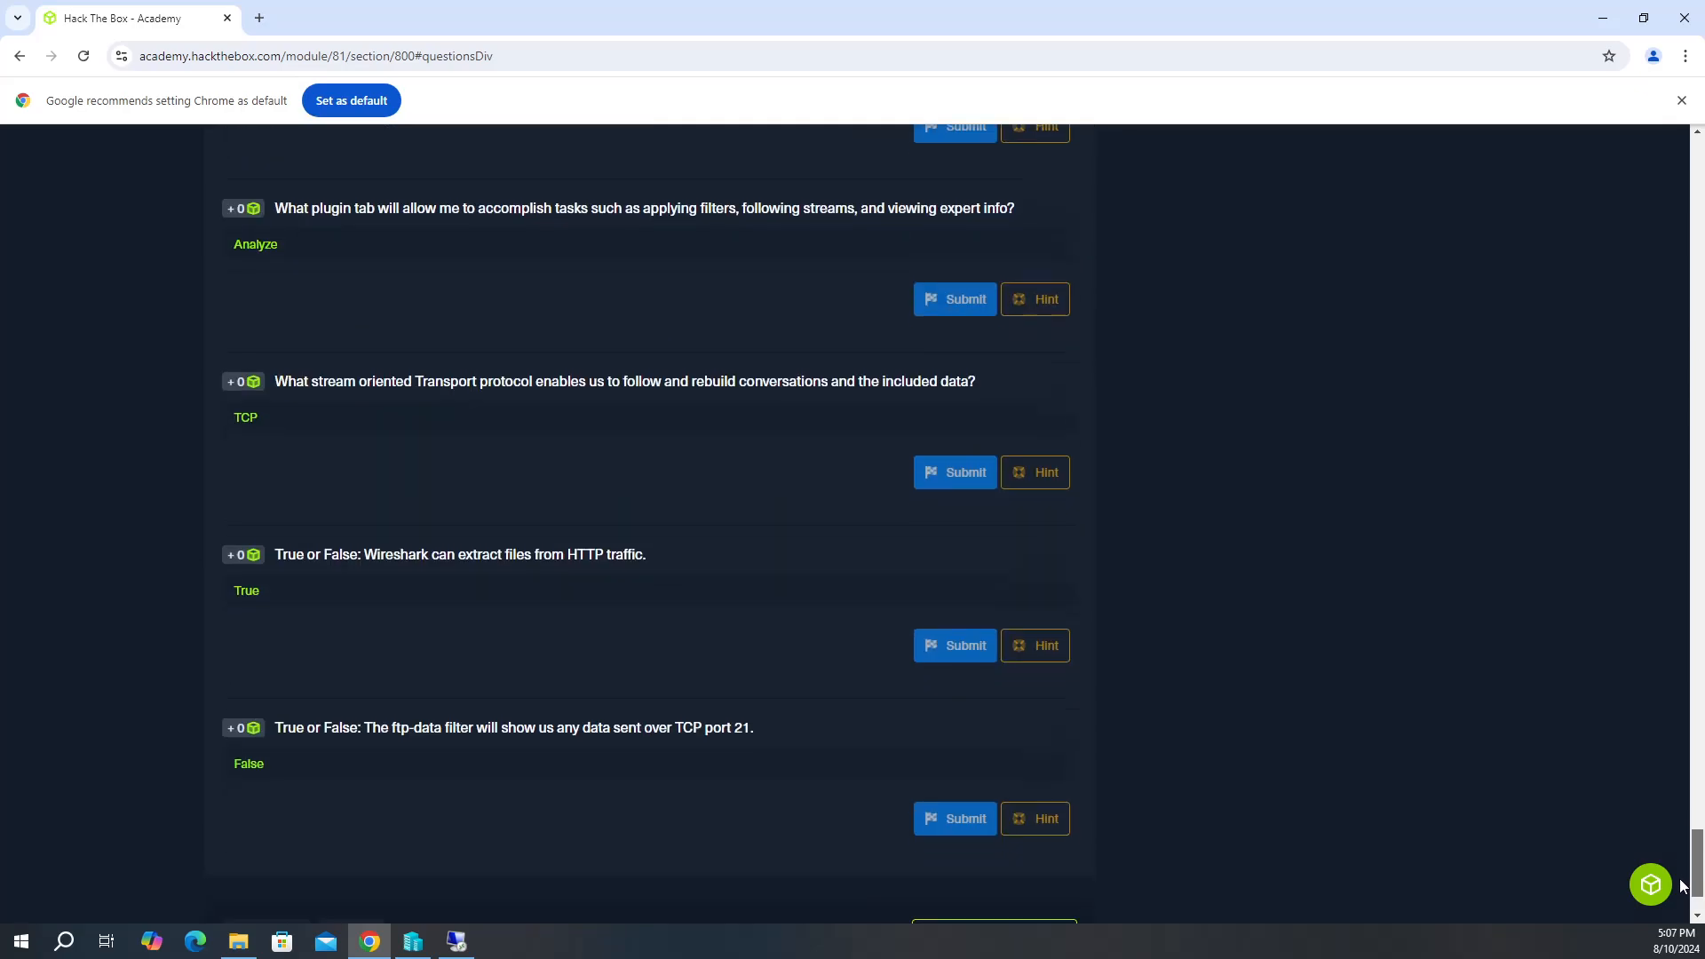
scroll(down, 3)
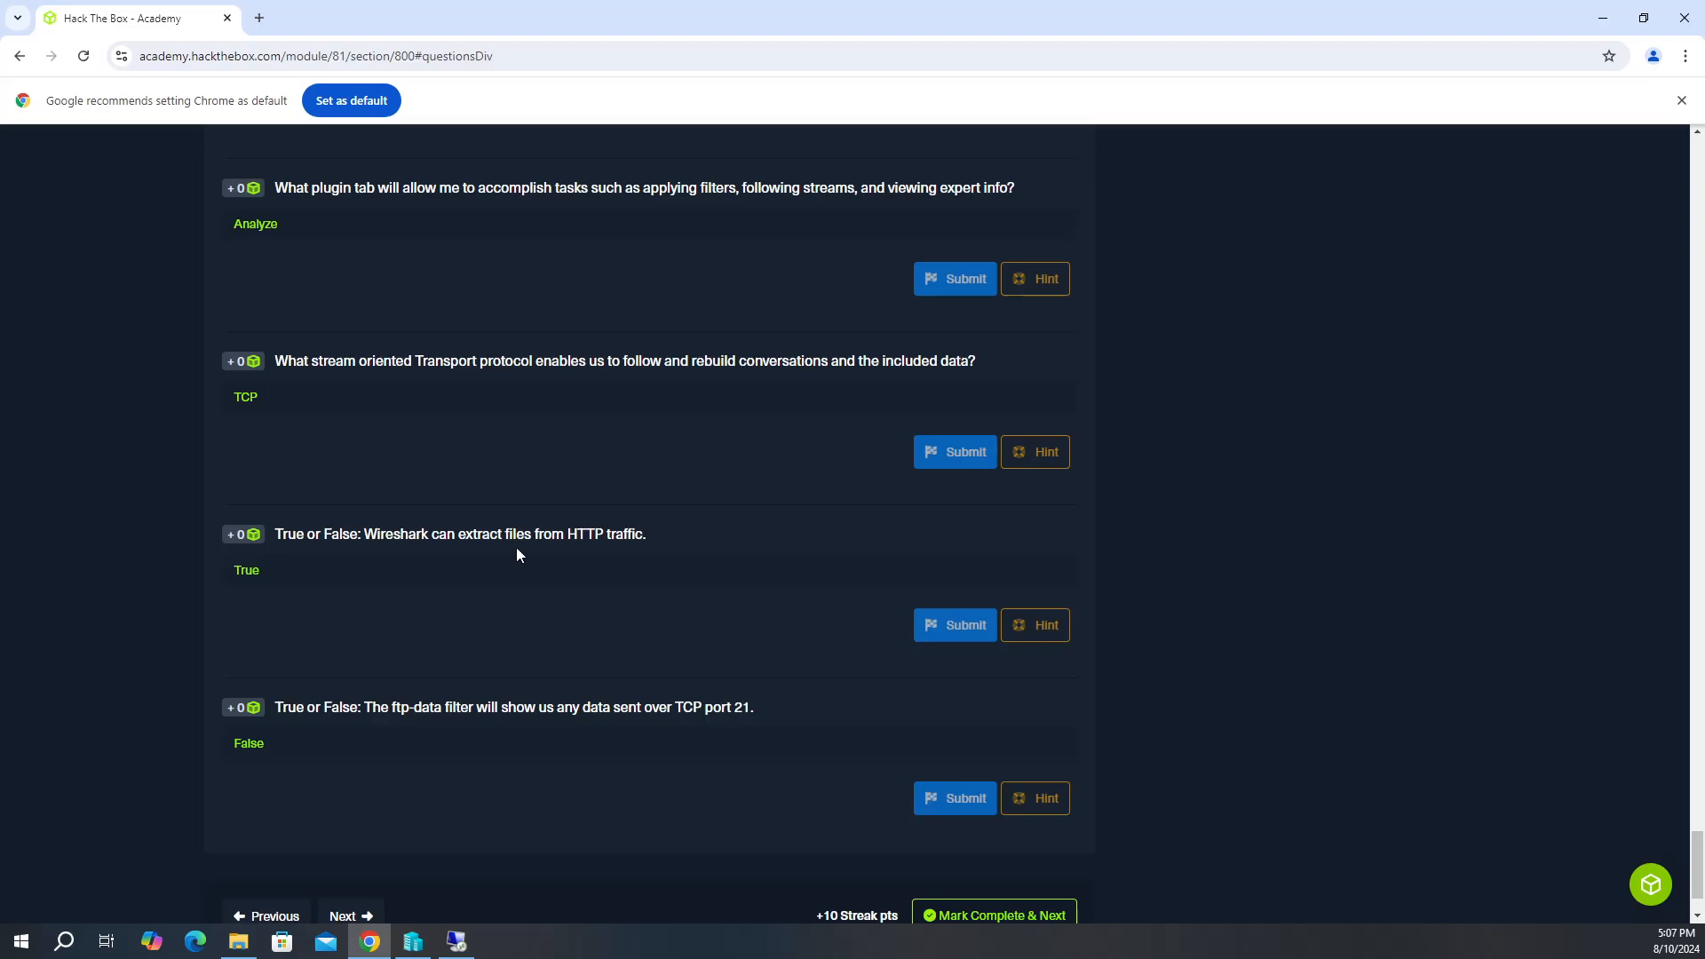
mouse_move(574, 595)
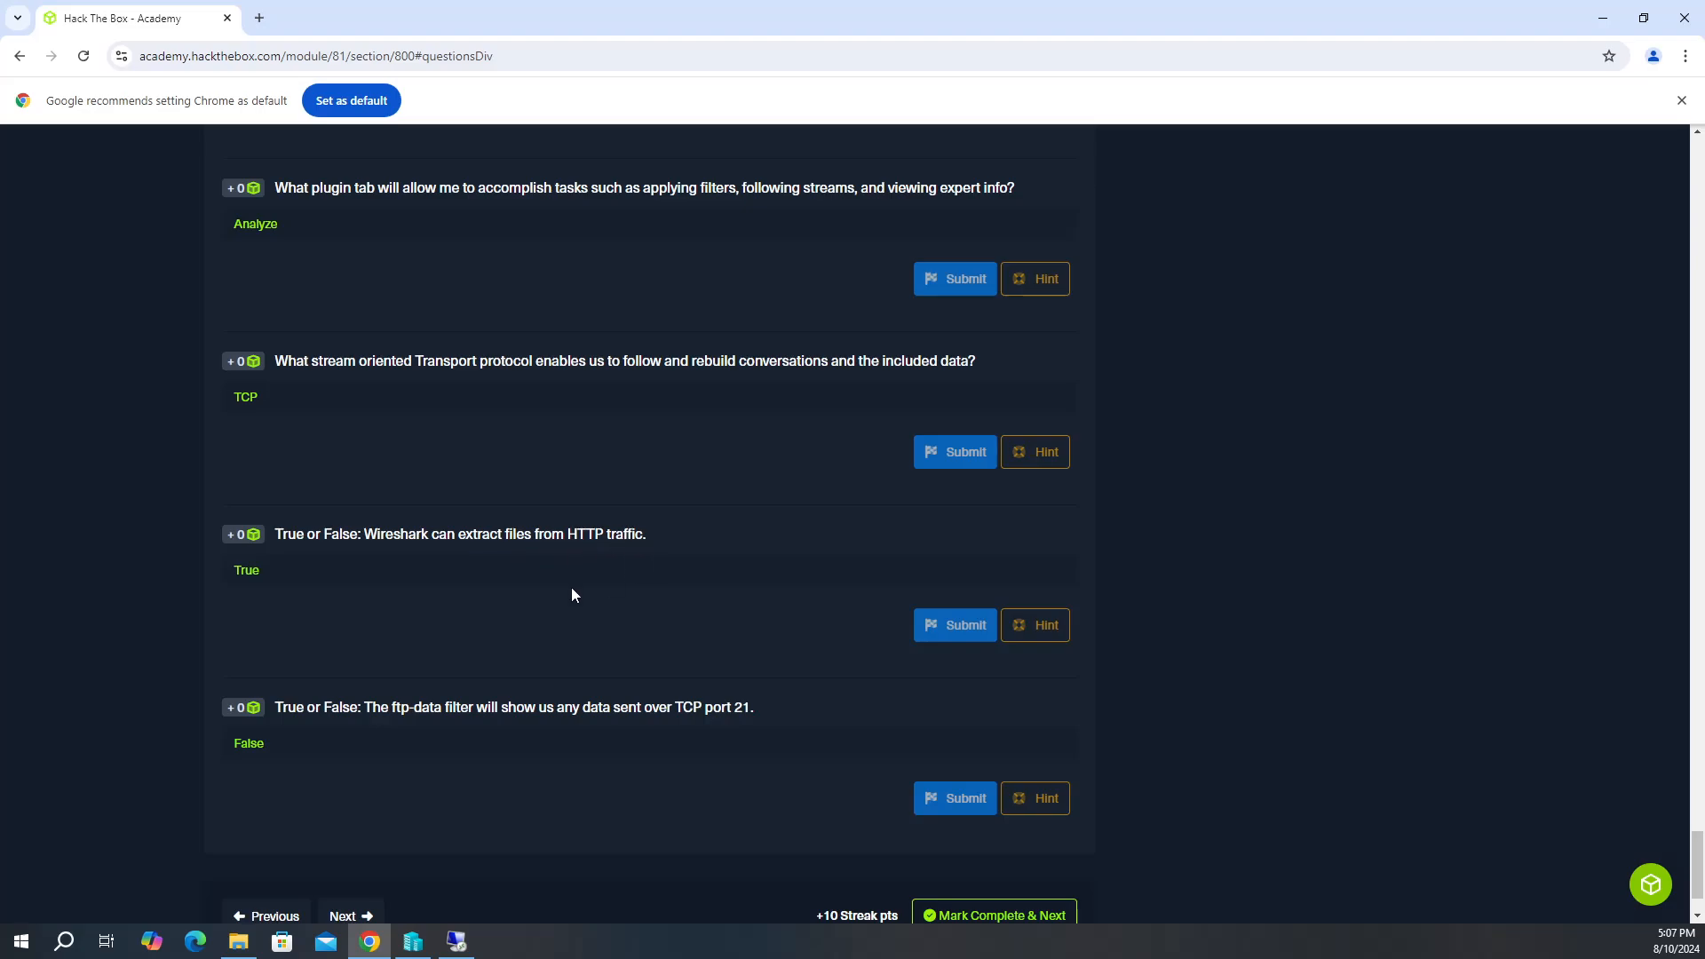
mouse_move(599, 716)
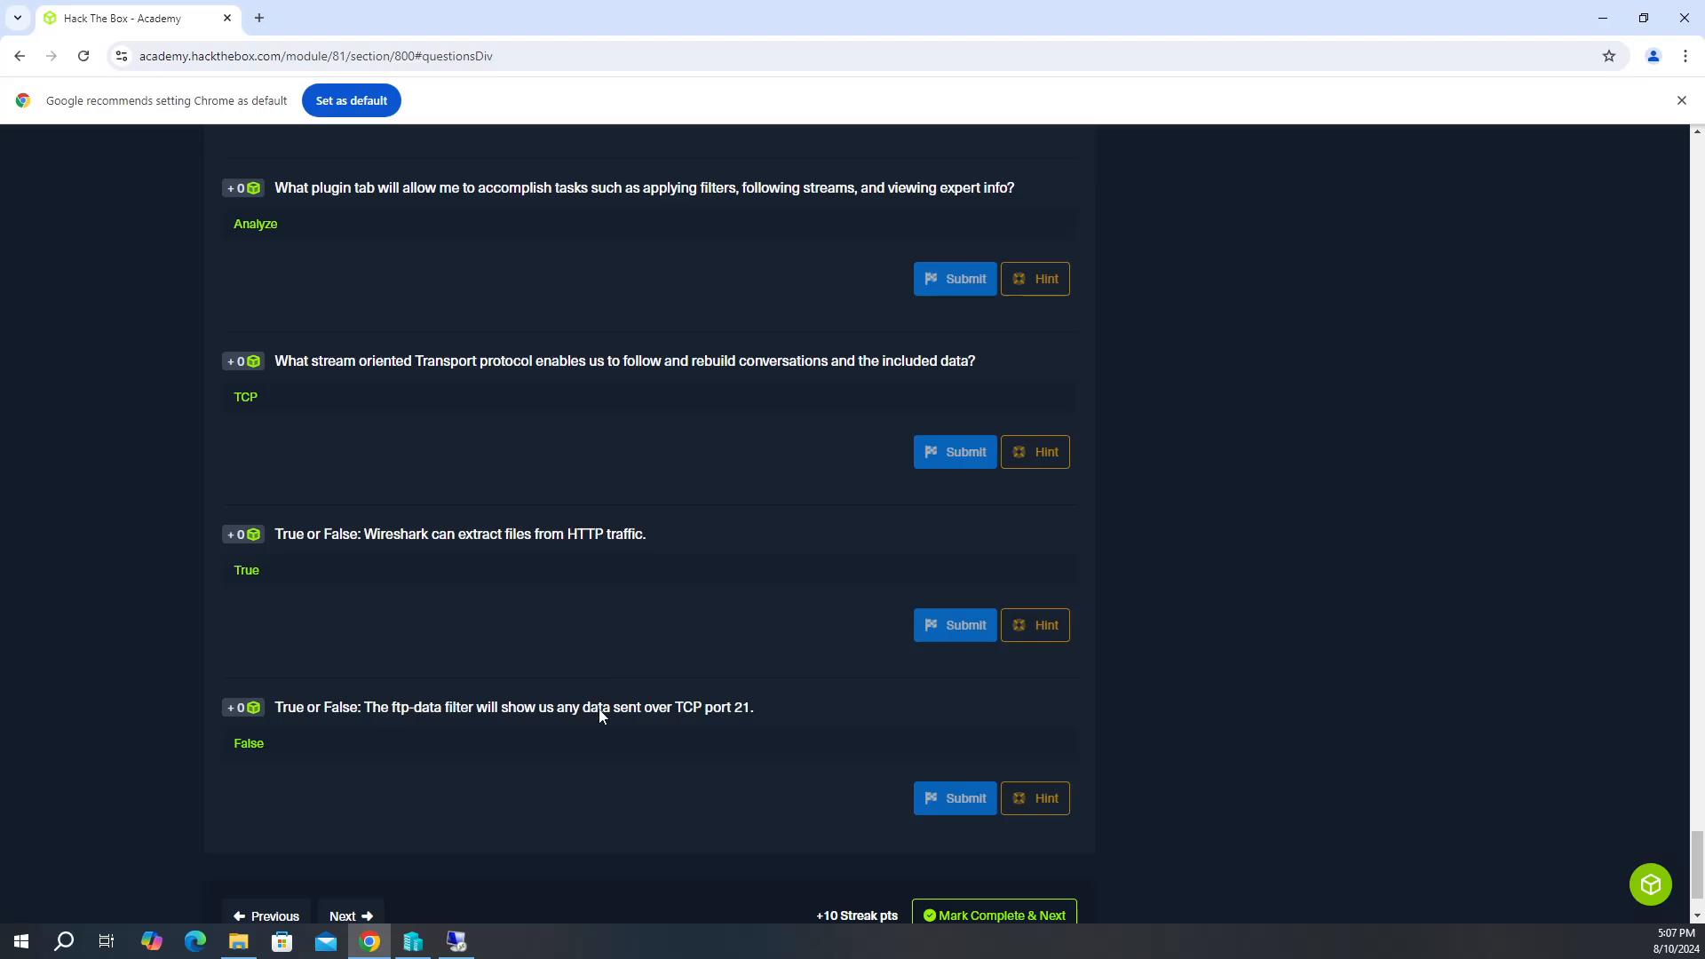
scroll(down, 3)
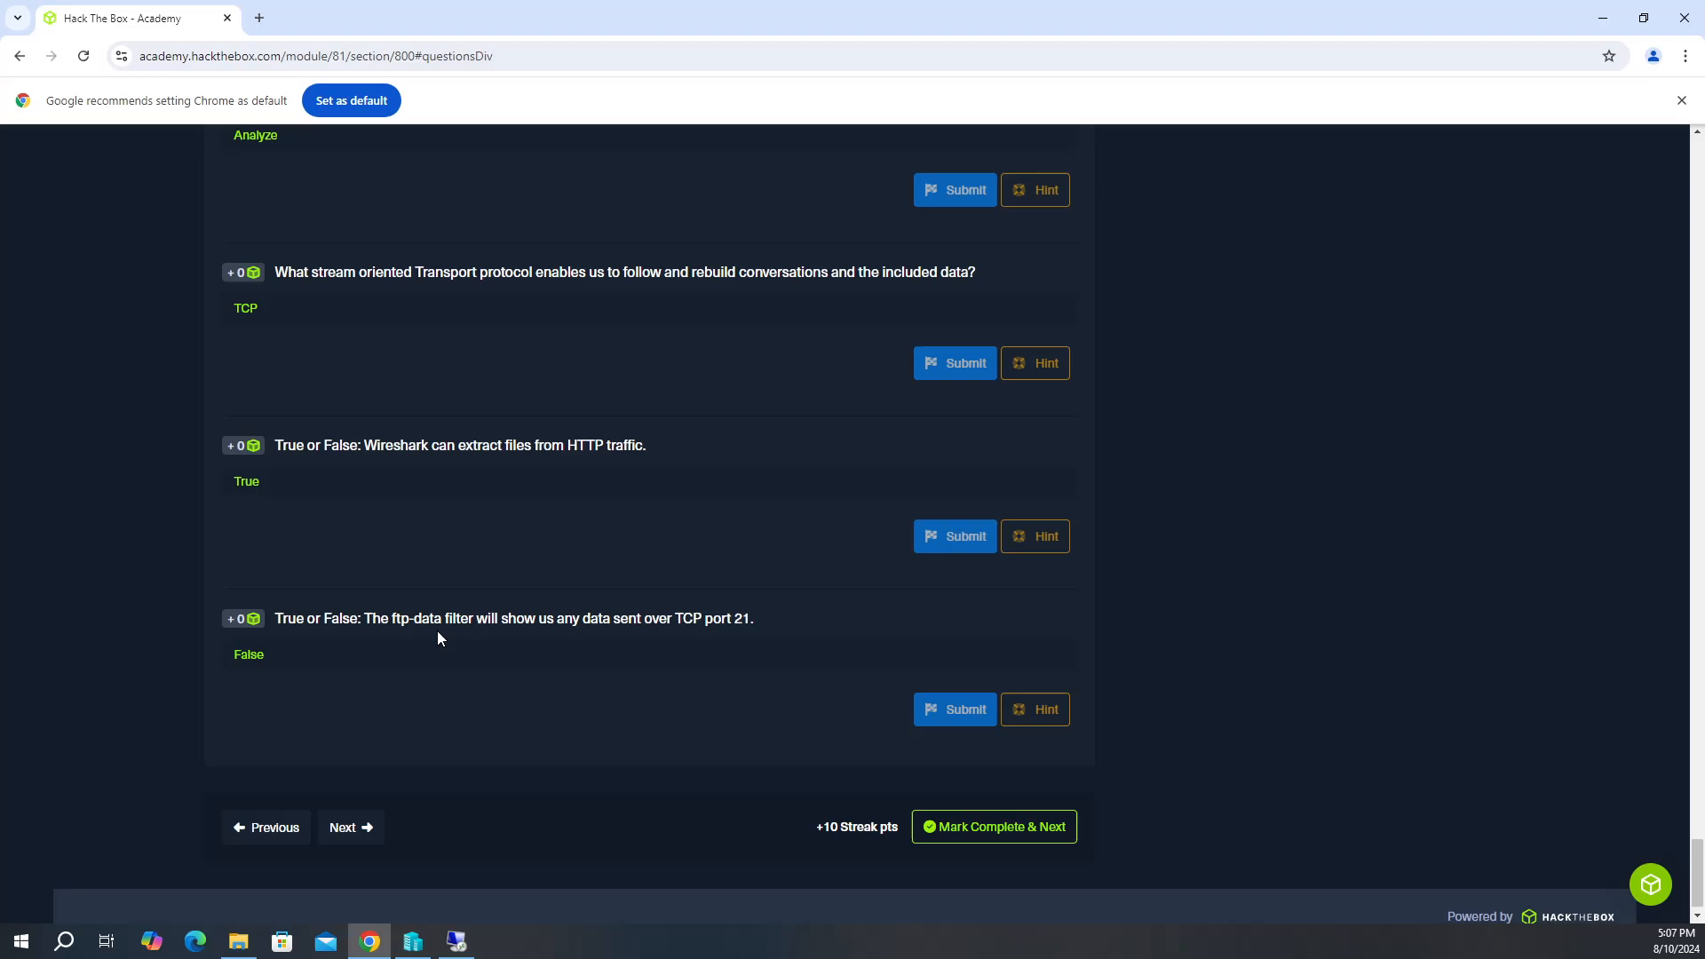
mouse_move(444, 635)
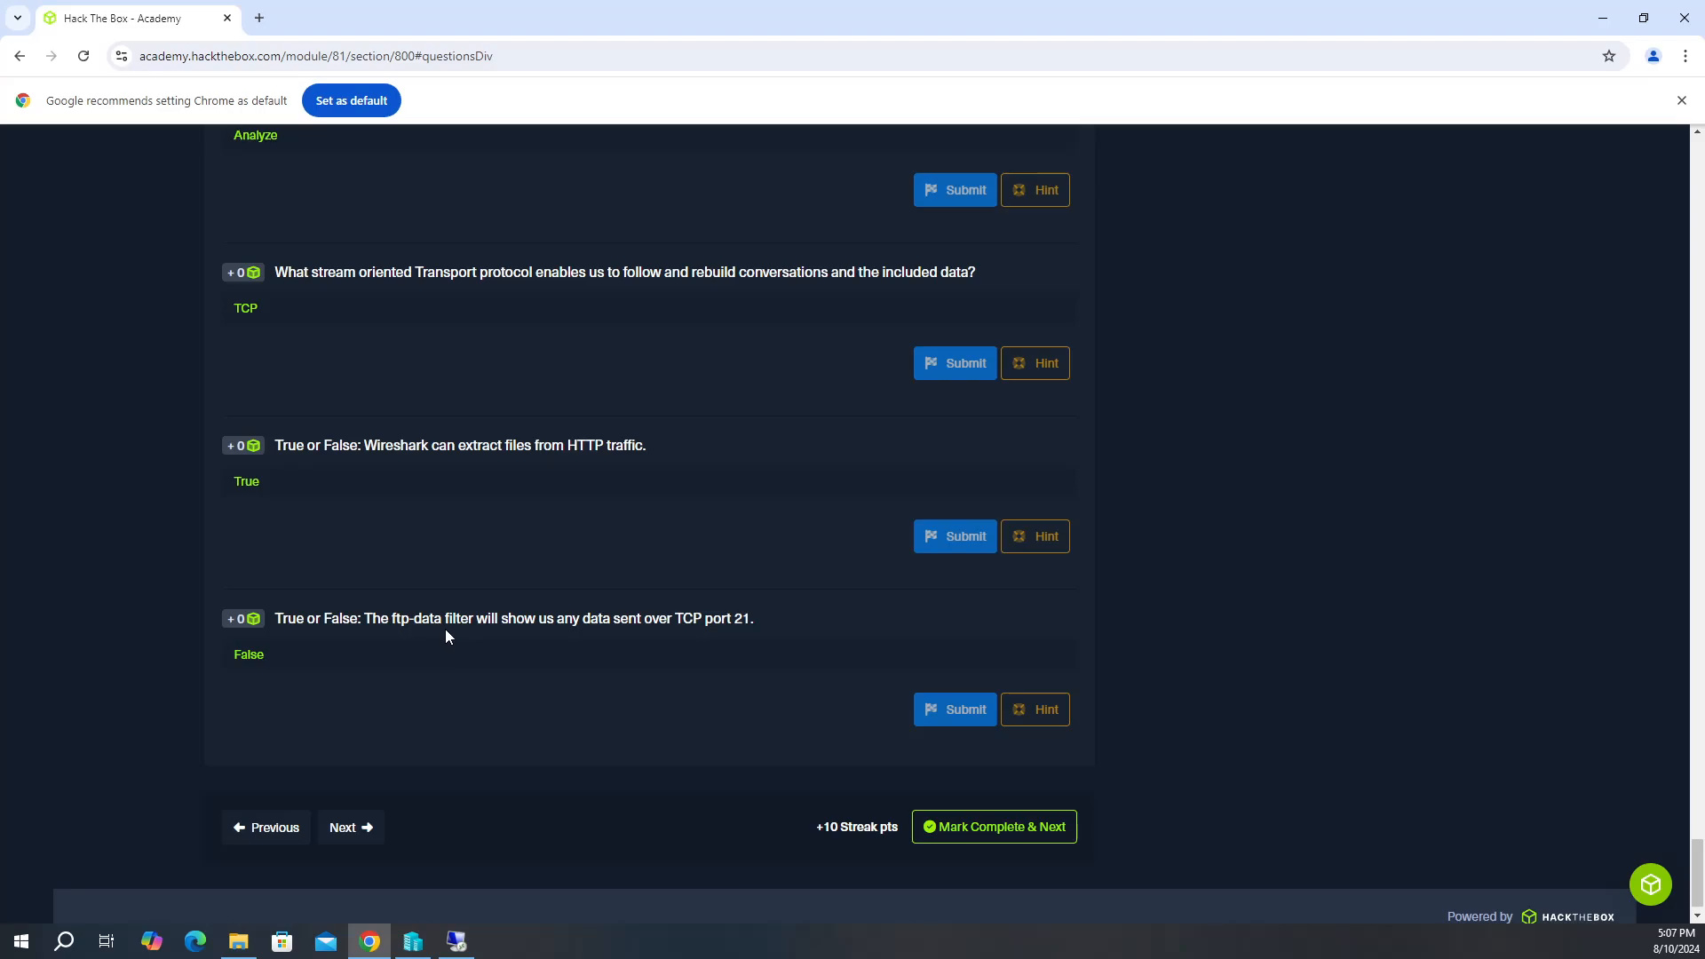
mouse_move(450, 639)
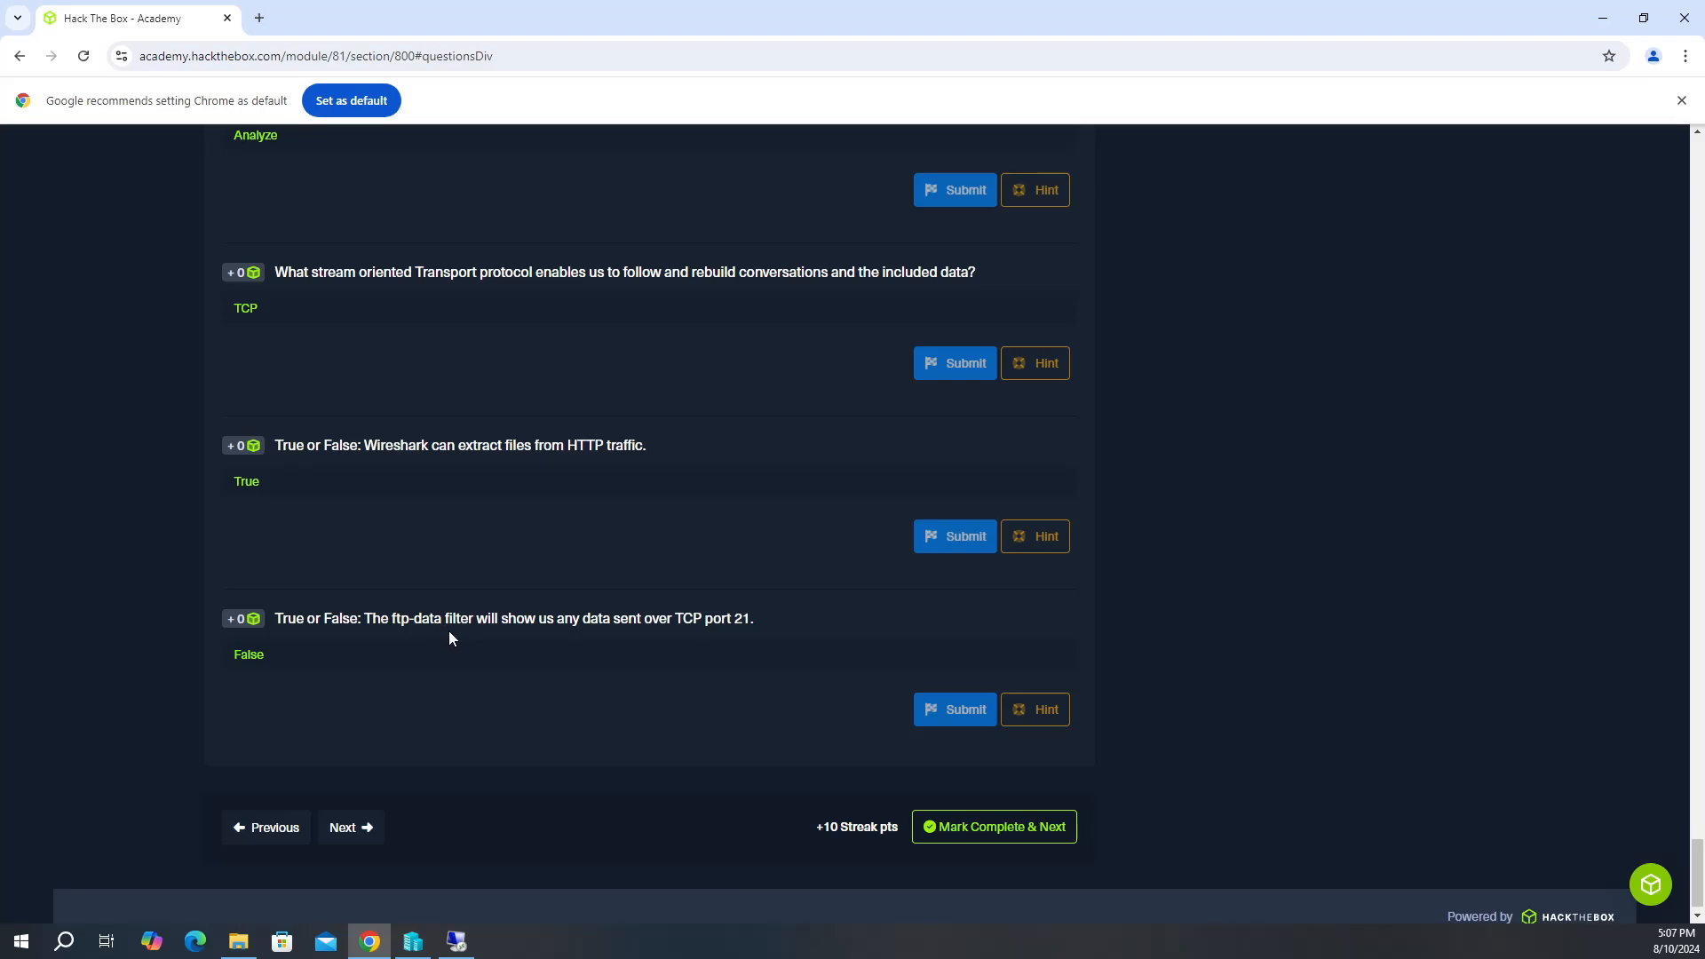
mouse_move(1334, 769)
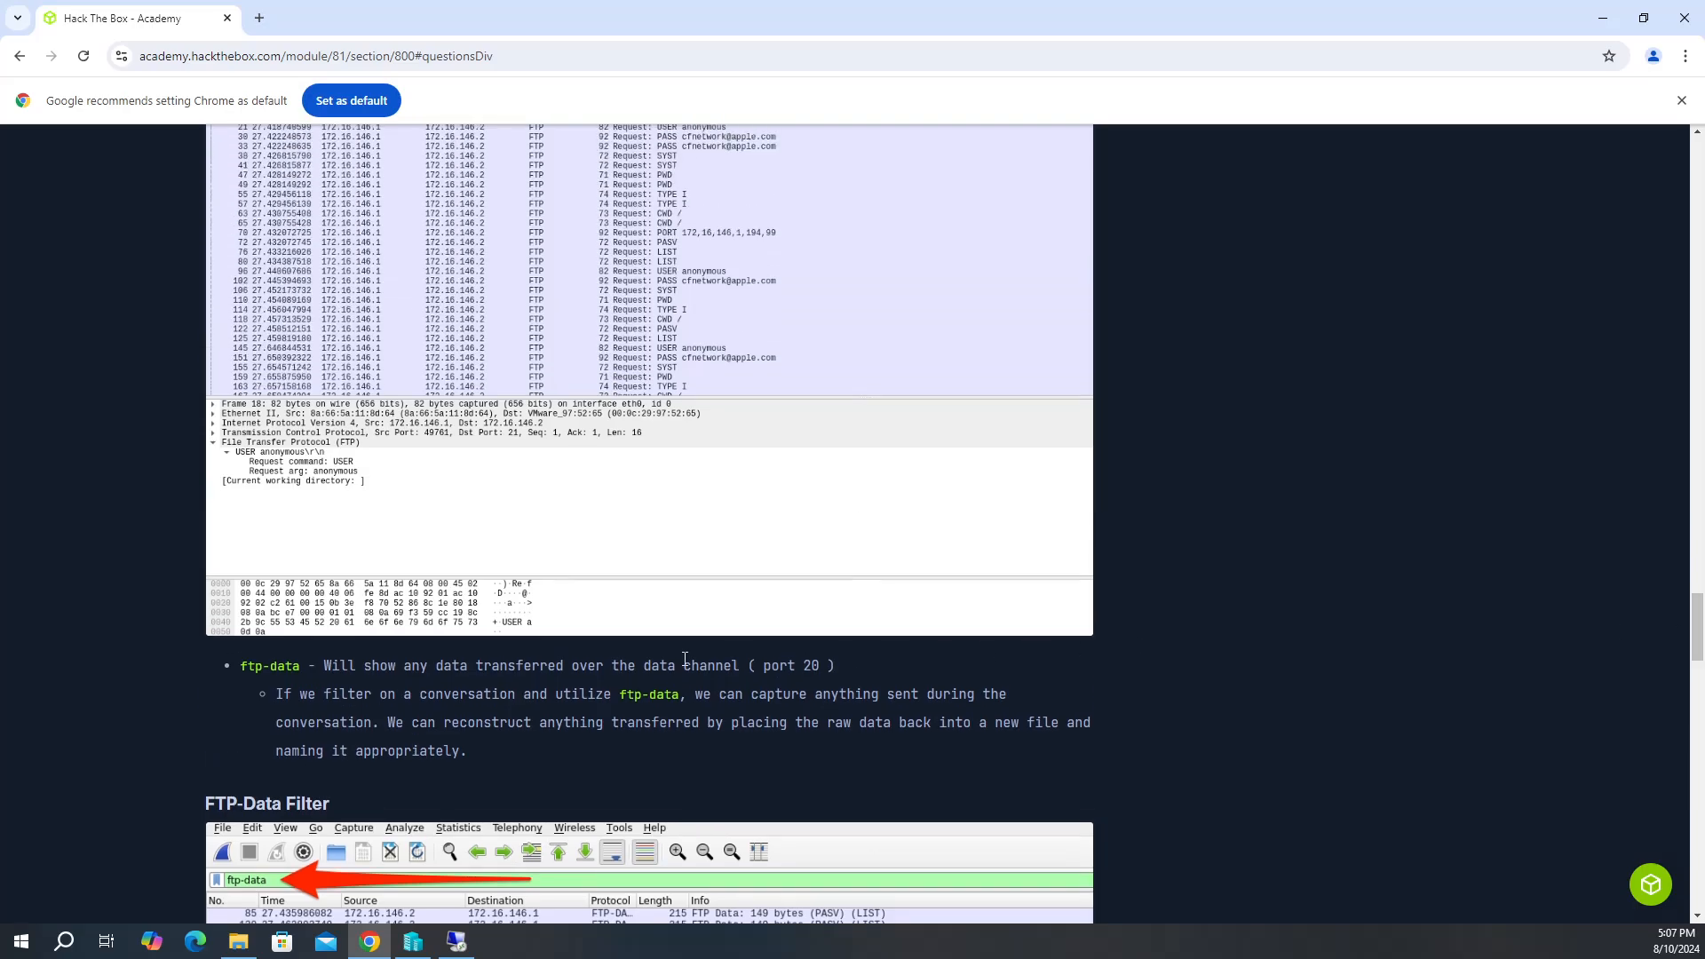
Scroll from the FTP-Data Filter section back down to the question list.
scroll(down, 3)
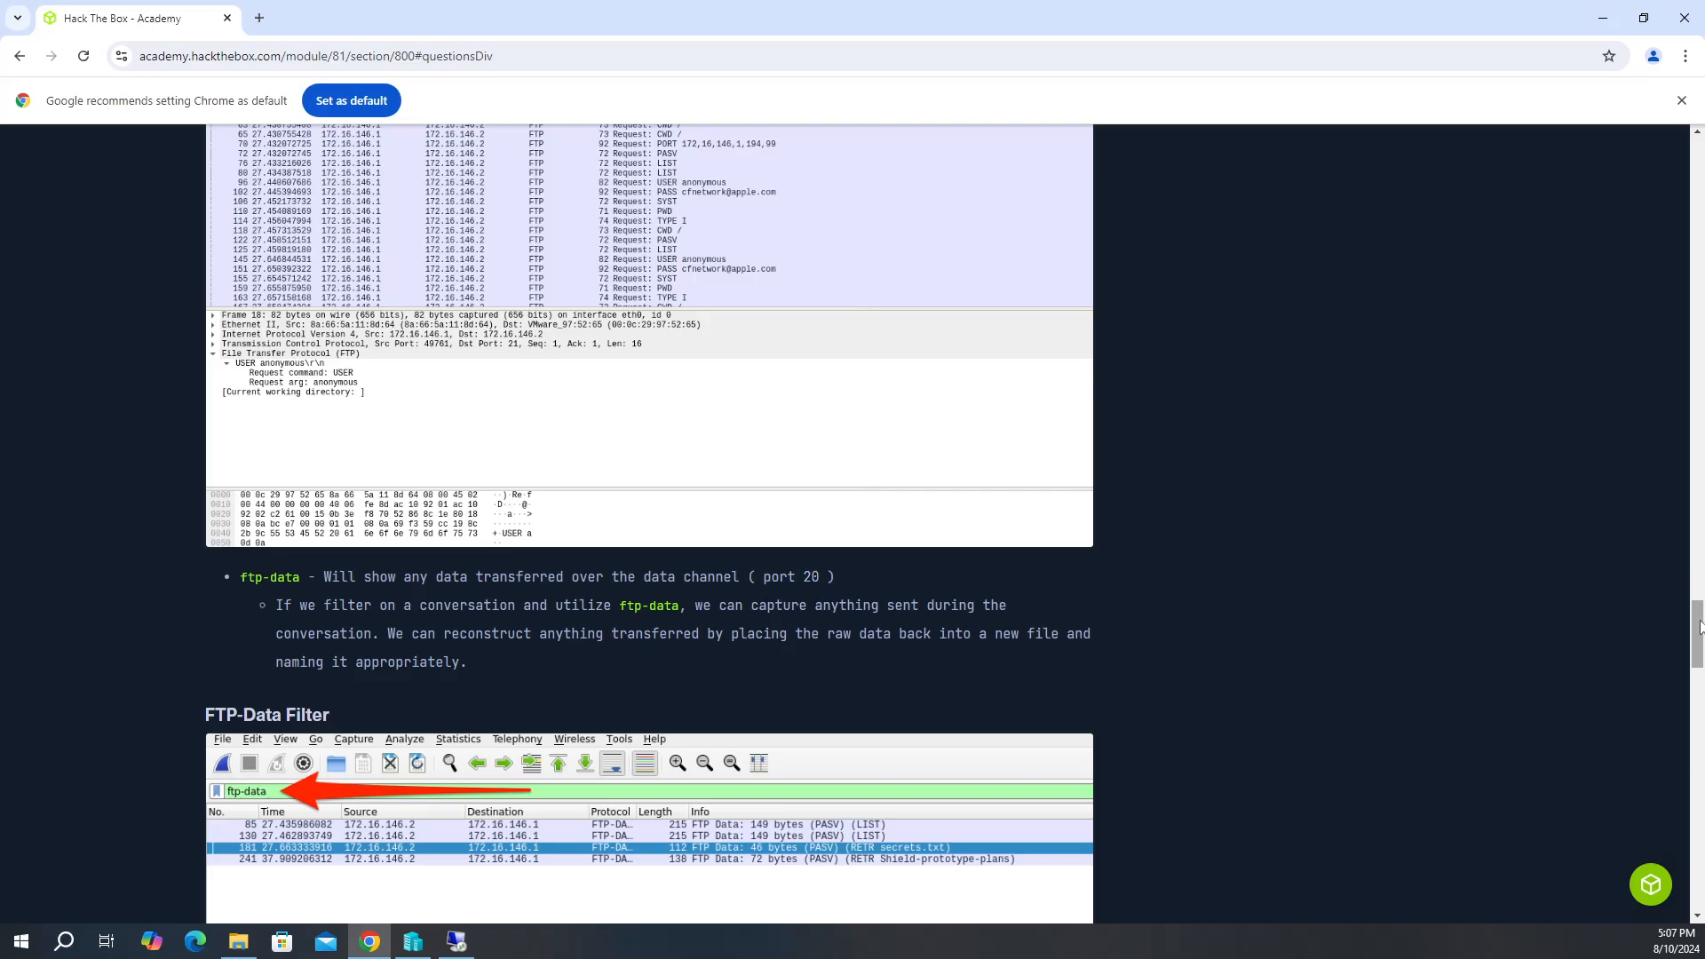
scroll(down, 3)
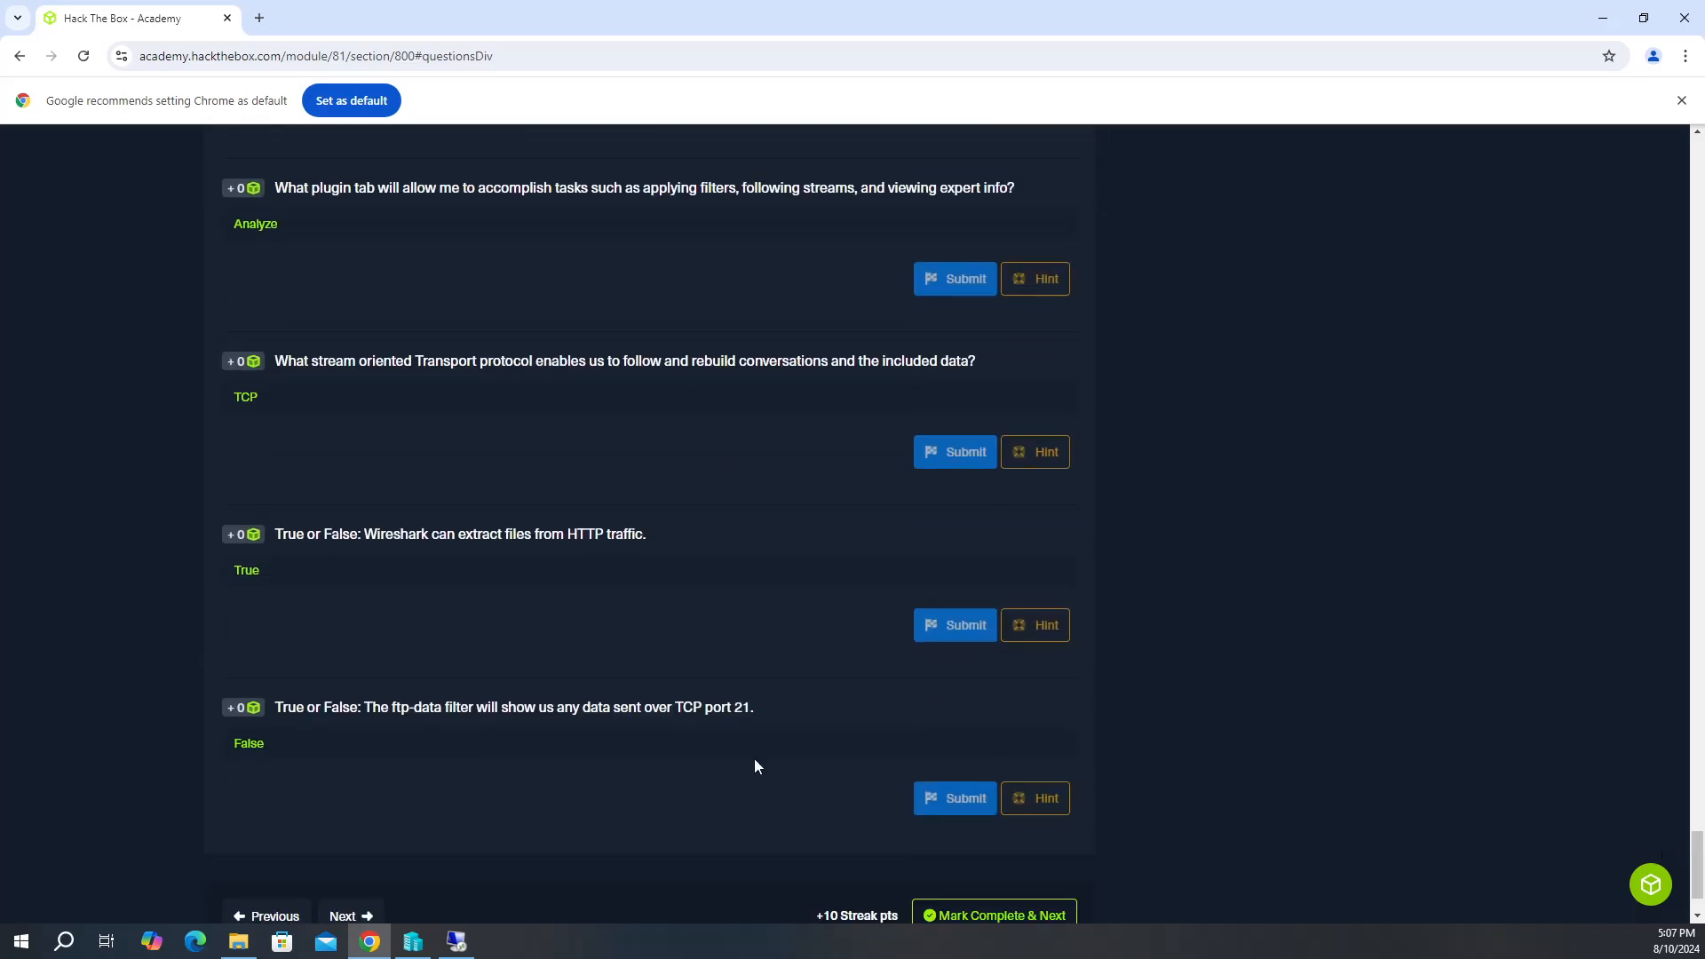
scroll(down, 3)
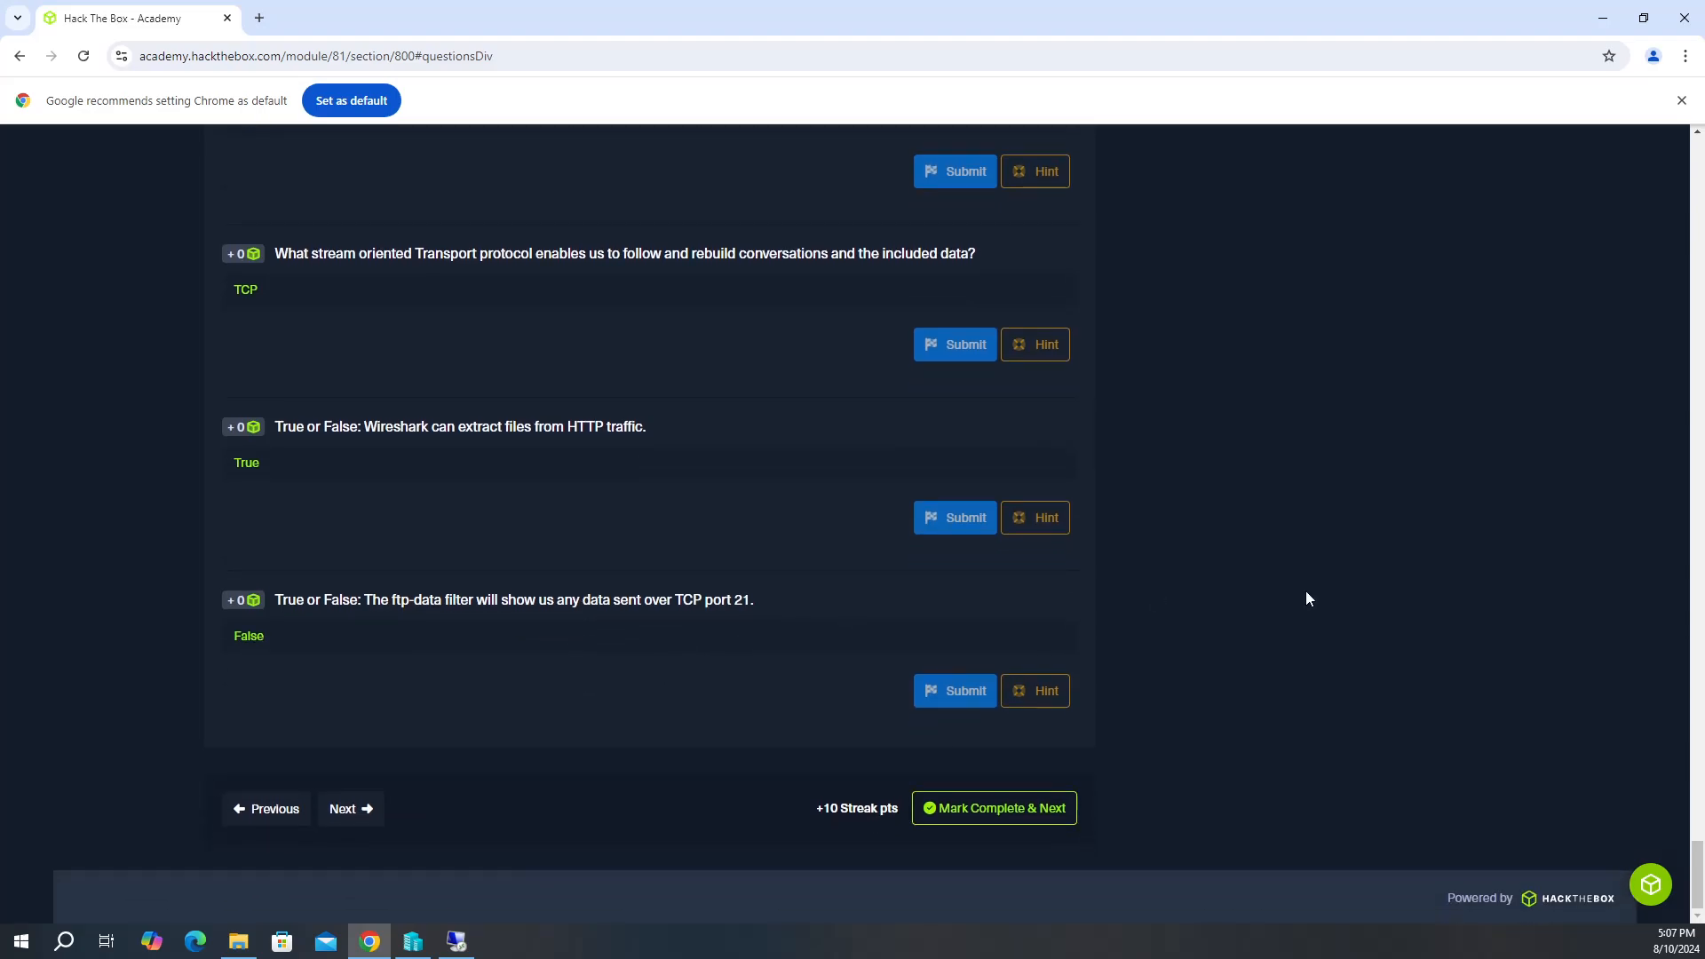
mouse_move(1595, 560)
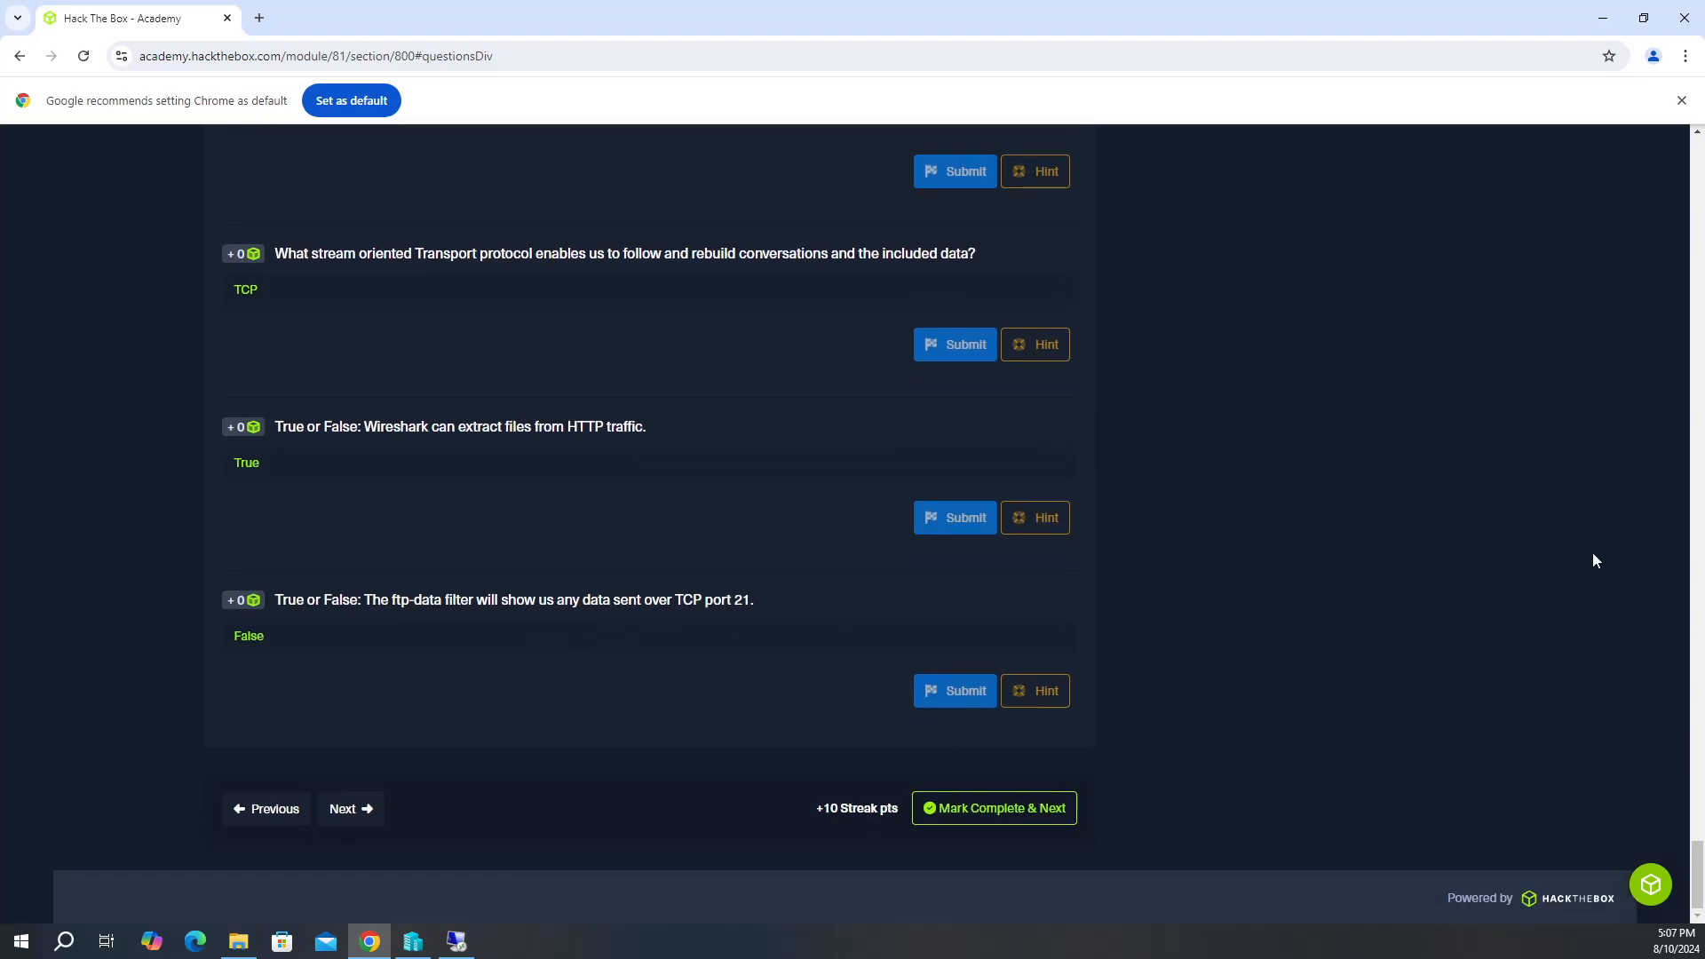